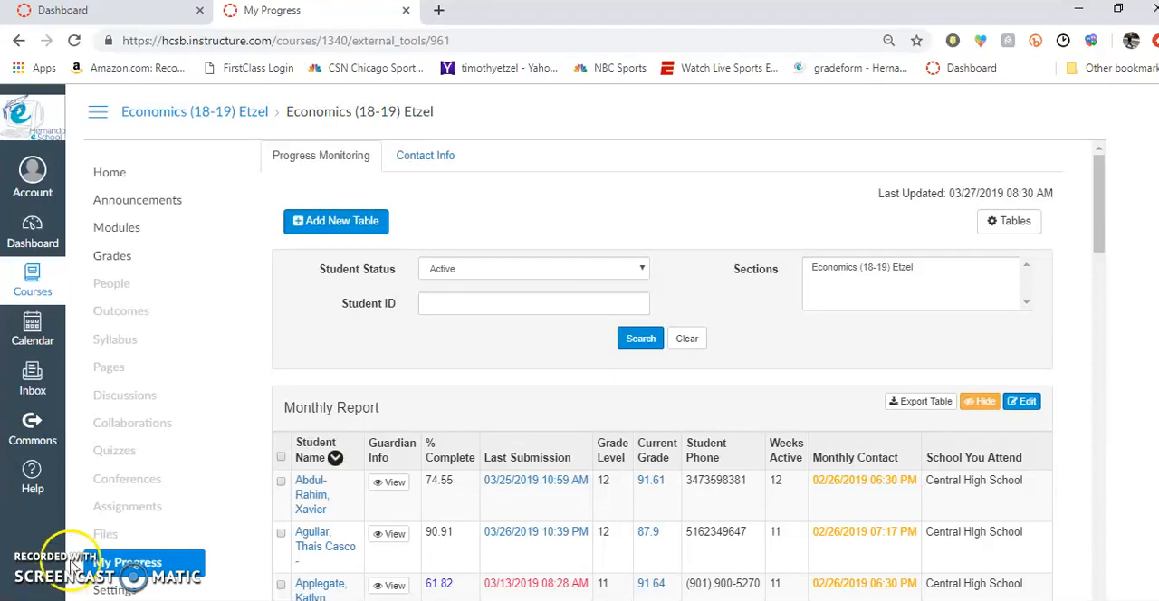
{"action": "mouse_move", "coordinate": [489, 379]}
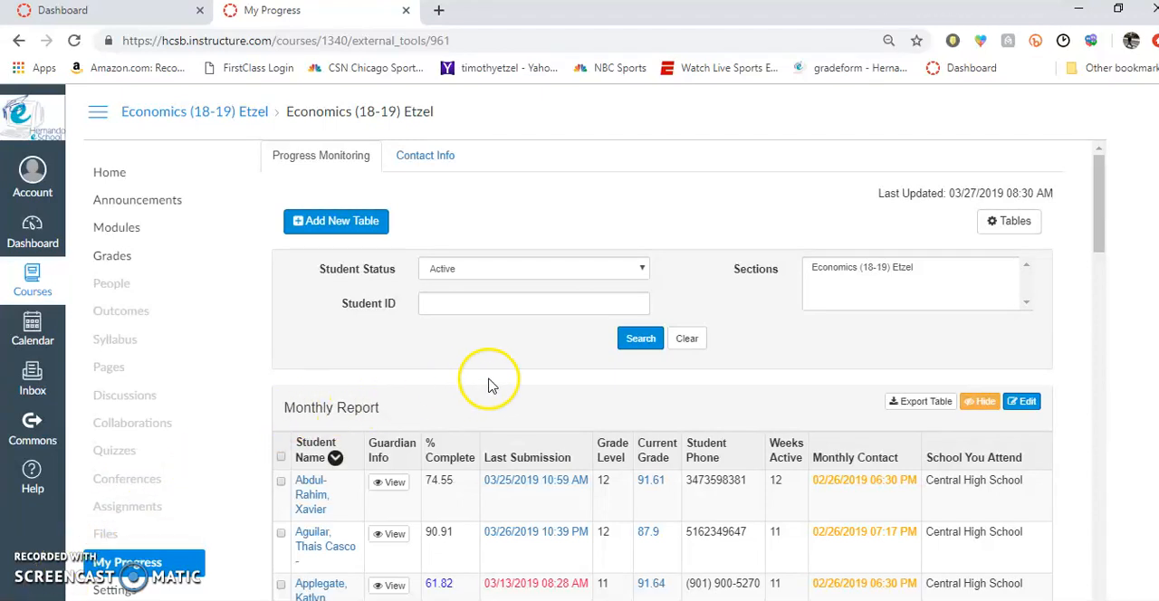
{"action": "mouse_move", "coordinate": [521, 385]}
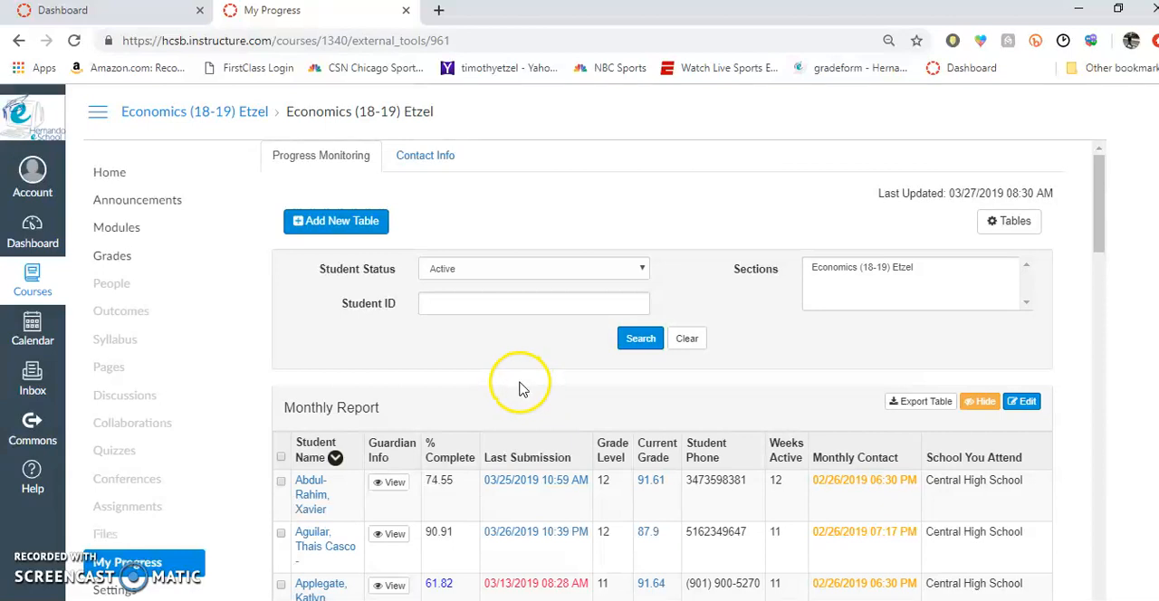
{"action": "mouse_move", "coordinate": [516, 380]}
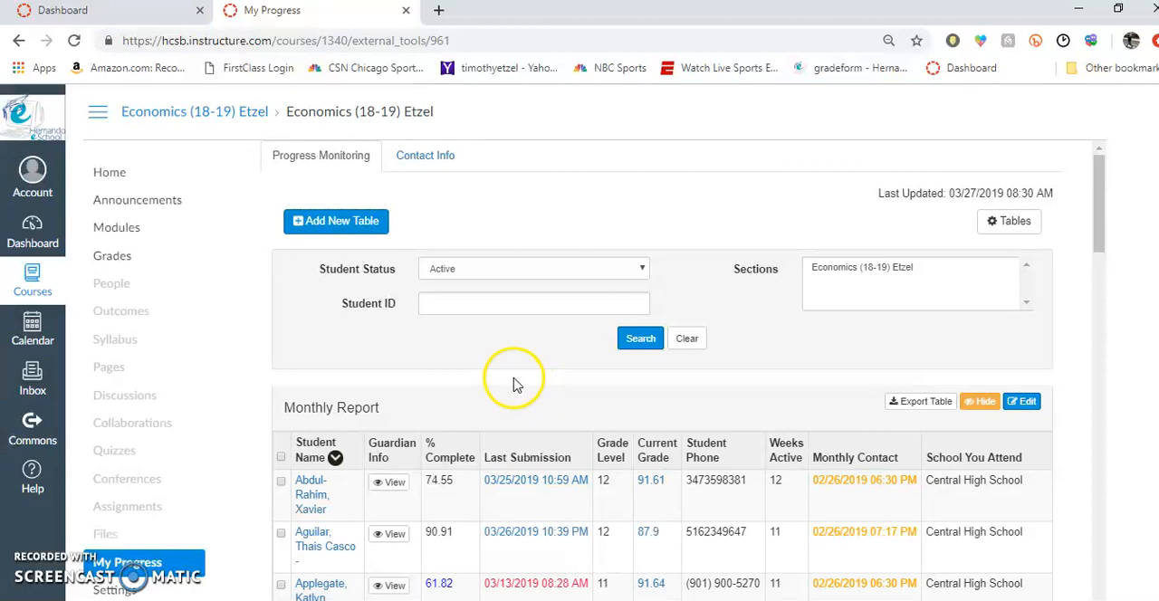
{"action": "mouse_move", "coordinate": [868, 396]}
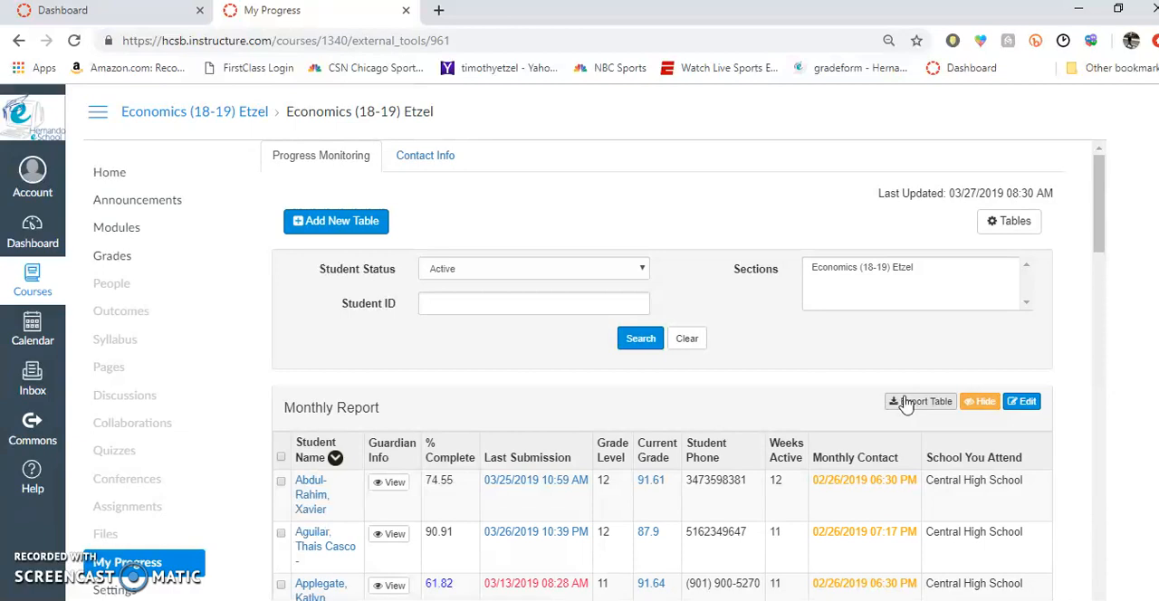
{"action": "mouse_move", "coordinate": [911, 405]}
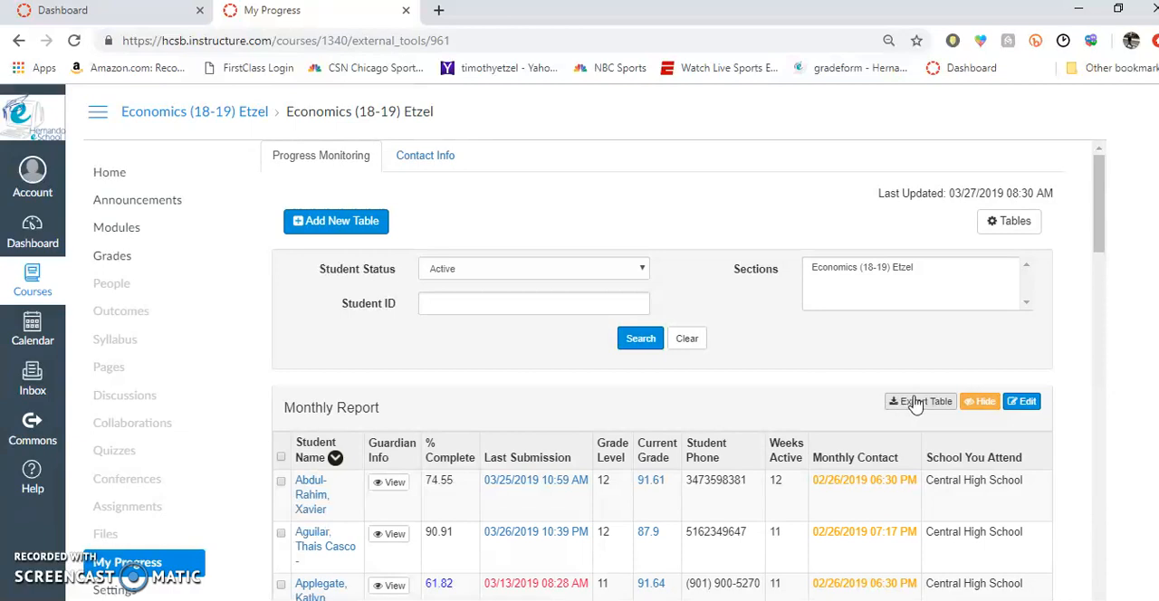
{"action": "mouse_move", "coordinate": [919, 401]}
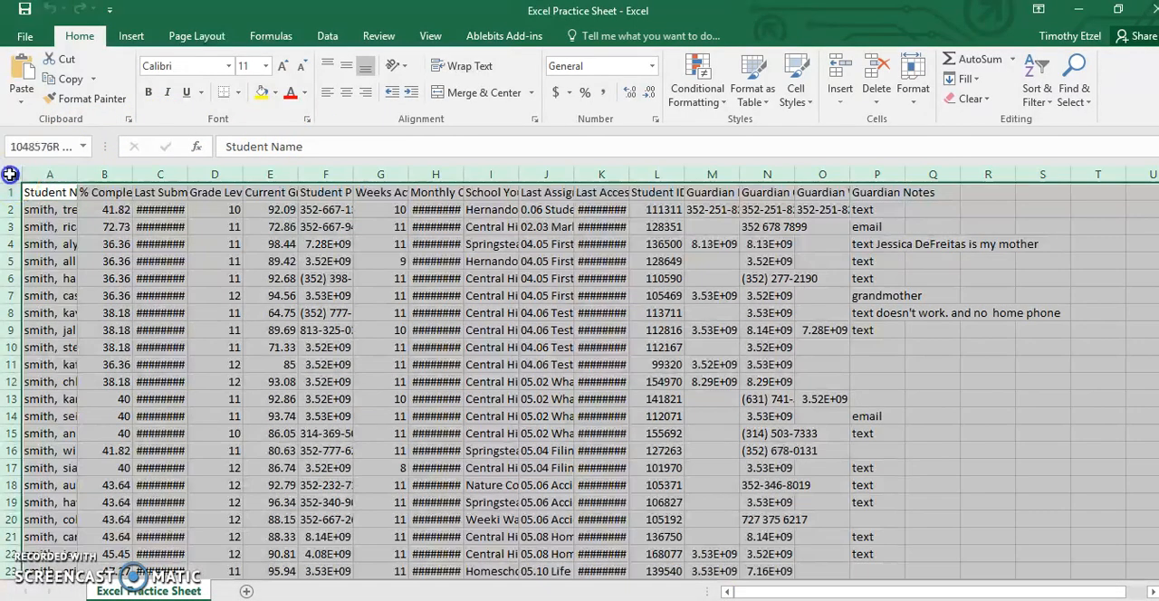
AutoFit every worksheet column so dates, phone numbers and student names show in full
{"action": "left_click", "coordinate": [50, 192]}
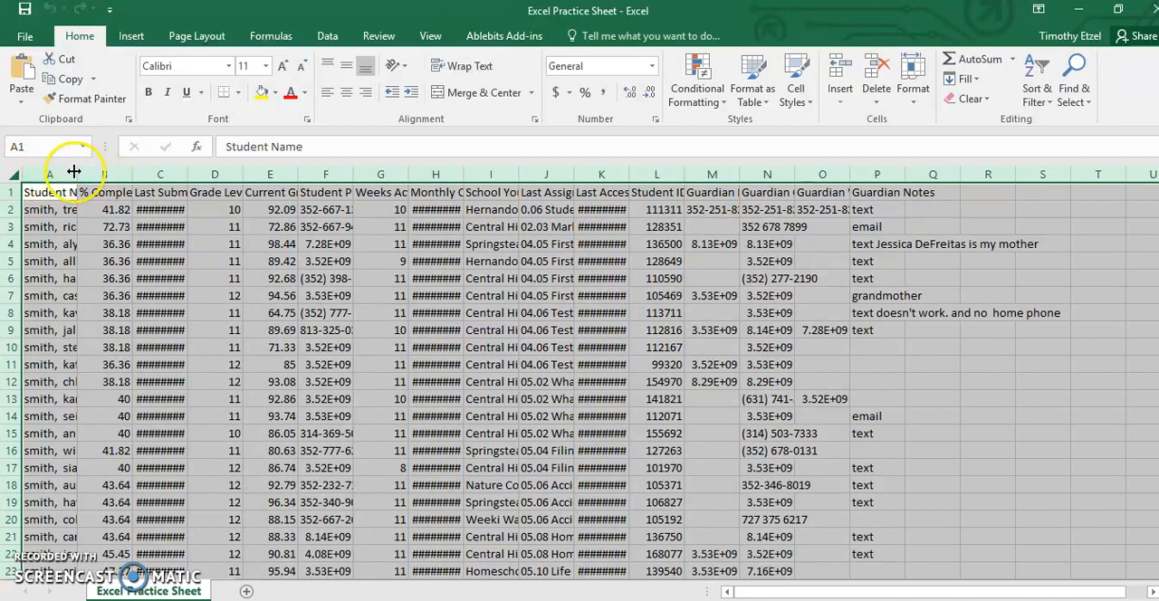
{"action": "left_click", "coordinate": [50, 244]}
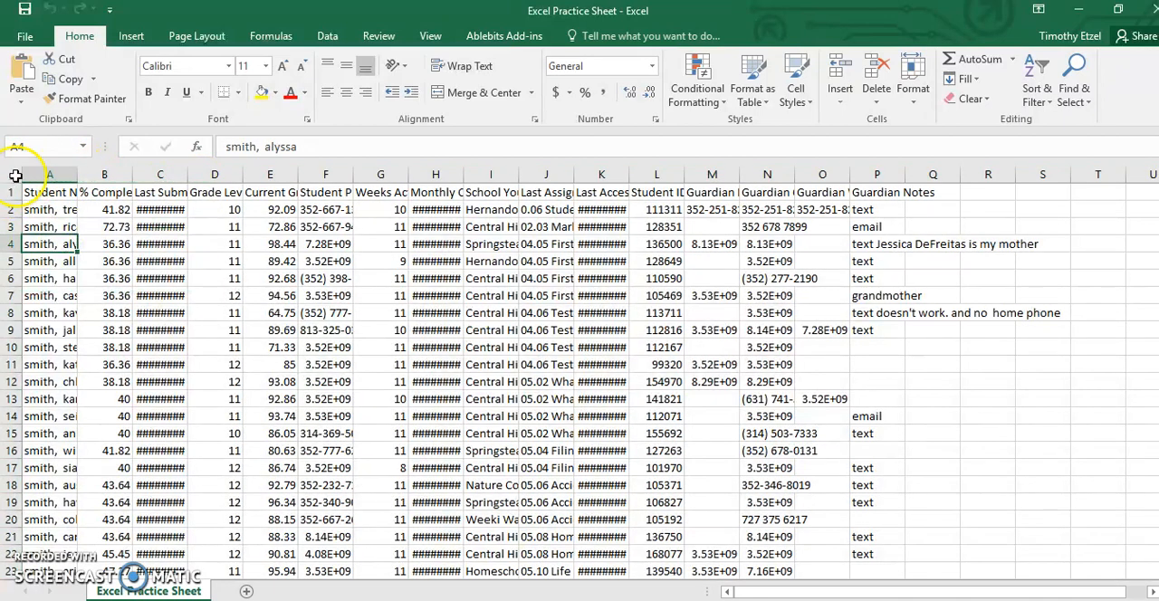
{"action": "left_click", "coordinate": [49, 191]}
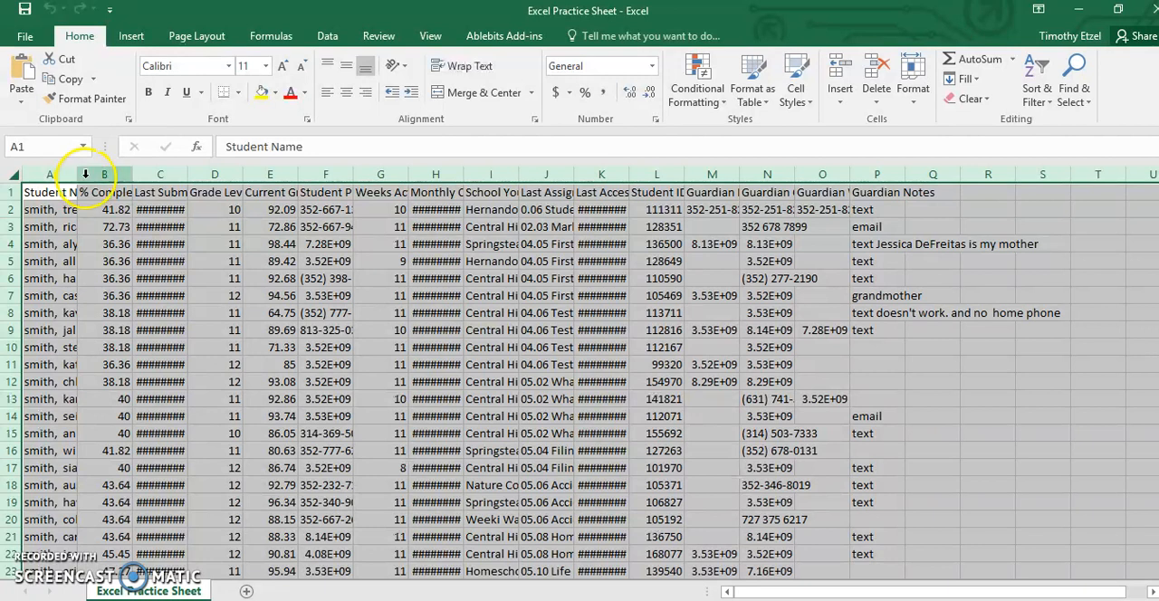
{"action": "mouse_move", "coordinate": [79, 176]}
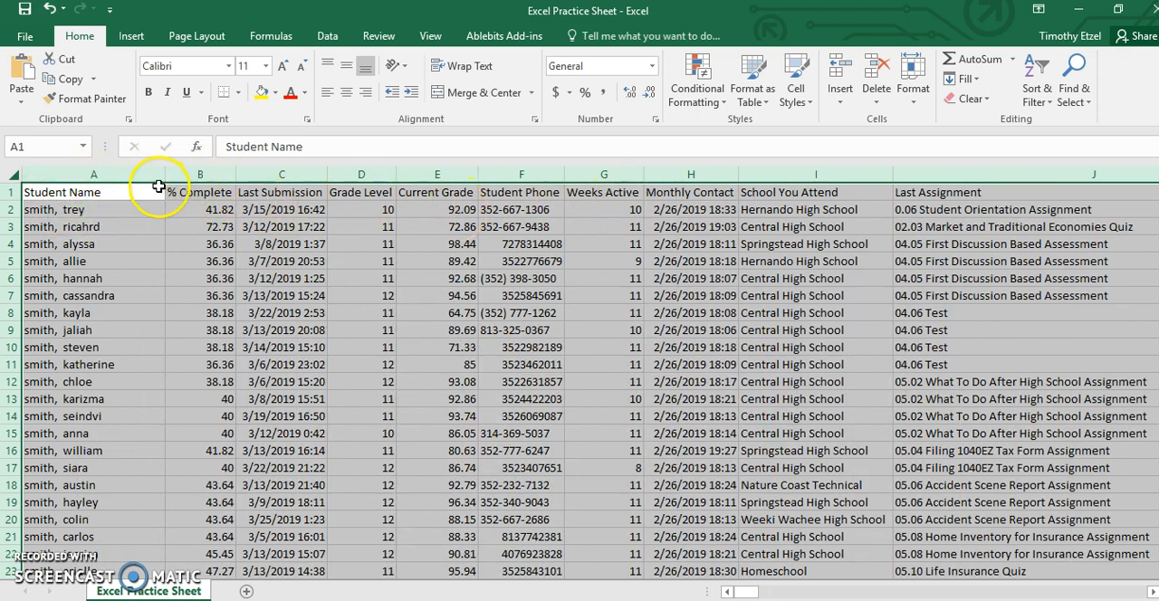
{"action": "left_click", "coordinate": [200, 192]}
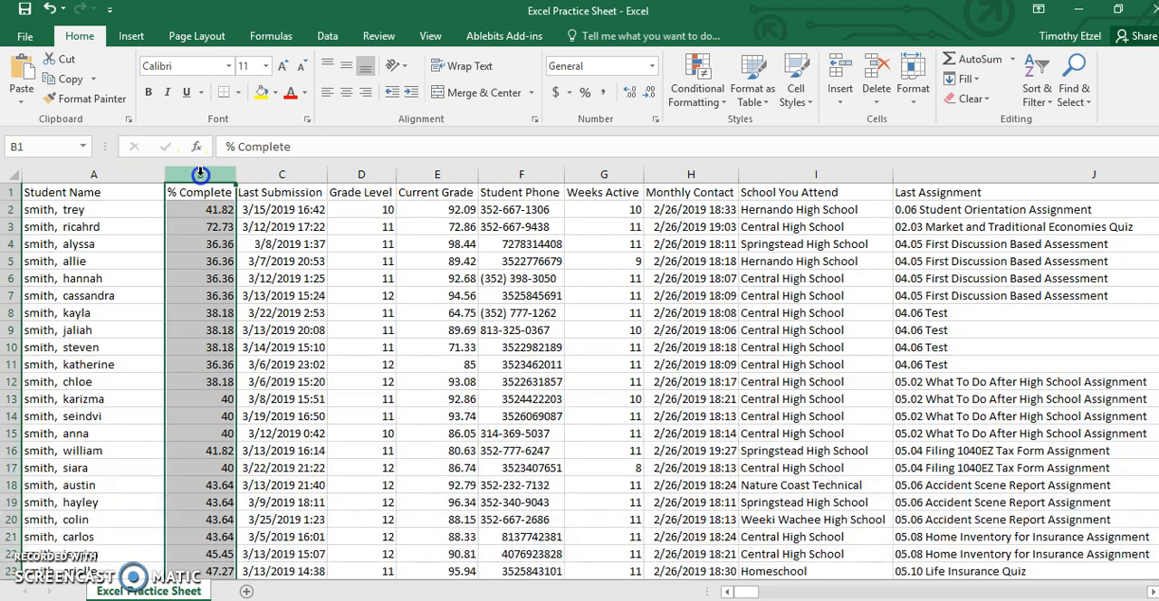
{"action": "left_click", "coordinate": [94, 191]}
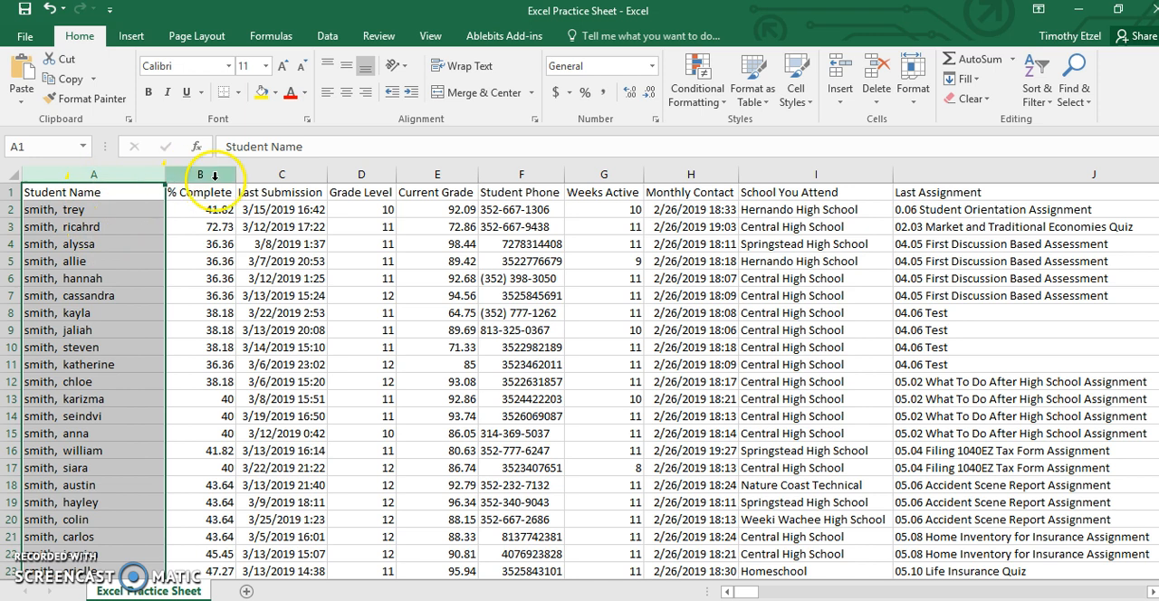
{"action": "left_click", "coordinate": [199, 193]}
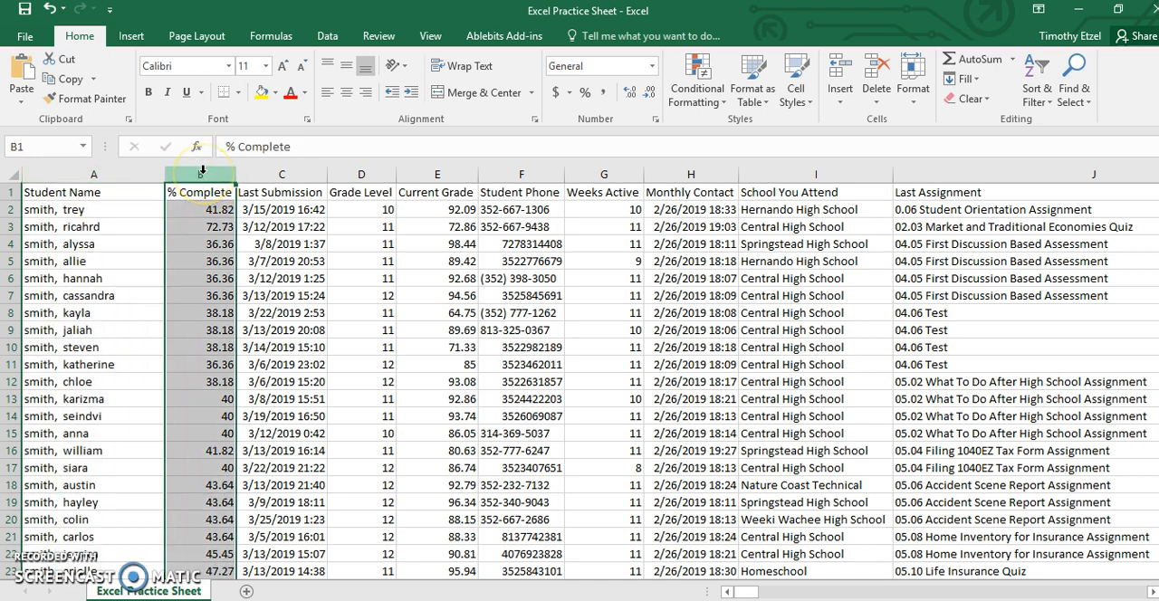
Insert a blank column B between Student Name and % Complete
{"action": "right_click", "coordinate": [199, 172]}
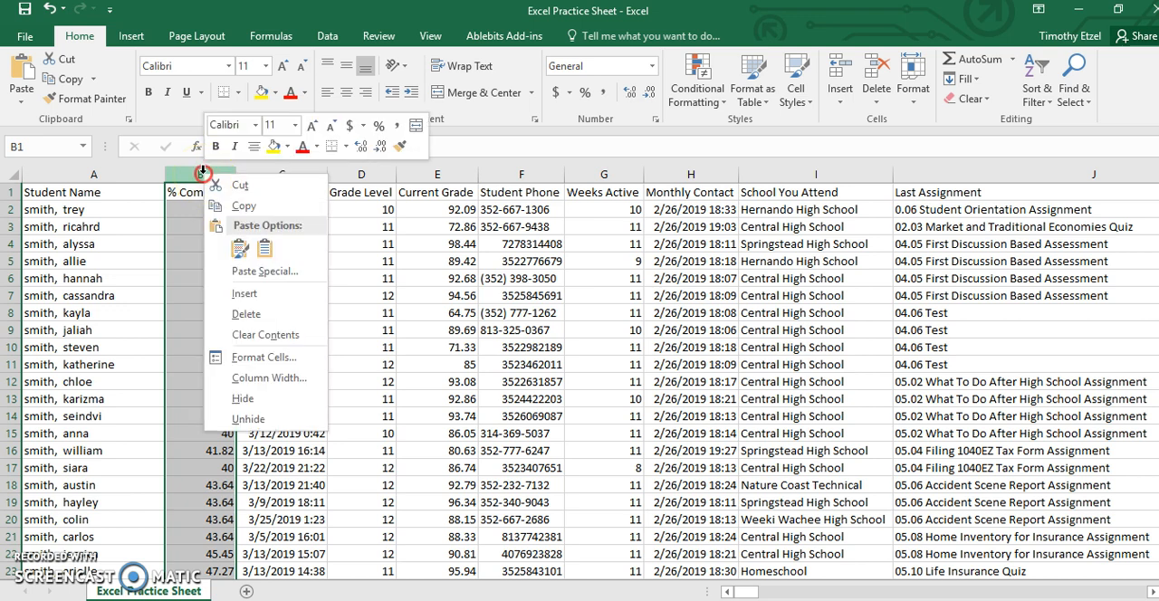
{"action": "mouse_move", "coordinate": [209, 244]}
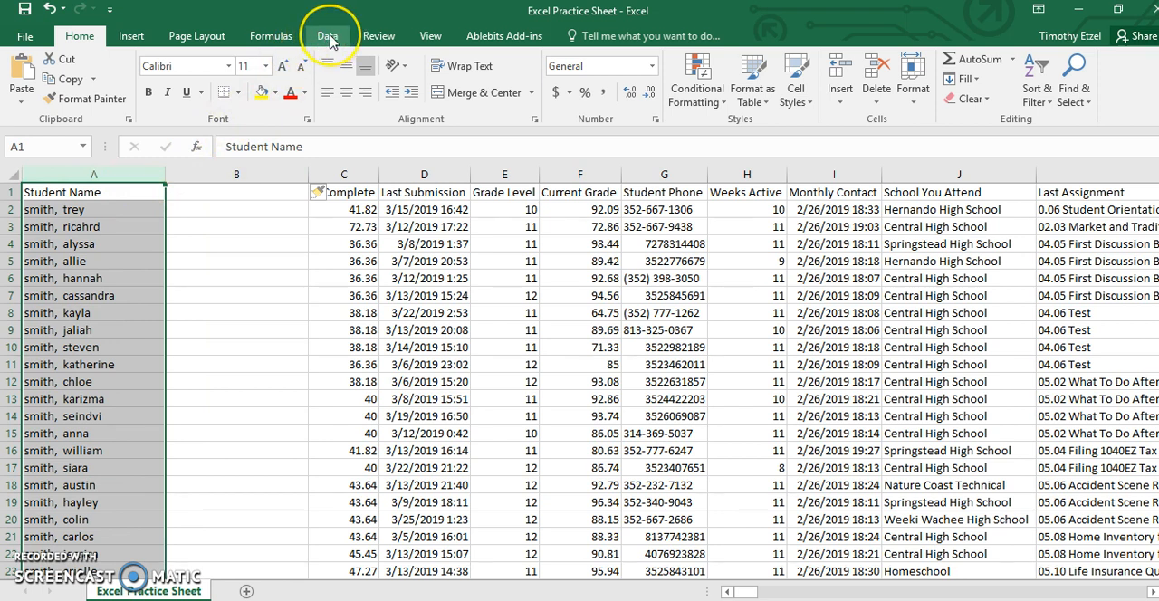
{"action": "left_click", "coordinate": [327, 36]}
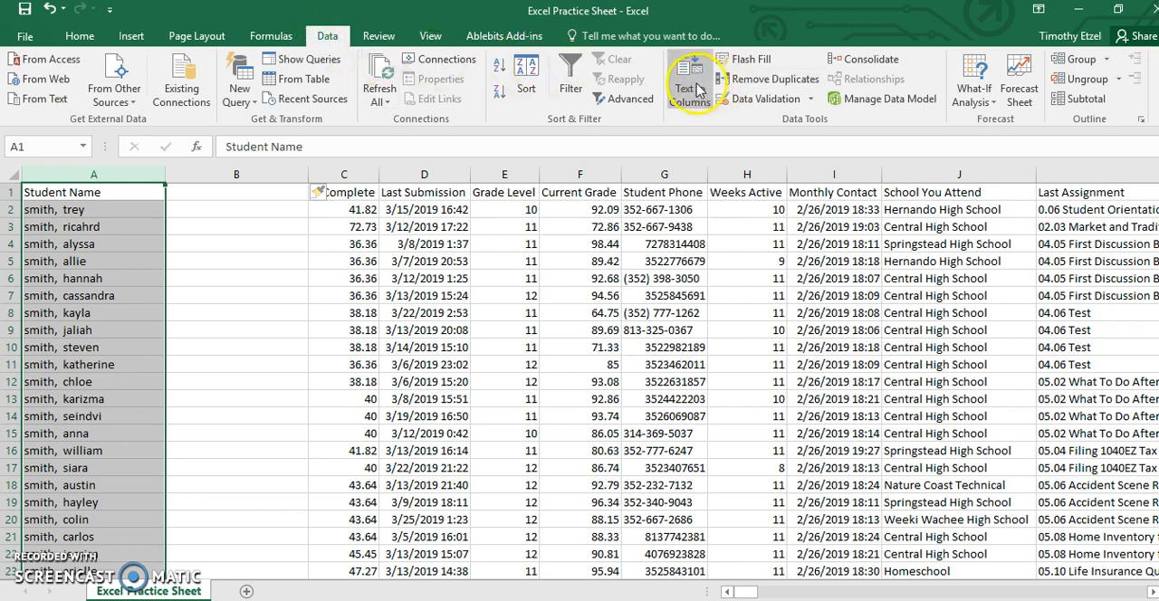
Split student names at the comma with Text to Columns into last and first names
{"action": "left_click", "coordinate": [690, 79]}
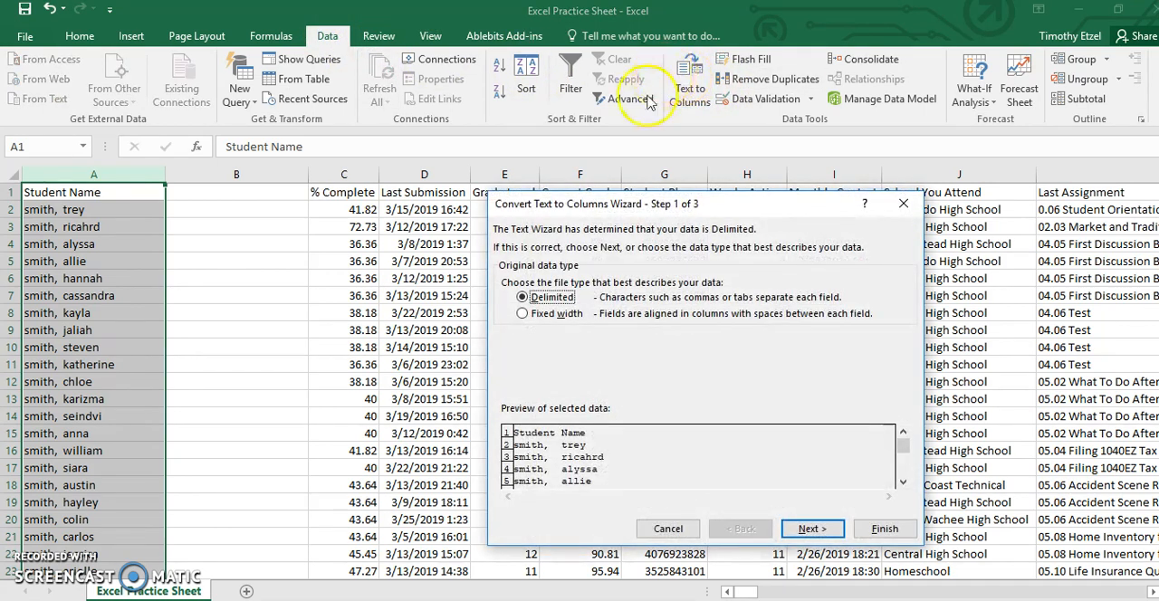
{"action": "mouse_move", "coordinate": [598, 274]}
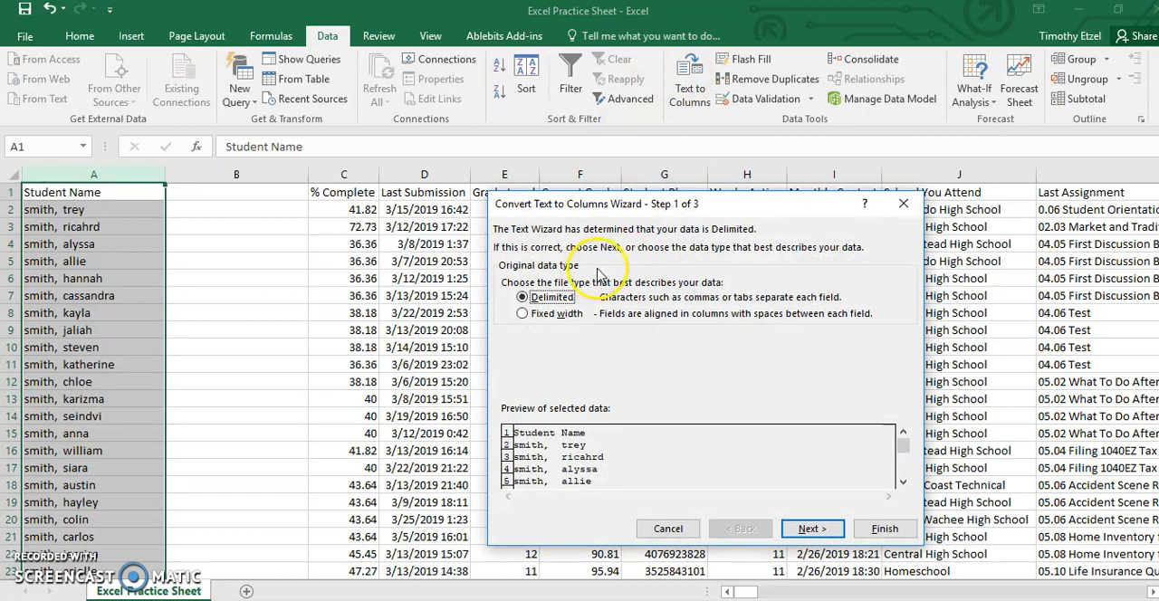
{"action": "mouse_move", "coordinate": [616, 308]}
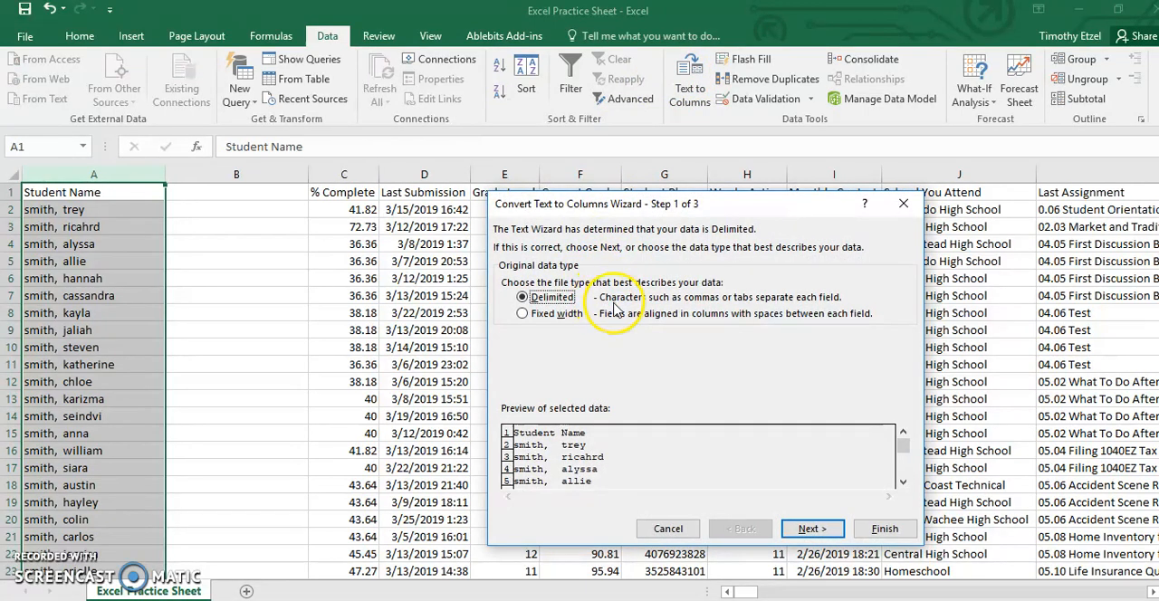
{"action": "mouse_move", "coordinate": [759, 306]}
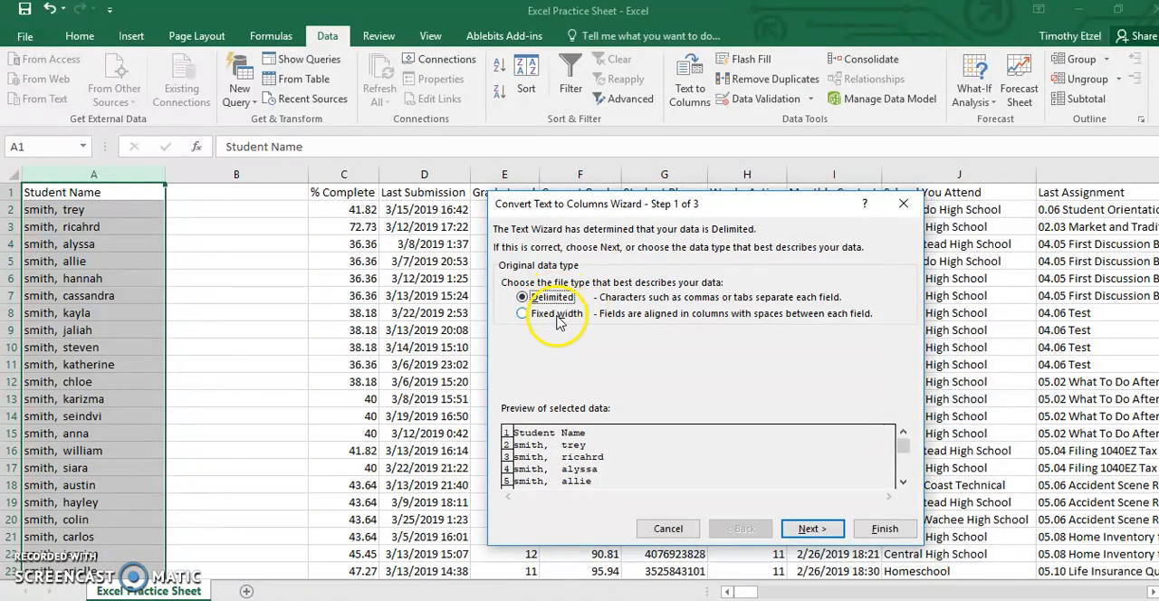
{"action": "mouse_move", "coordinate": [696, 330]}
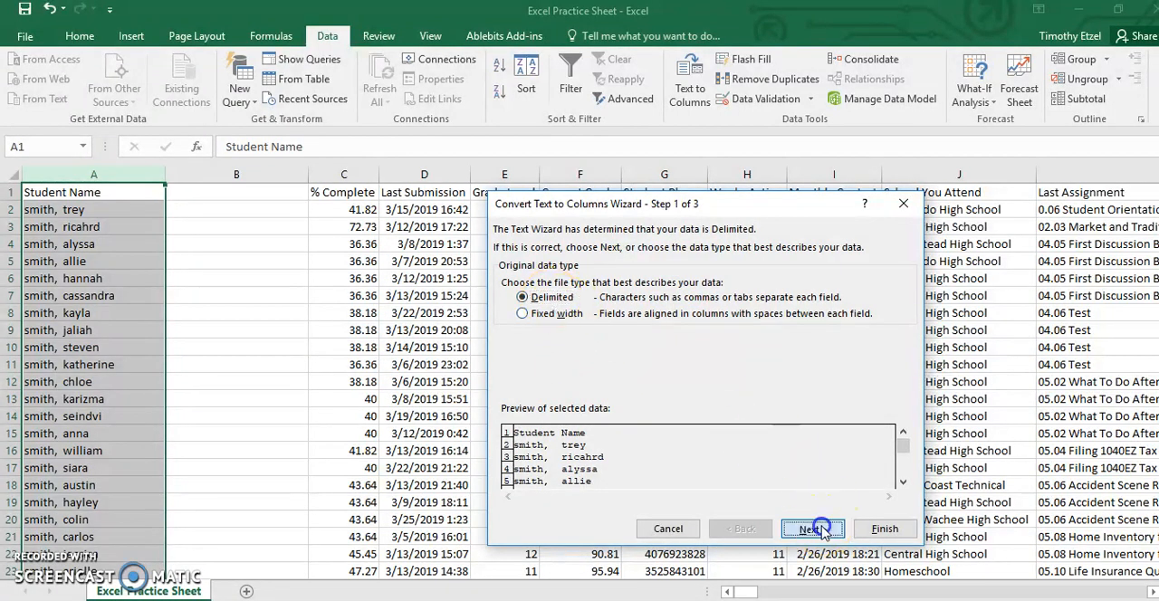
{"action": "left_click", "coordinate": [812, 529]}
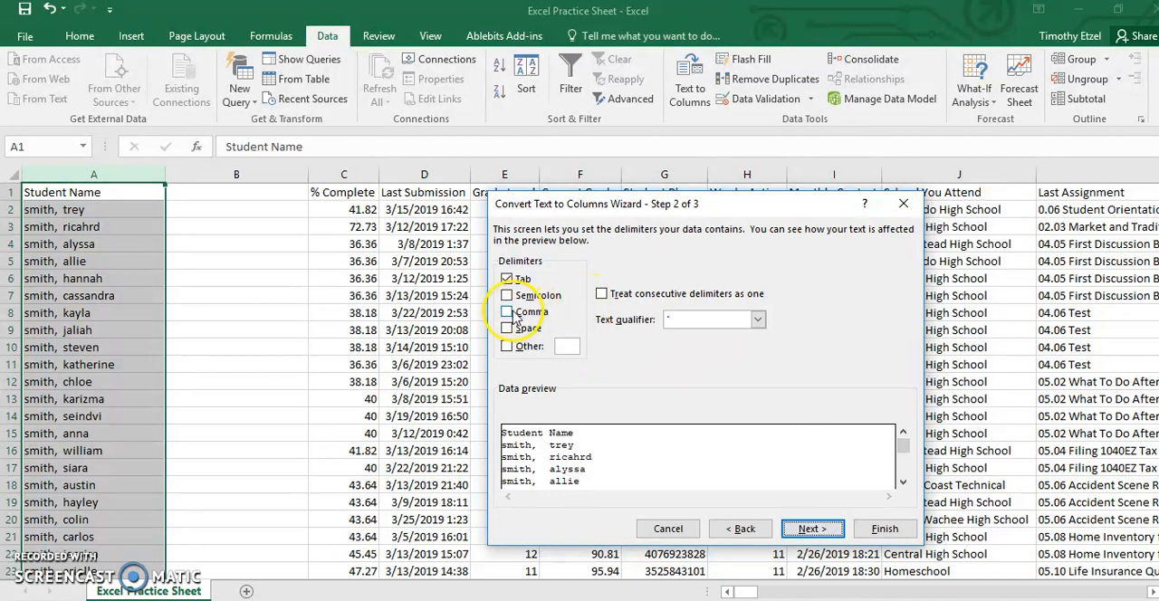
{"action": "left_click", "coordinate": [508, 311]}
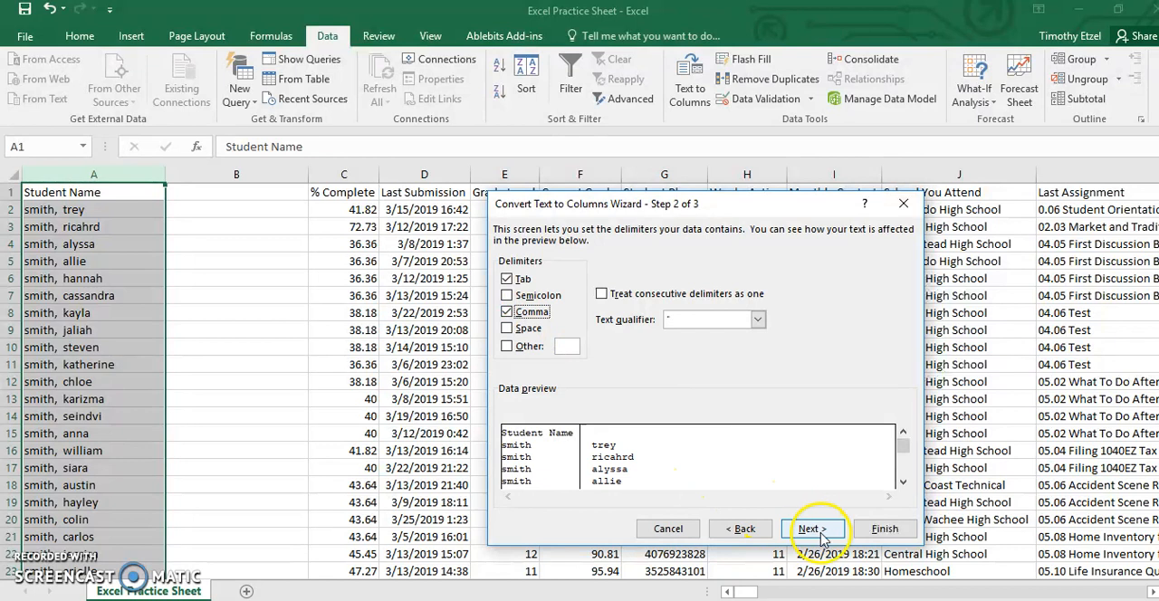
{"action": "left_click", "coordinate": [812, 529]}
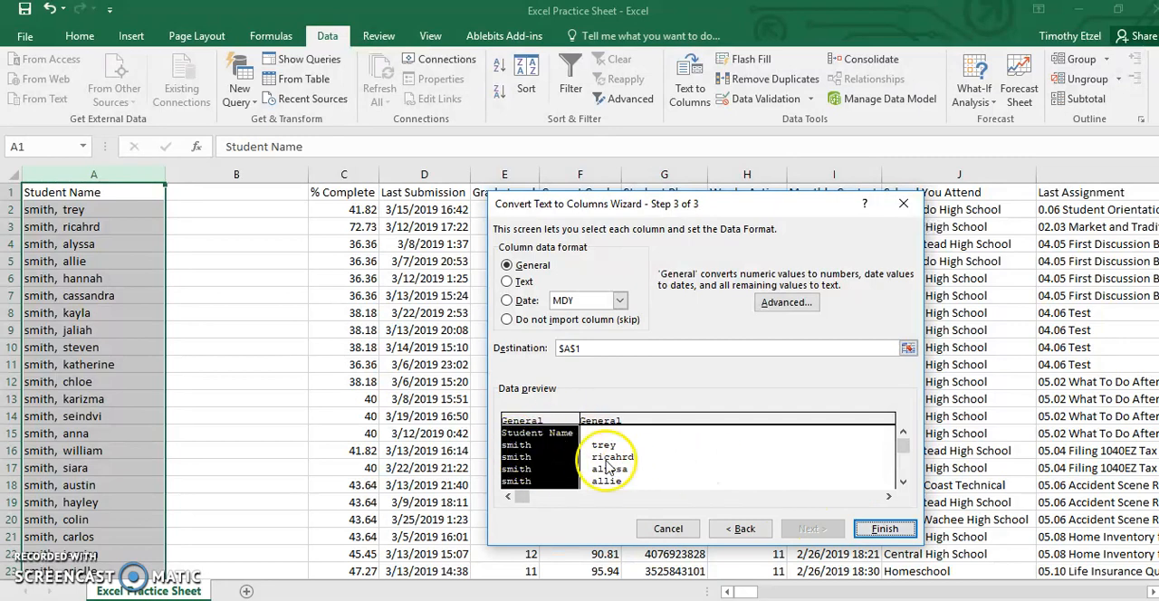
{"action": "left_click", "coordinate": [885, 528]}
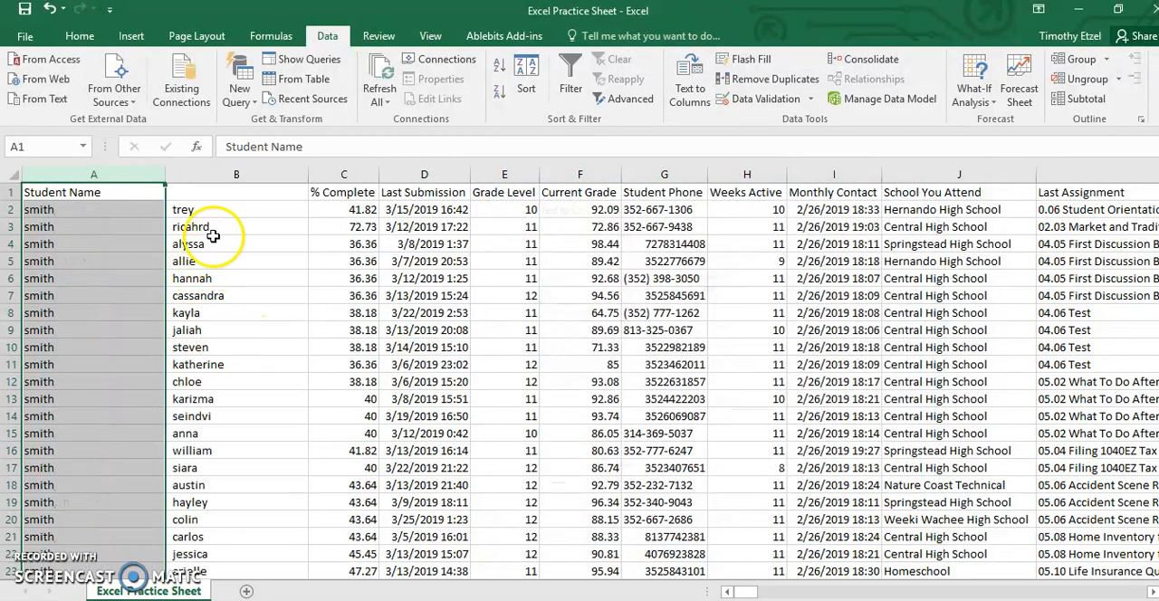
Narrow the first-name column and insert two blank columns before % Complete
{"action": "left_click", "coordinate": [342, 174]}
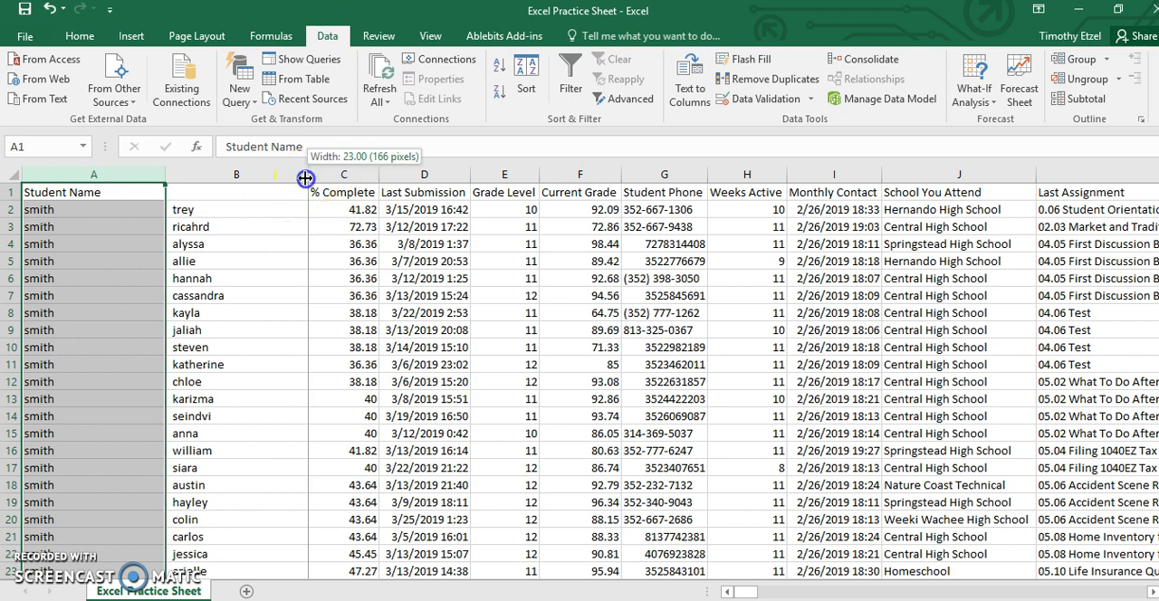
{"action": "left_click_drag", "start_coordinate": [305, 177], "coordinate": [236, 177]}
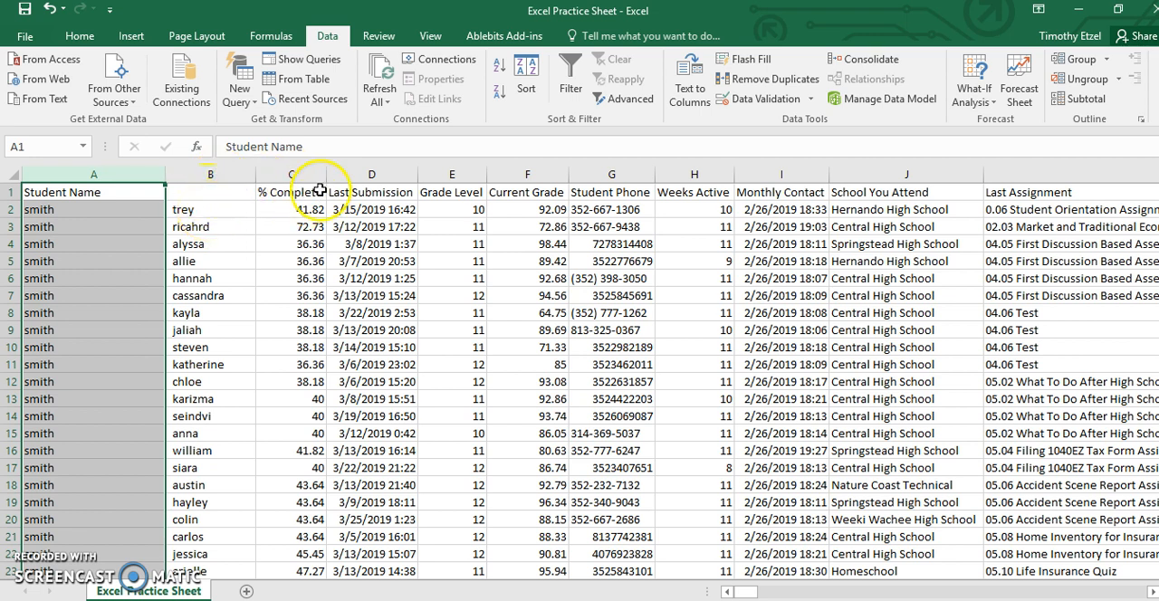
{"action": "left_click", "coordinate": [290, 174]}
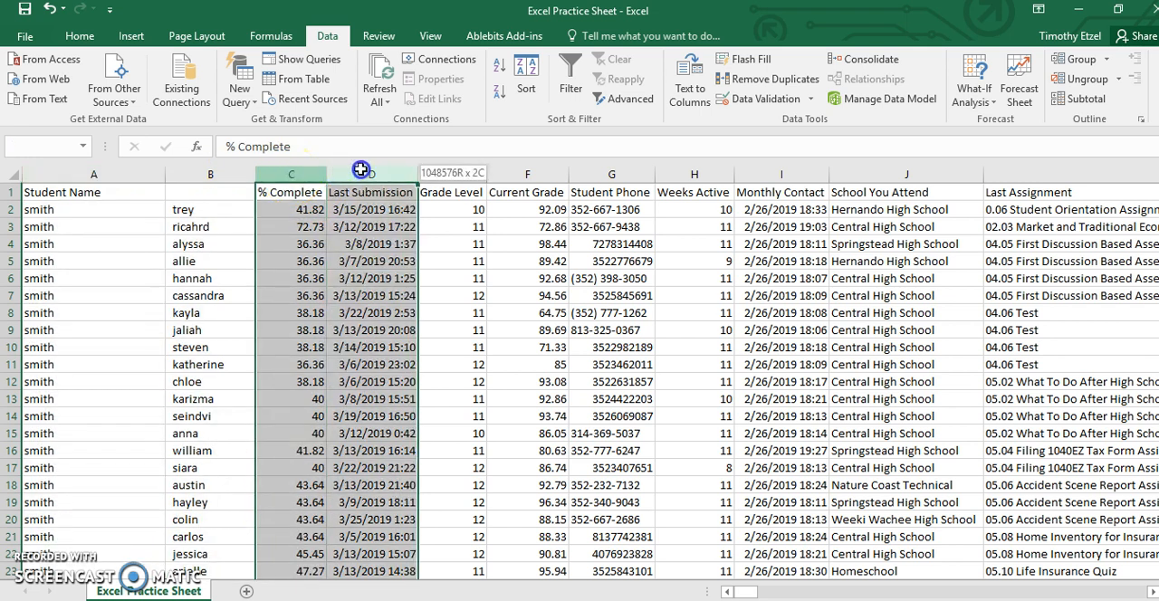
{"action": "right_click", "coordinate": [363, 173]}
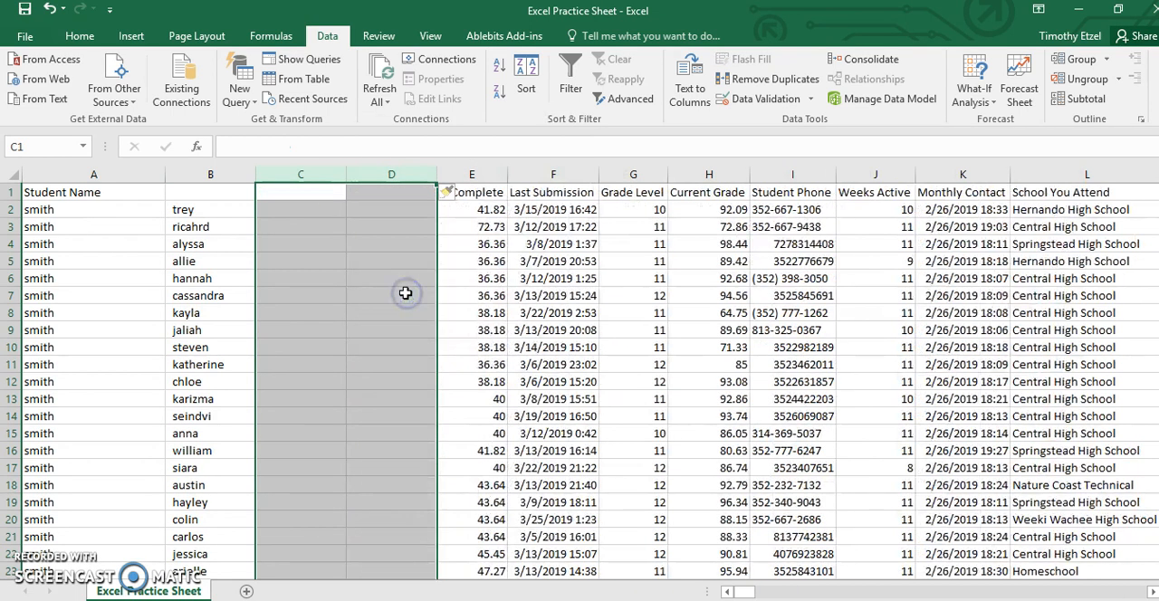
{"action": "mouse_move", "coordinate": [328, 243]}
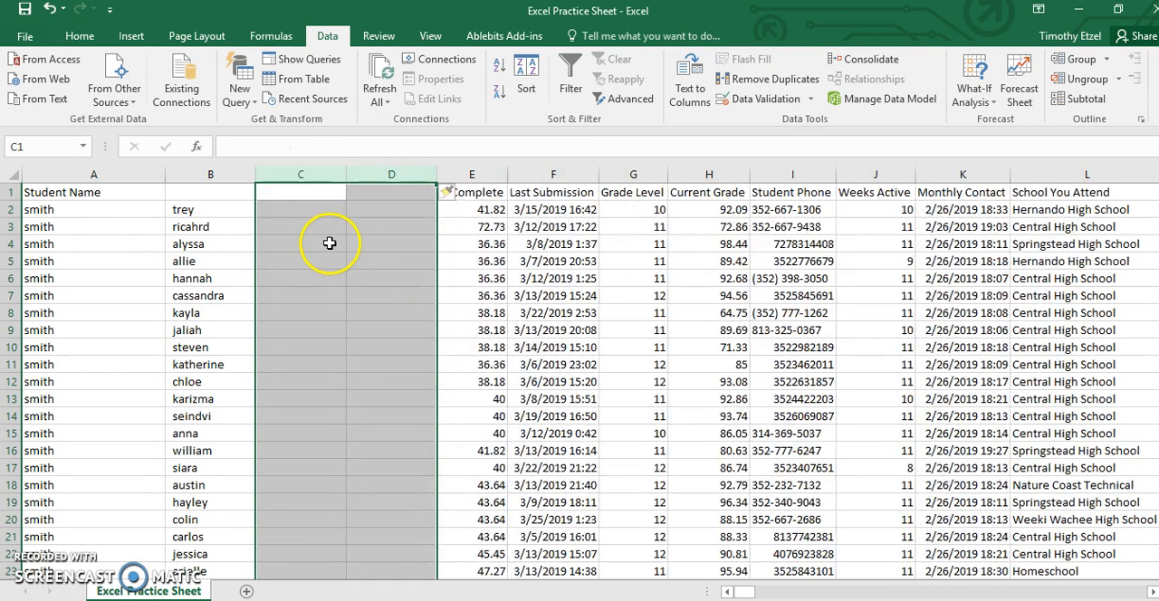
Enter =PROPER(B2) in cell C2 so it displays 'Trey'
{"action": "left_click", "coordinate": [210, 209]}
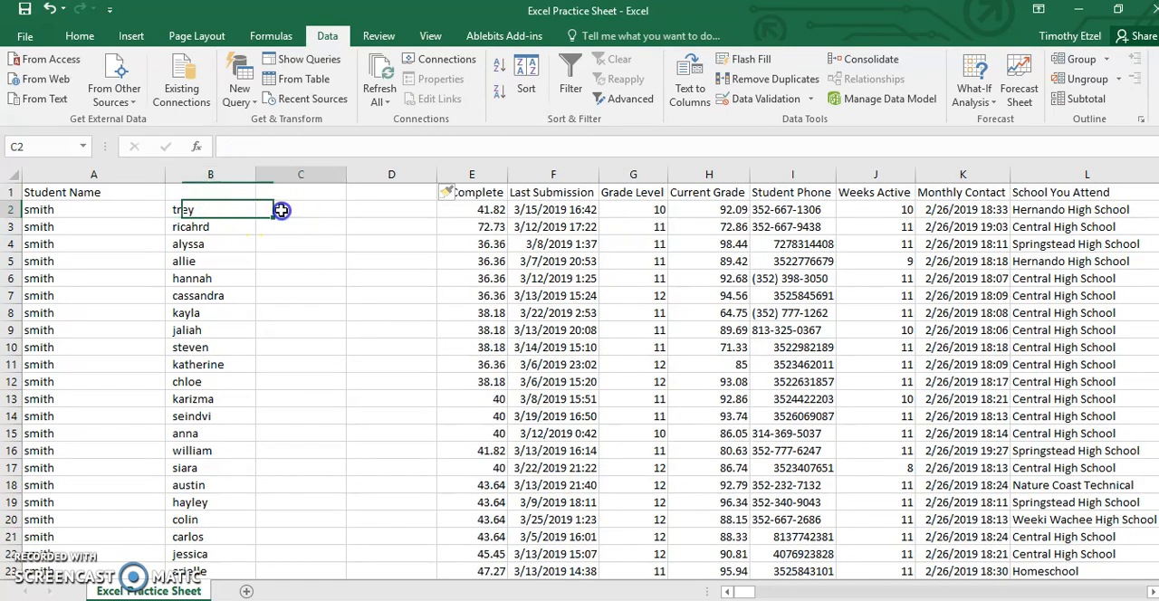
{"action": "left_click", "coordinate": [301, 209]}
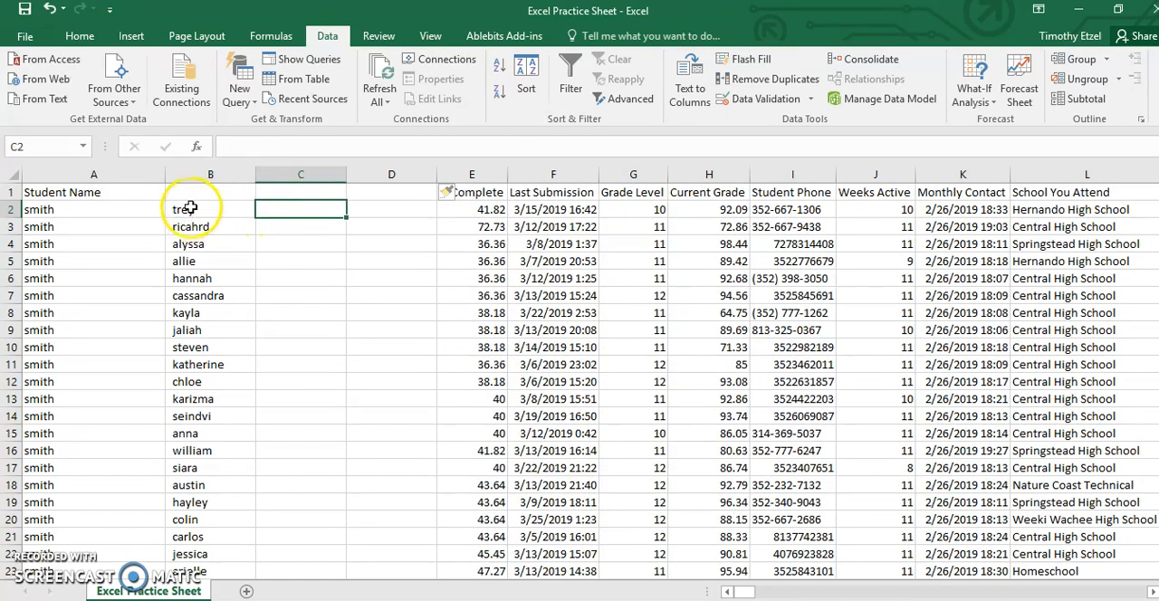
{"action": "left_click", "coordinate": [300, 209]}
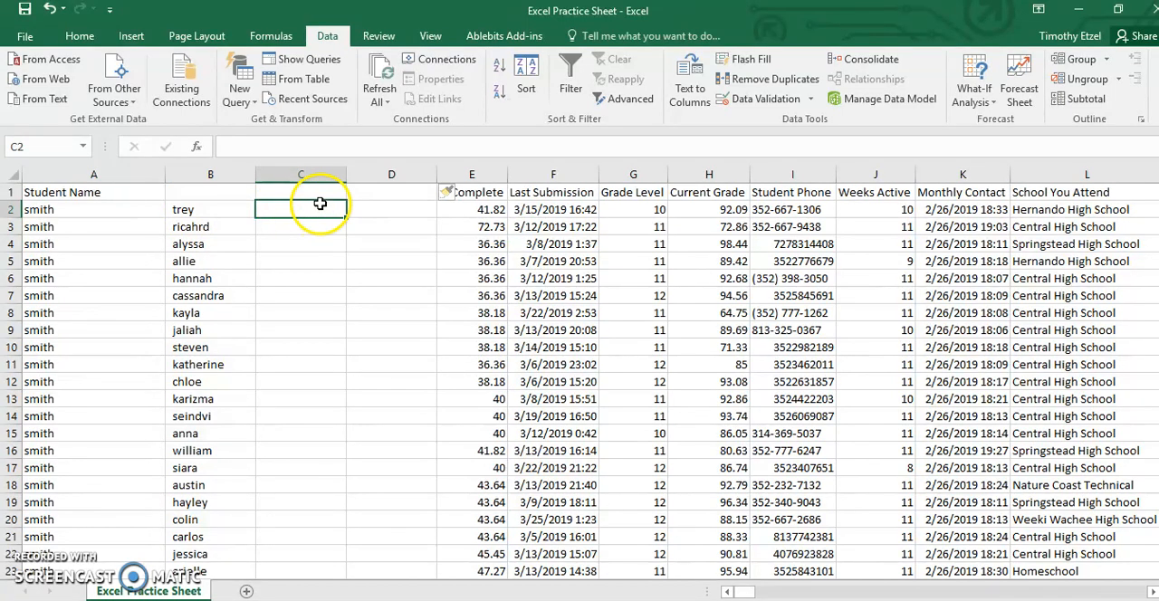
{"action": "mouse_move", "coordinate": [415, 214]}
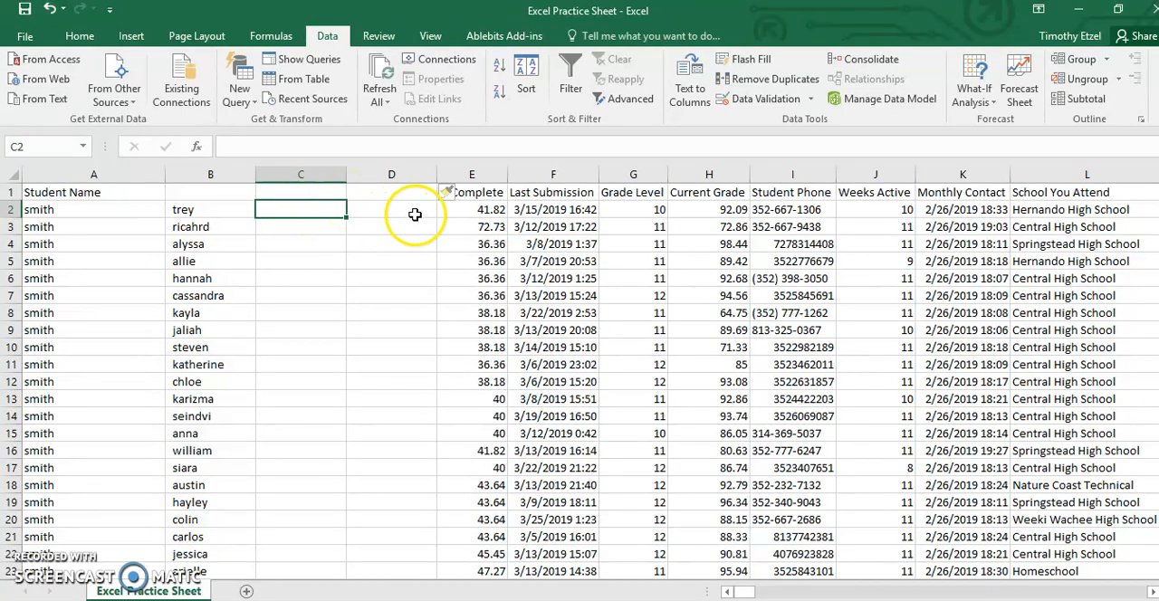
{"action": "mouse_move", "coordinate": [404, 225]}
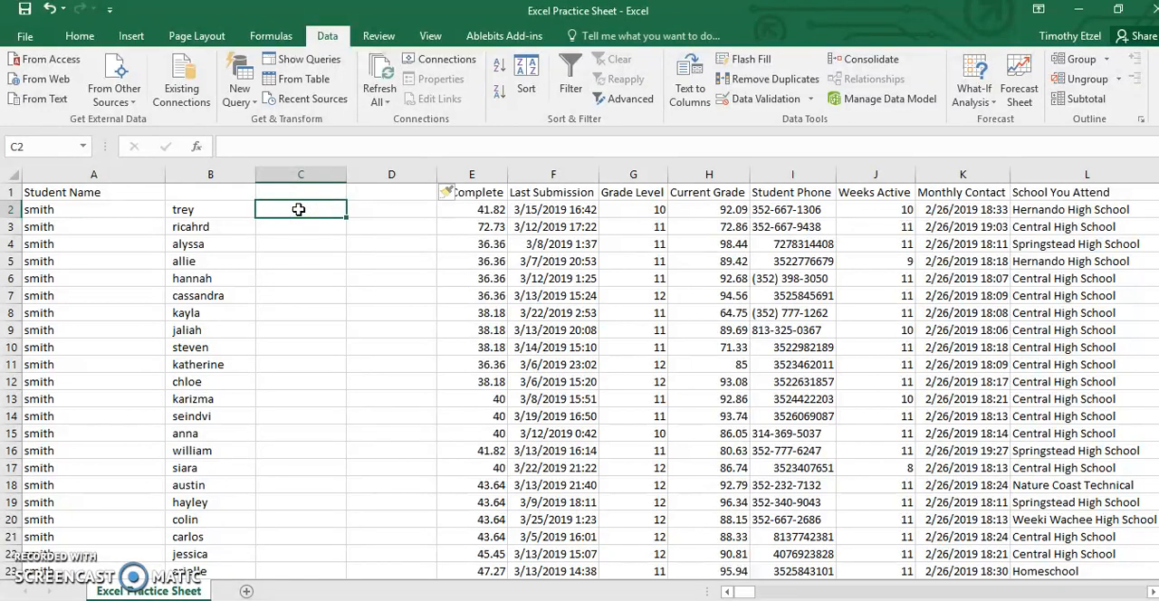
{"action": "type", "text": "+"}
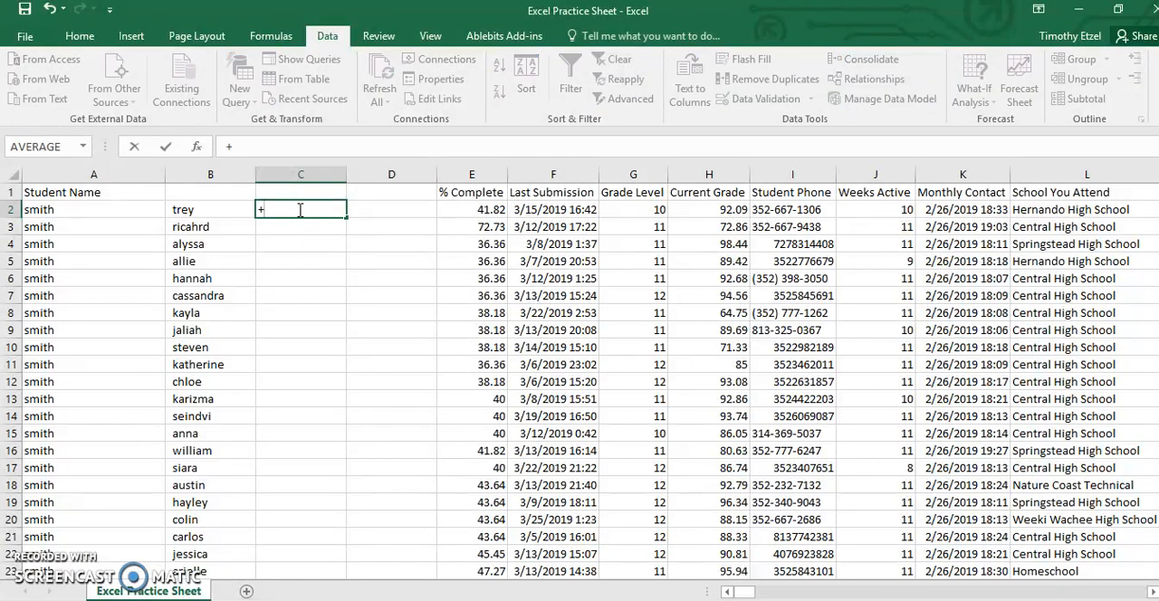
{"action": "type", "text": "="}
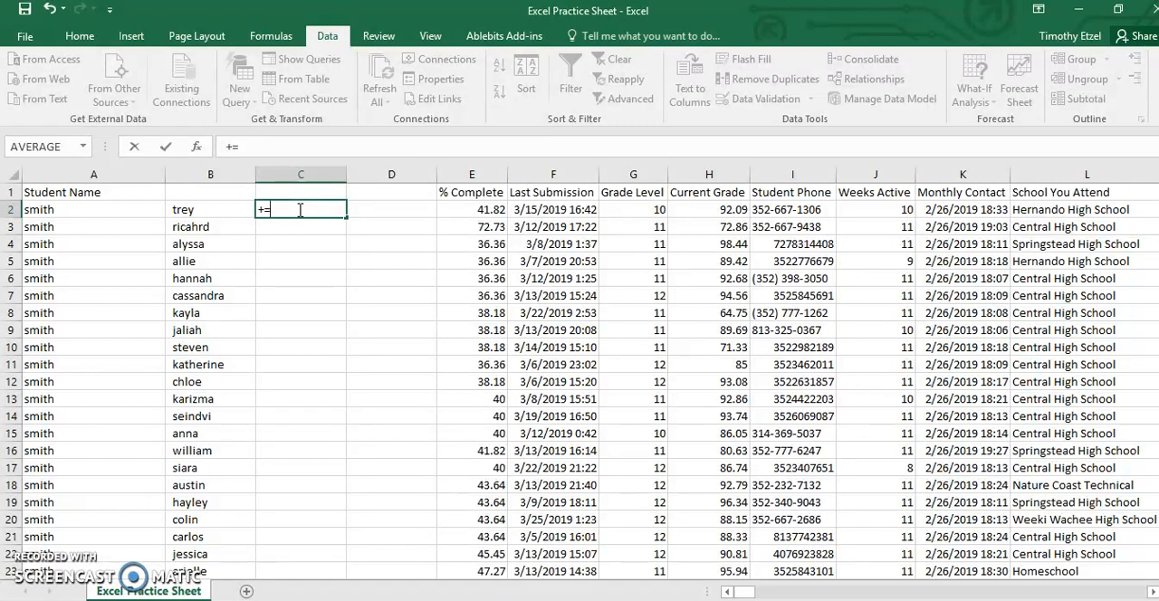
{"action": "key", "text": "Backspace"}
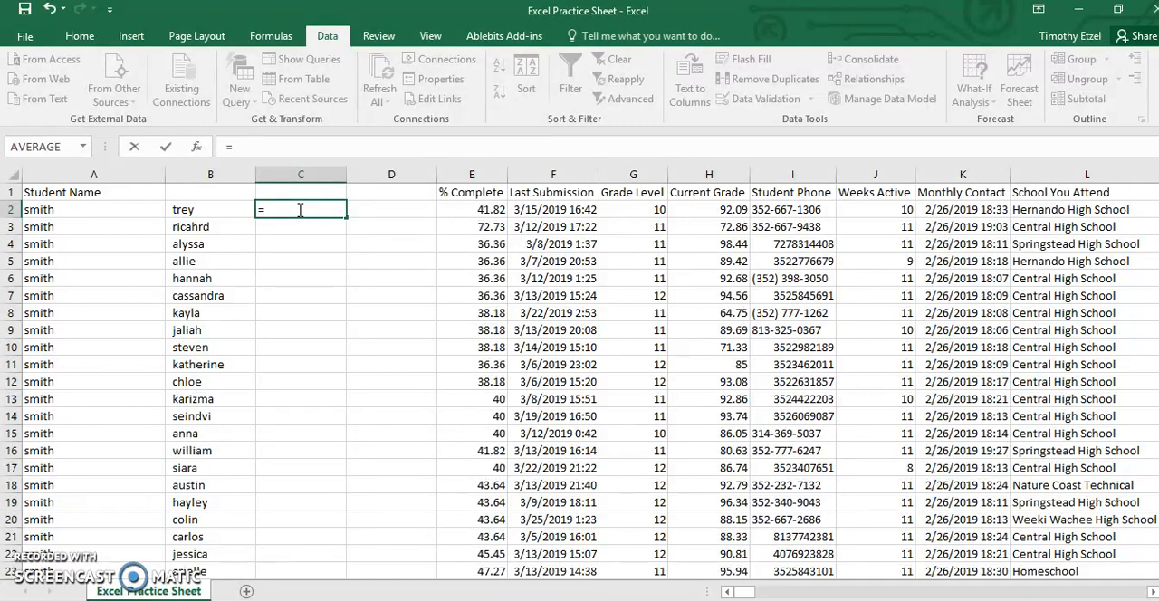
{"action": "type", "text": "Proper(b2"}
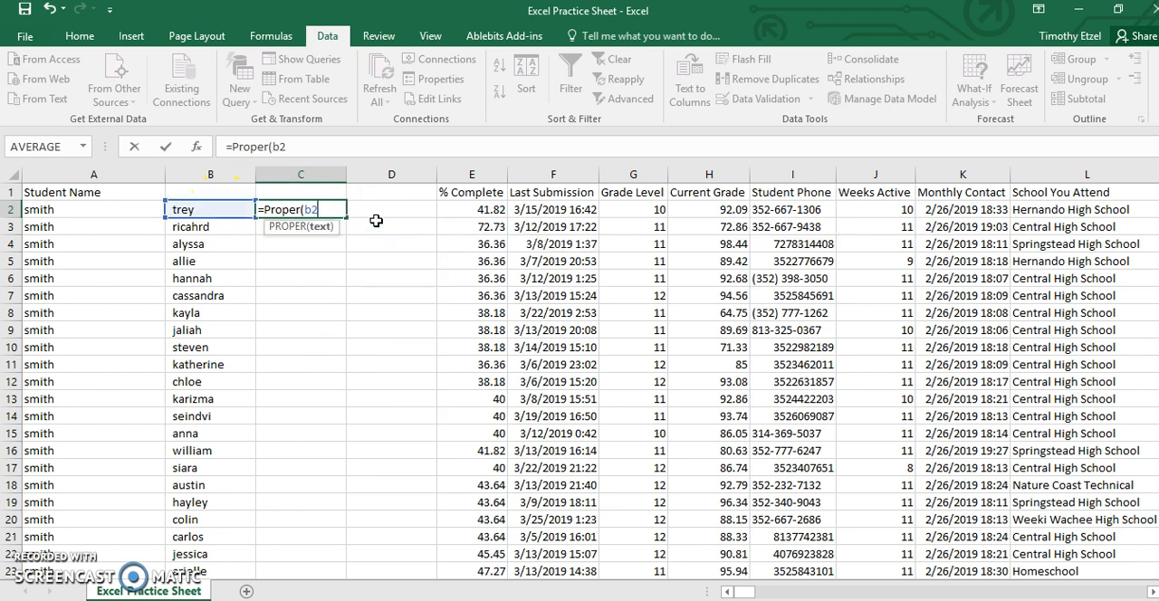
{"action": "type", "text": ")"}
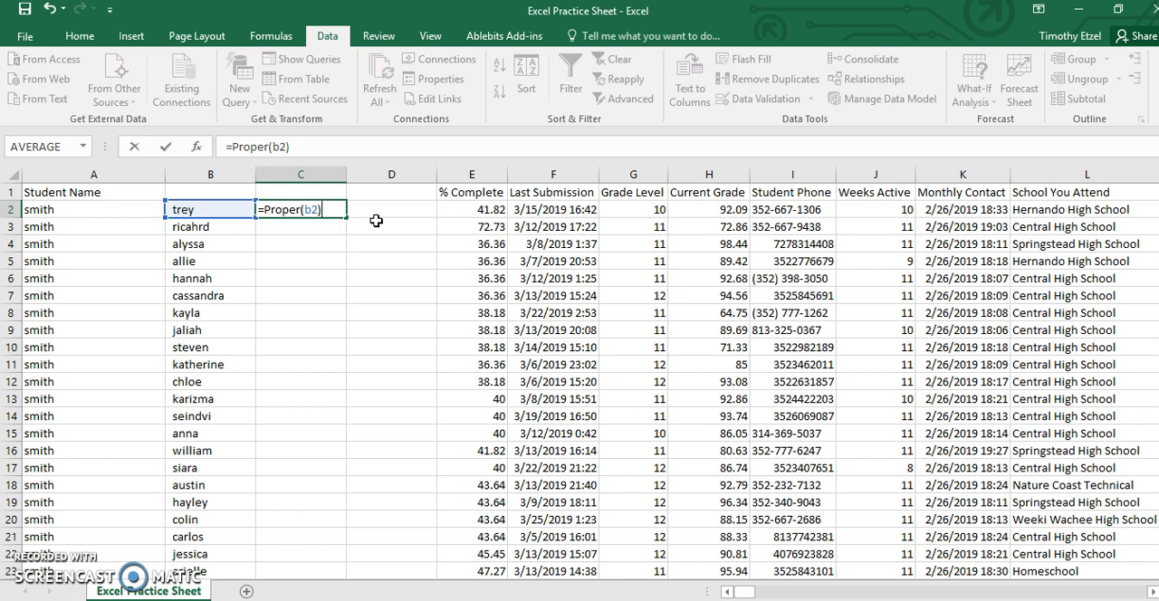
{"action": "key", "text": "Return"}
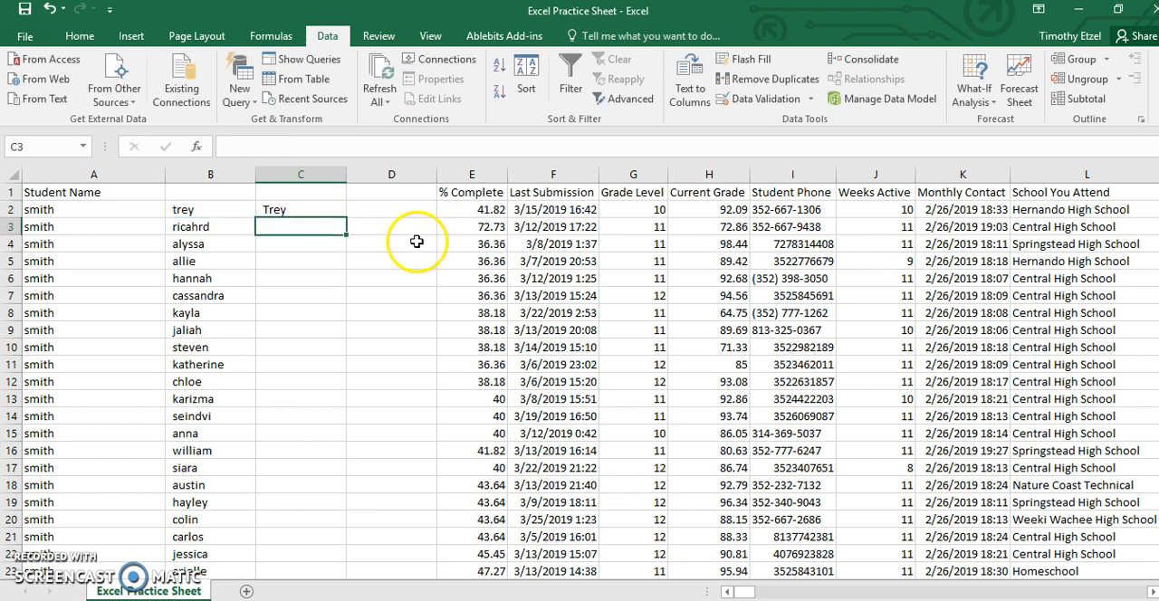
{"action": "mouse_move", "coordinate": [364, 196]}
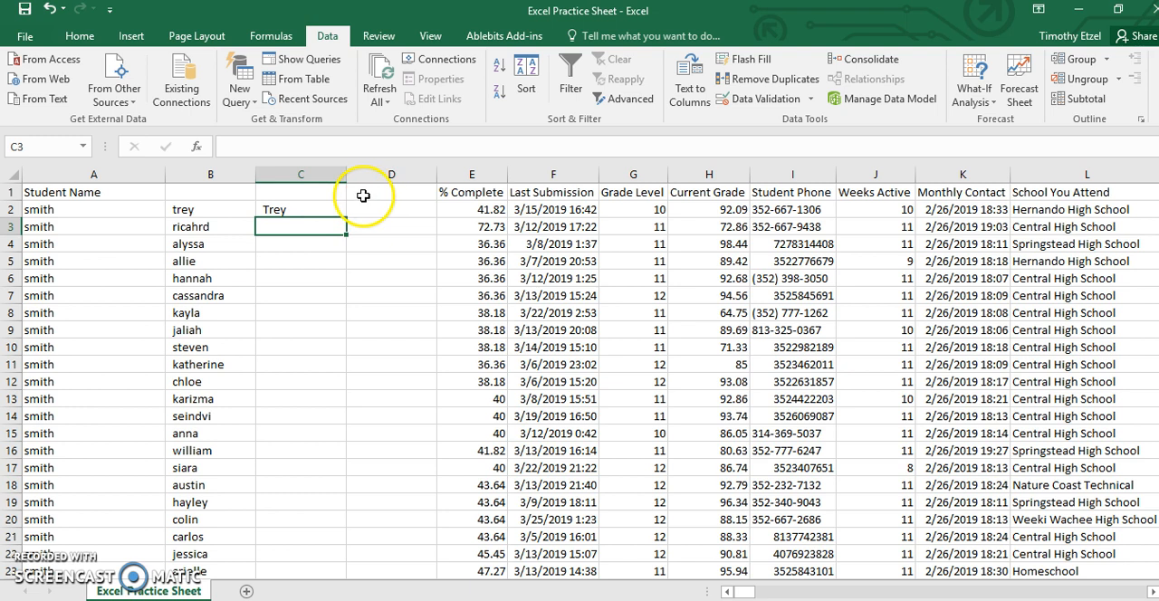
Fill the PROPER formula from C2 down through every student row
{"action": "left_click", "coordinate": [300, 209]}
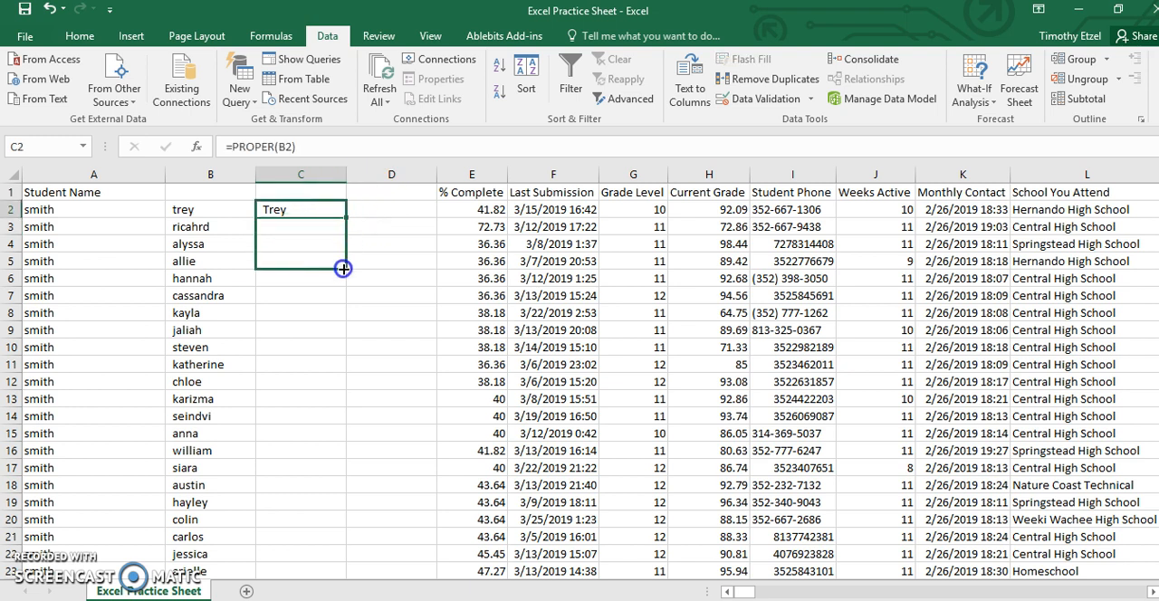
{"action": "left_click_drag", "start_coordinate": [343, 214], "coordinate": [342, 269]}
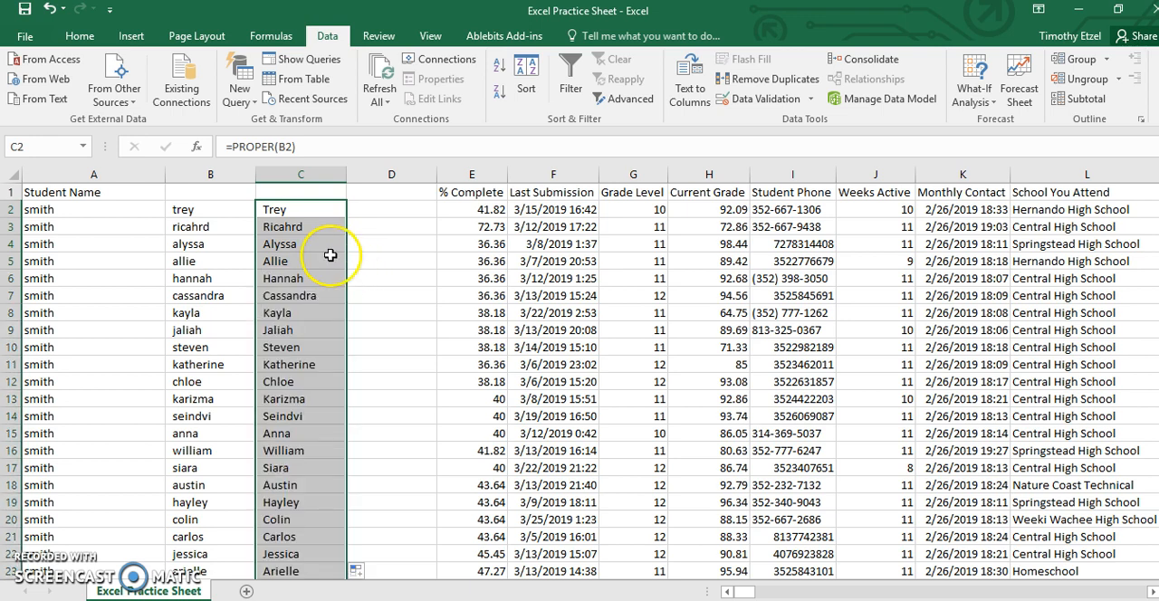
{"action": "scroll", "scroll_direction": "down", "scroll_amount": 3}
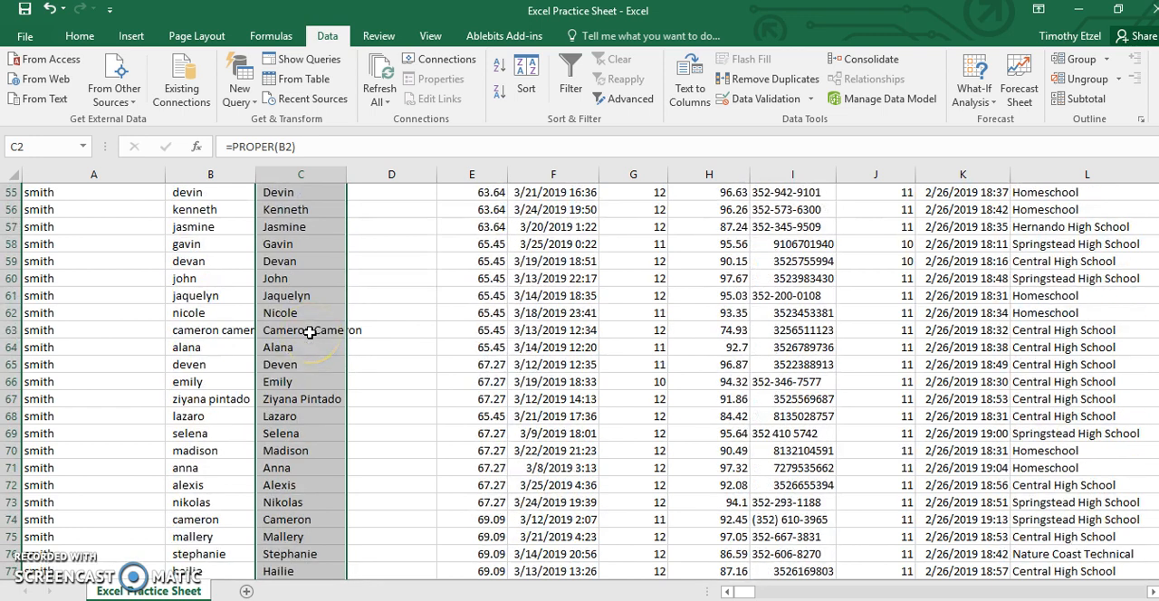
{"action": "scroll", "scroll_direction": "up", "scroll_amount": 3}
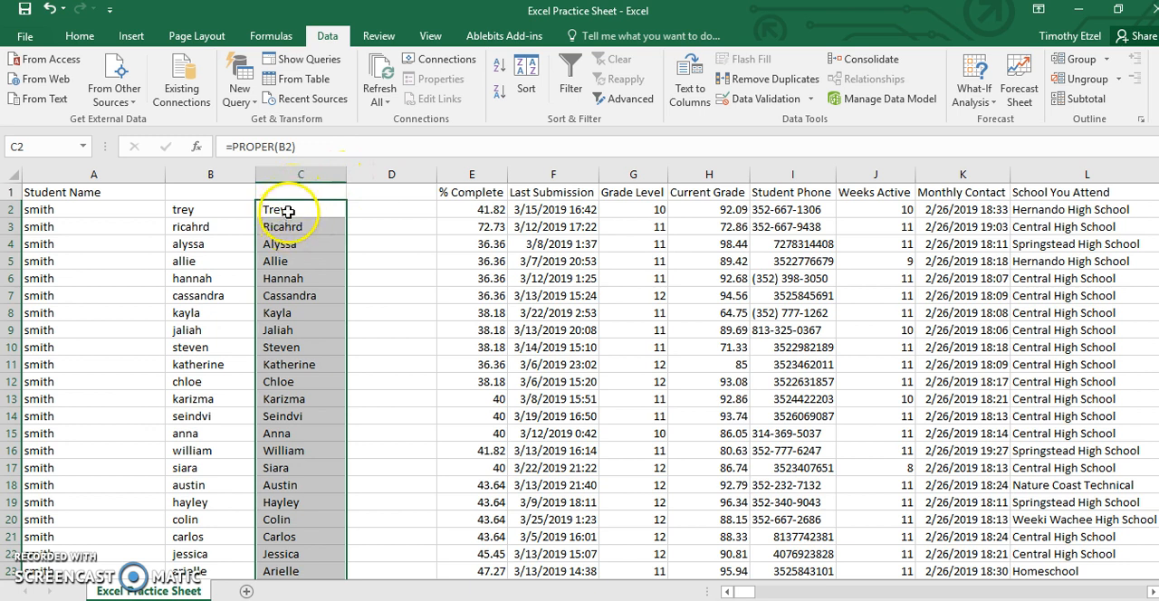
{"action": "left_click_drag", "start_coordinate": [300, 209], "coordinate": [299, 503]}
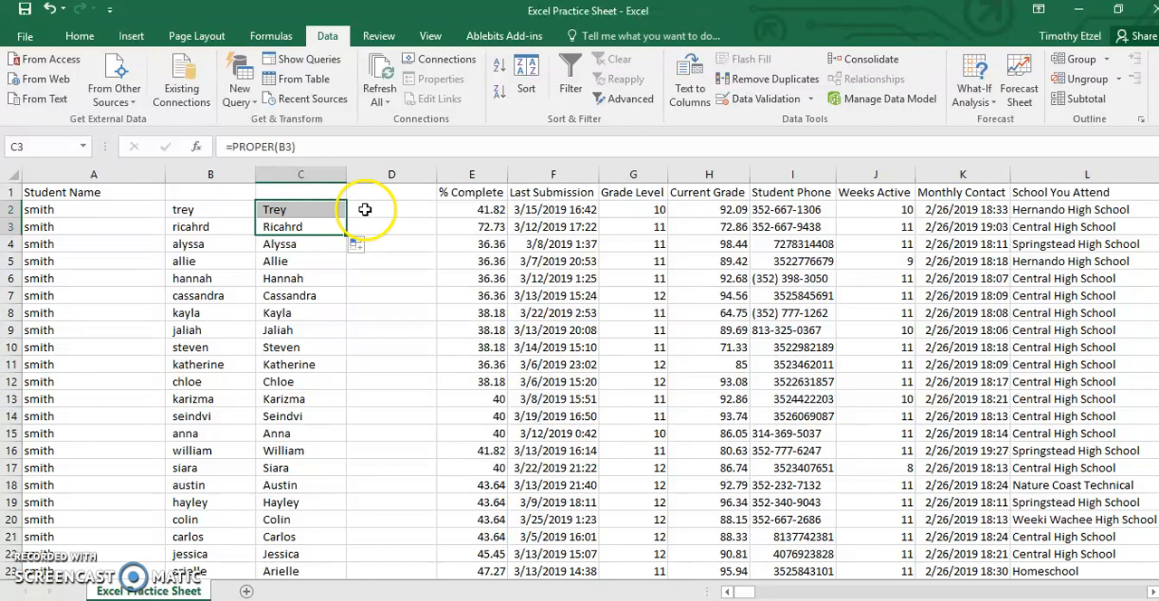
{"action": "left_click", "coordinate": [300, 173]}
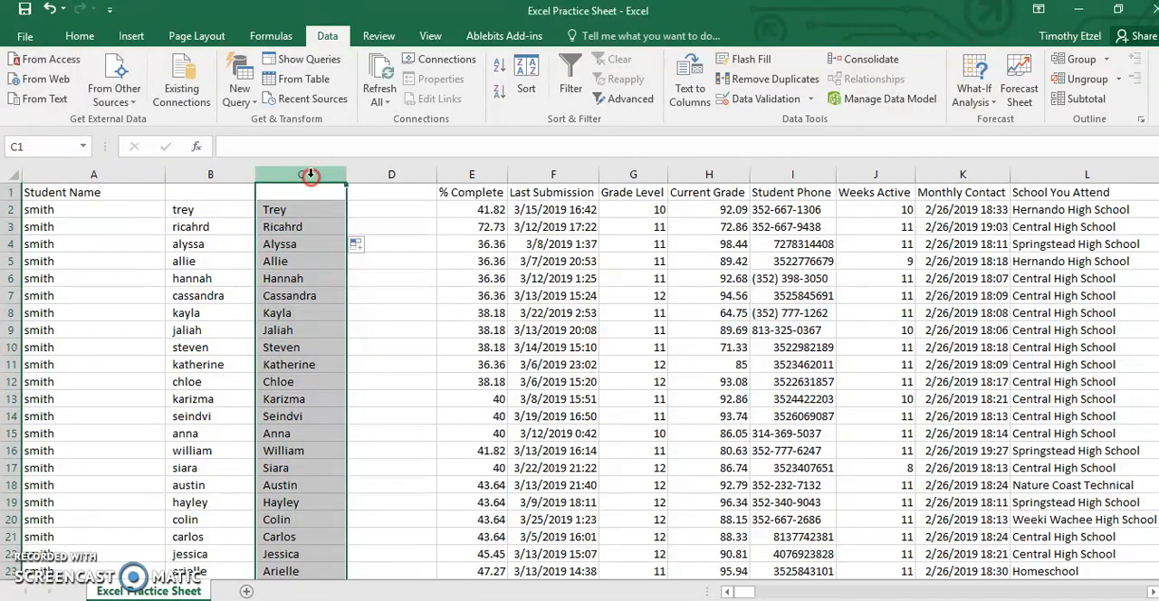
Copy column C and paste it into column D as values only
{"action": "right_click", "coordinate": [300, 174]}
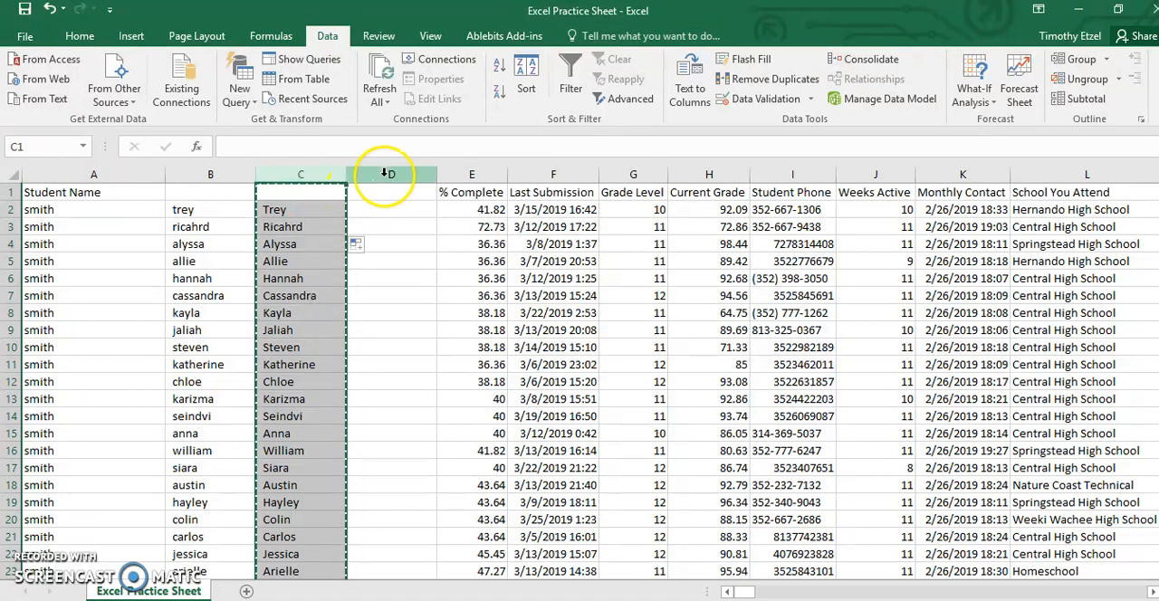
{"action": "left_click", "coordinate": [388, 174]}
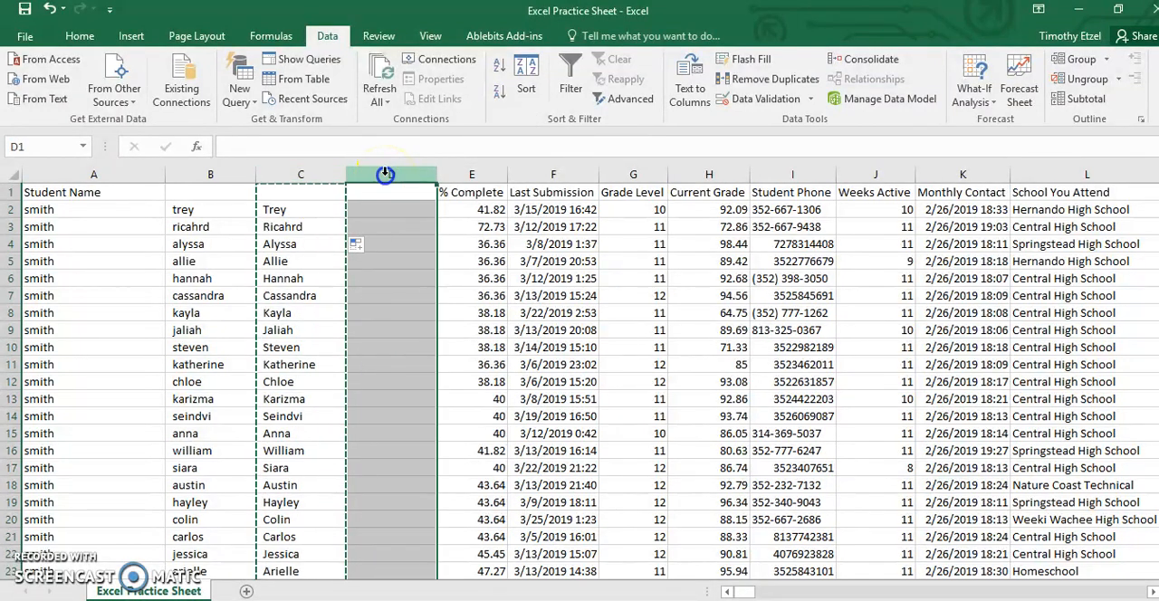
{"action": "right_click", "coordinate": [385, 174]}
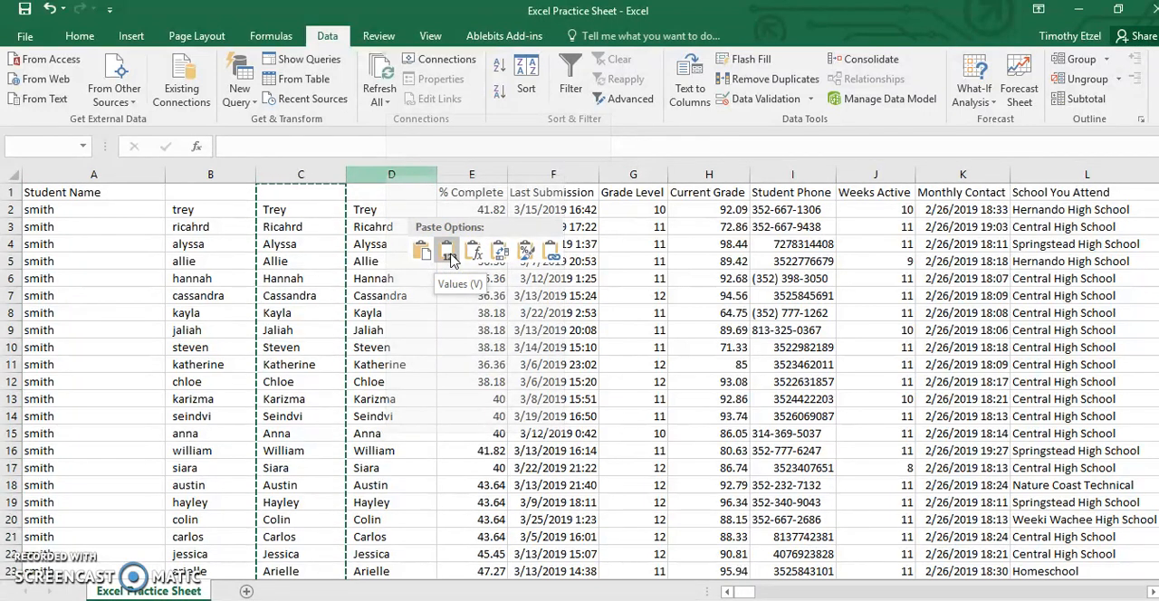
{"action": "left_click", "coordinate": [446, 251]}
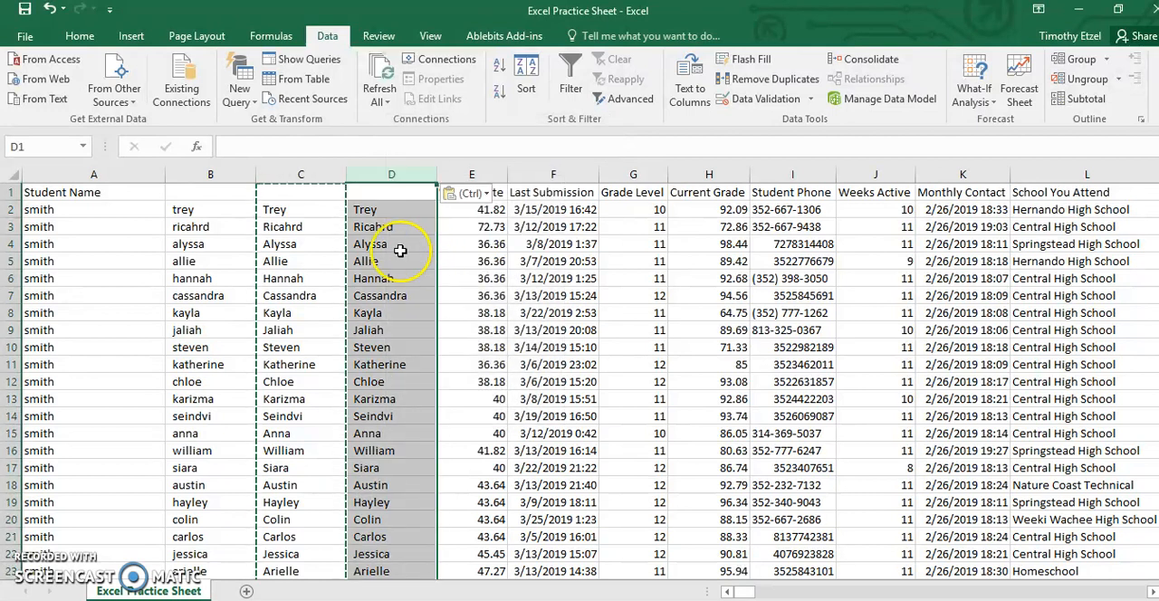
Verify D2–D4 (Trey, Ricahrd, Alyssa) are plain values, unlike the formula in C2
{"action": "left_click", "coordinate": [391, 244]}
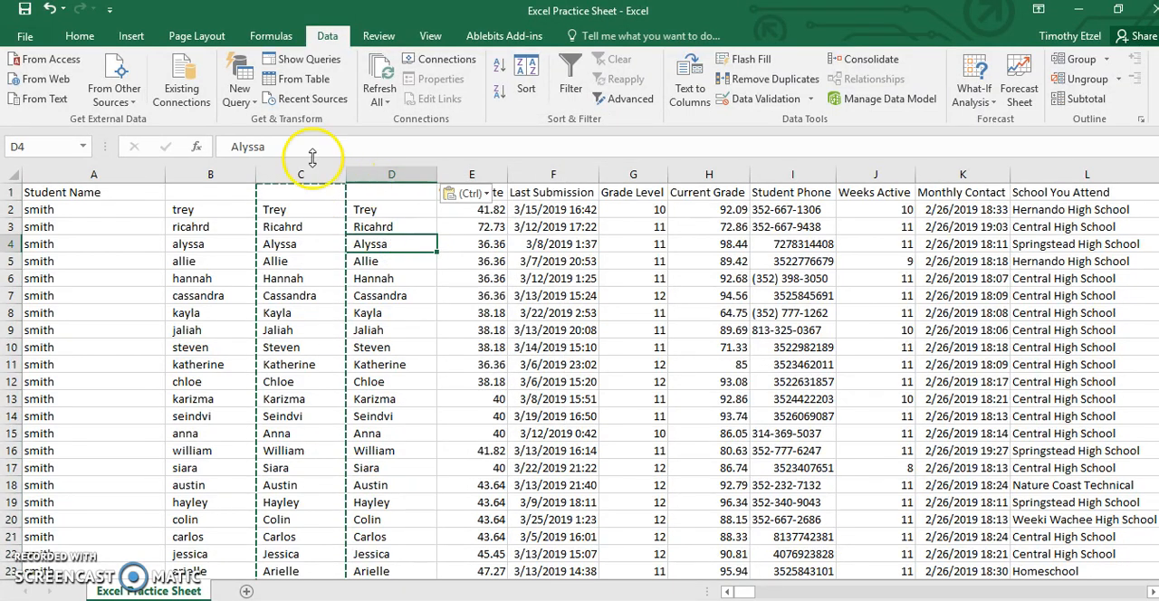
{"action": "left_click", "coordinate": [392, 209]}
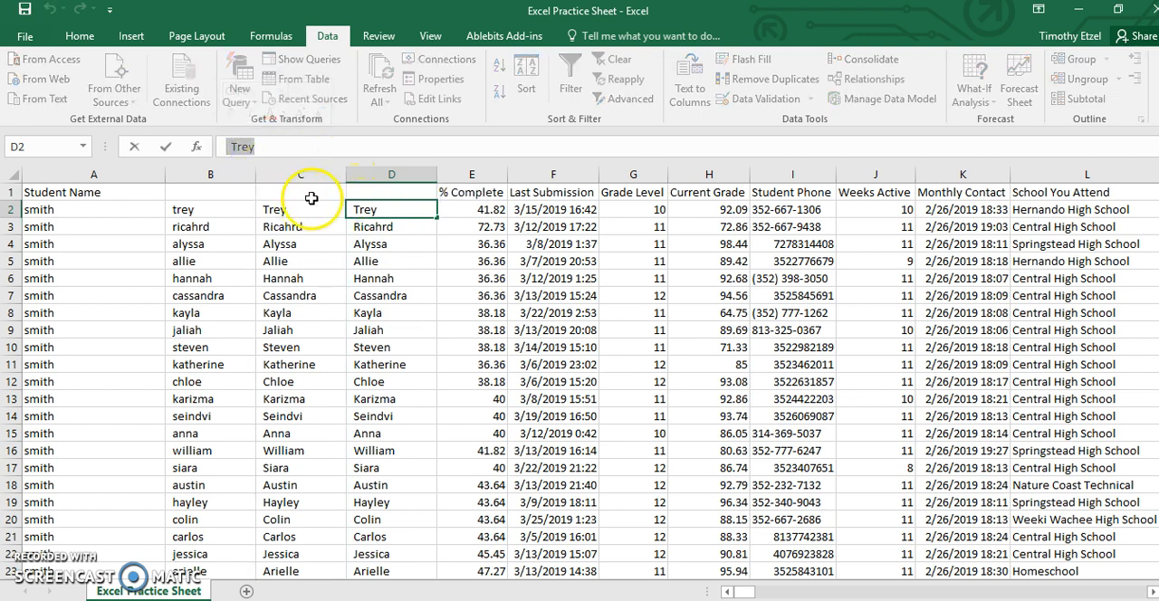
{"action": "left_click", "coordinate": [299, 209]}
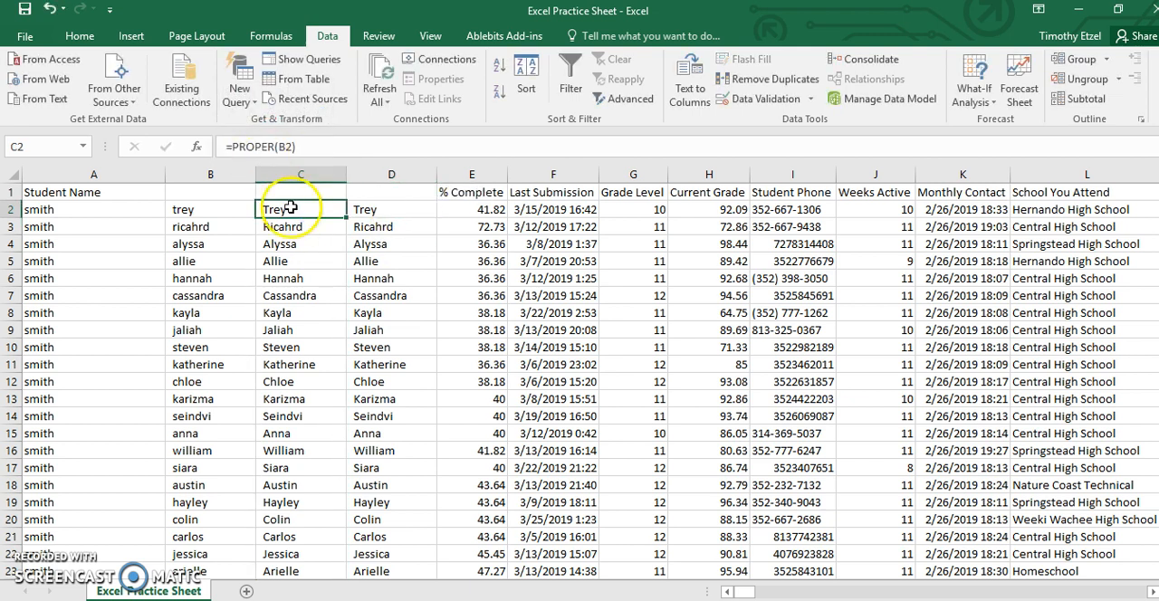
{"action": "left_click", "coordinate": [391, 227]}
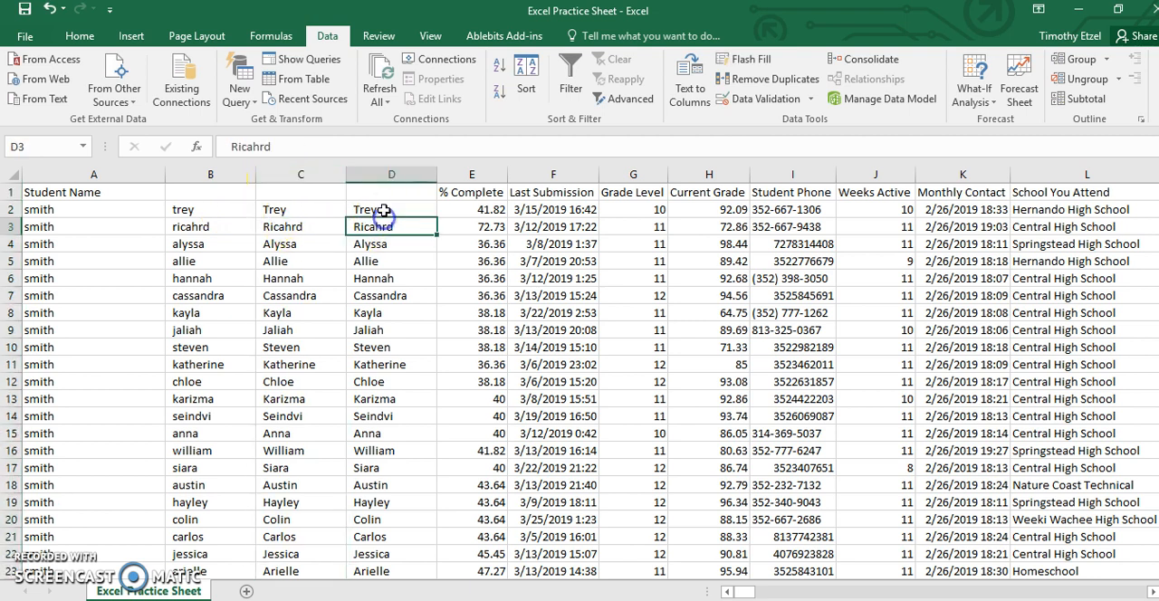
{"action": "left_click", "coordinate": [301, 173]}
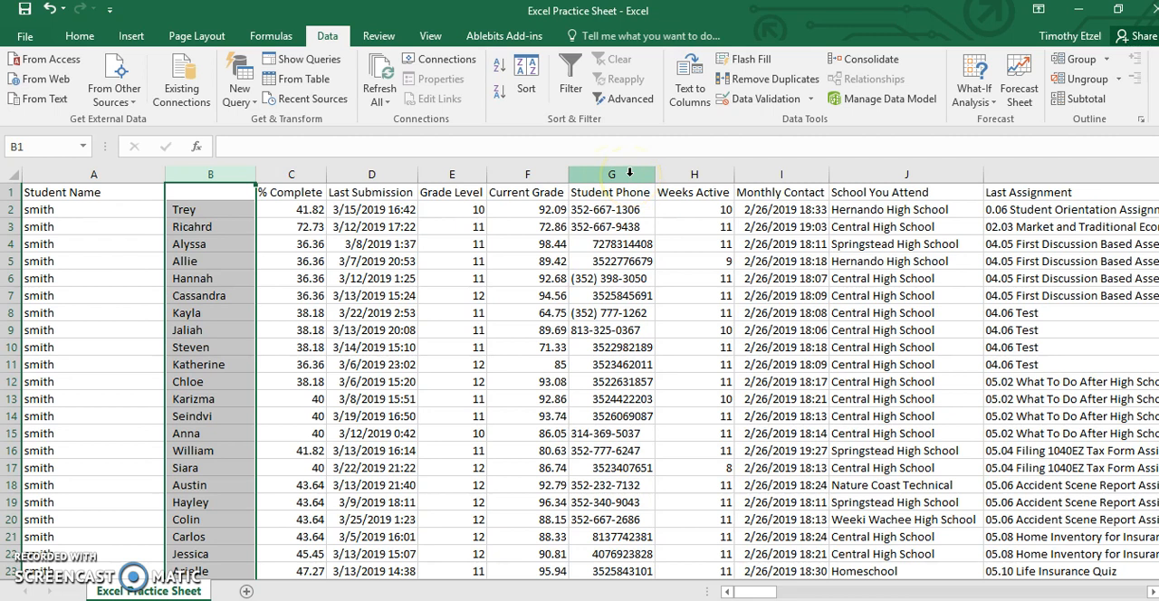
Cut the Student Phone column and insert it as column B, before the first names
{"action": "right_click", "coordinate": [611, 174]}
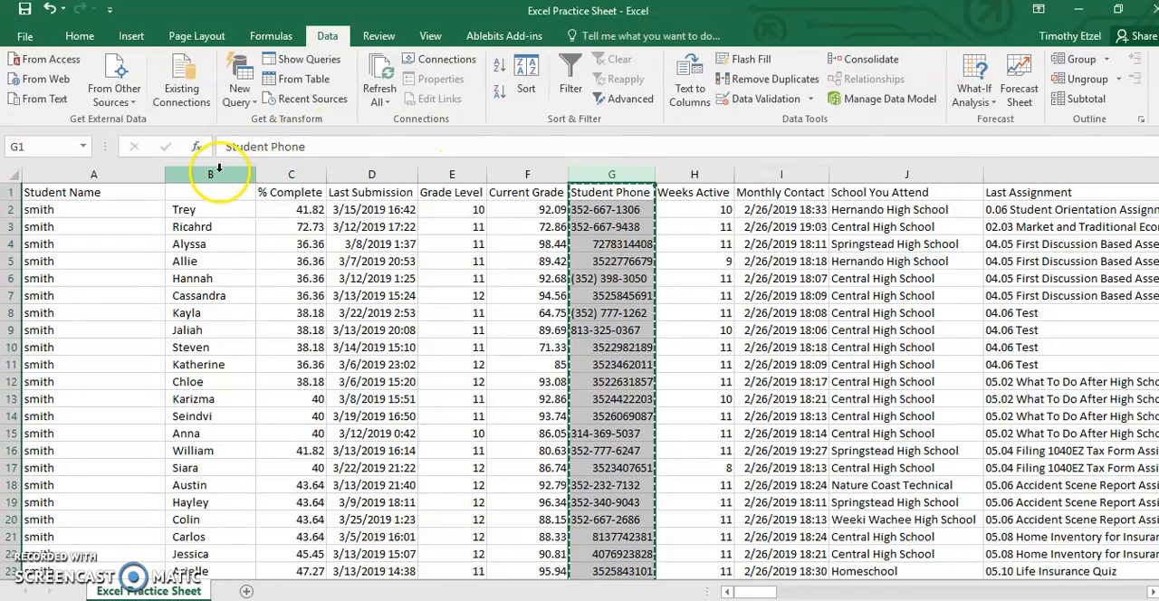
{"action": "left_click", "coordinate": [210, 174]}
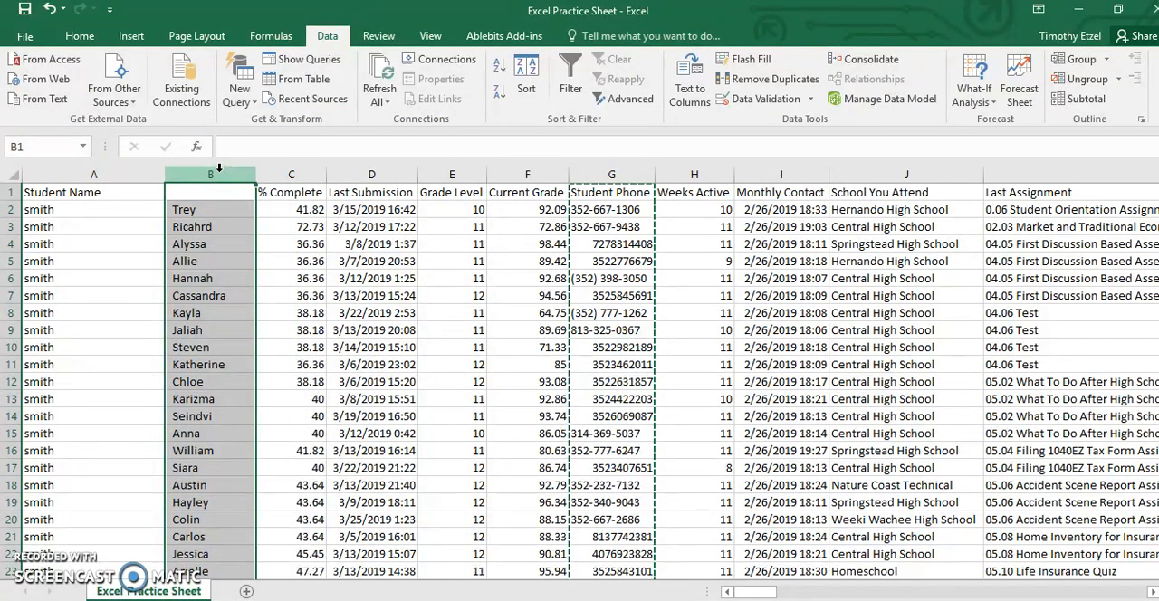
{"action": "right_click", "coordinate": [210, 174]}
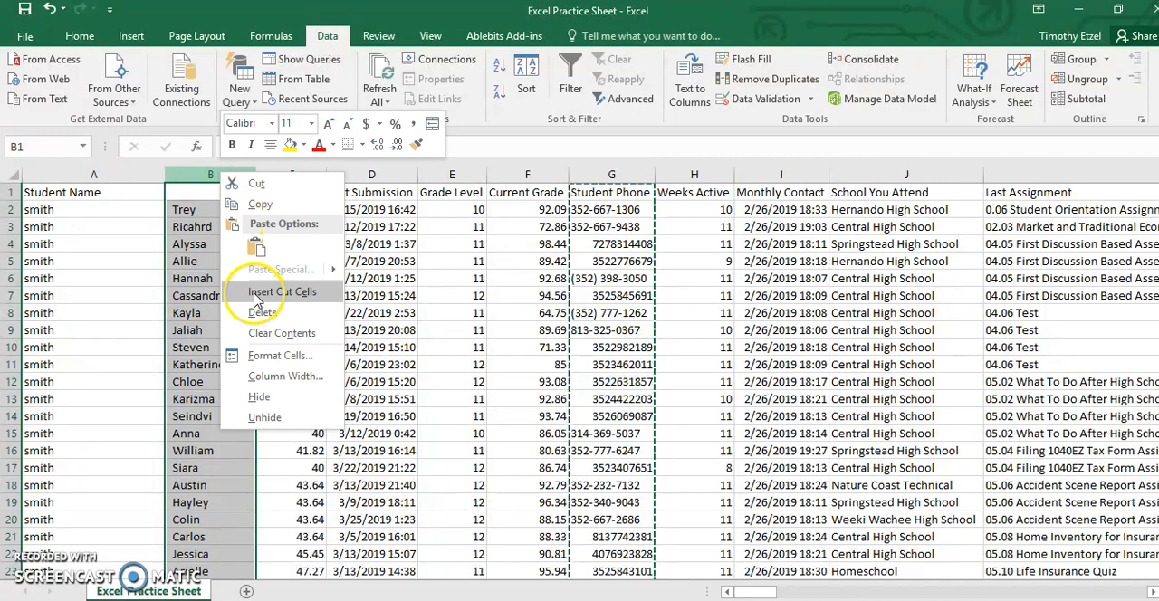
{"action": "left_click", "coordinate": [275, 294]}
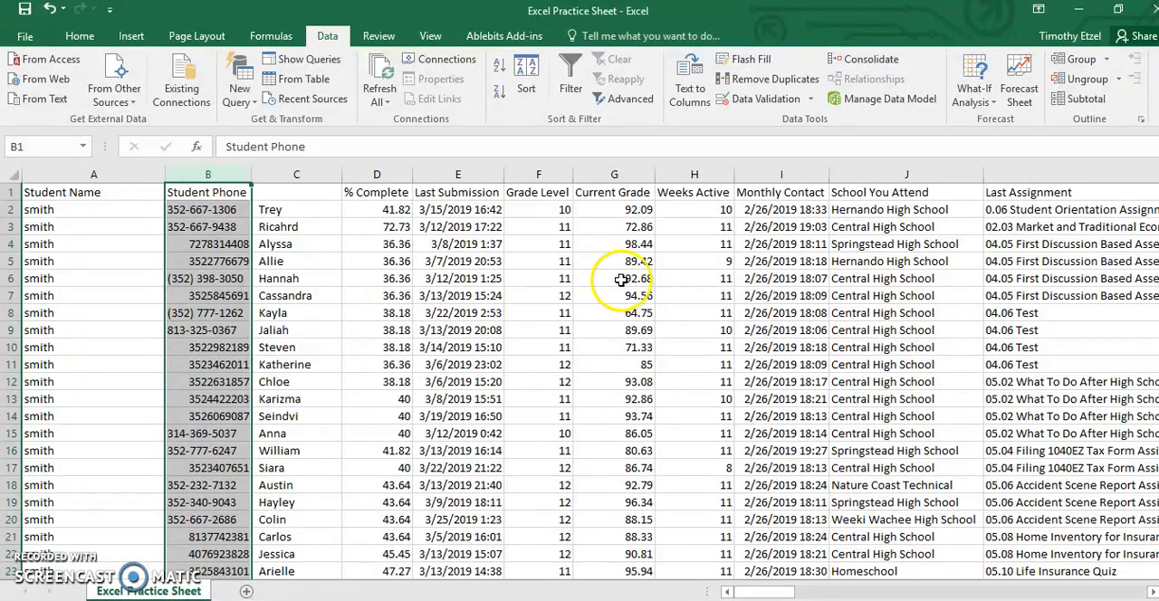
{"action": "mouse_move", "coordinate": [673, 274]}
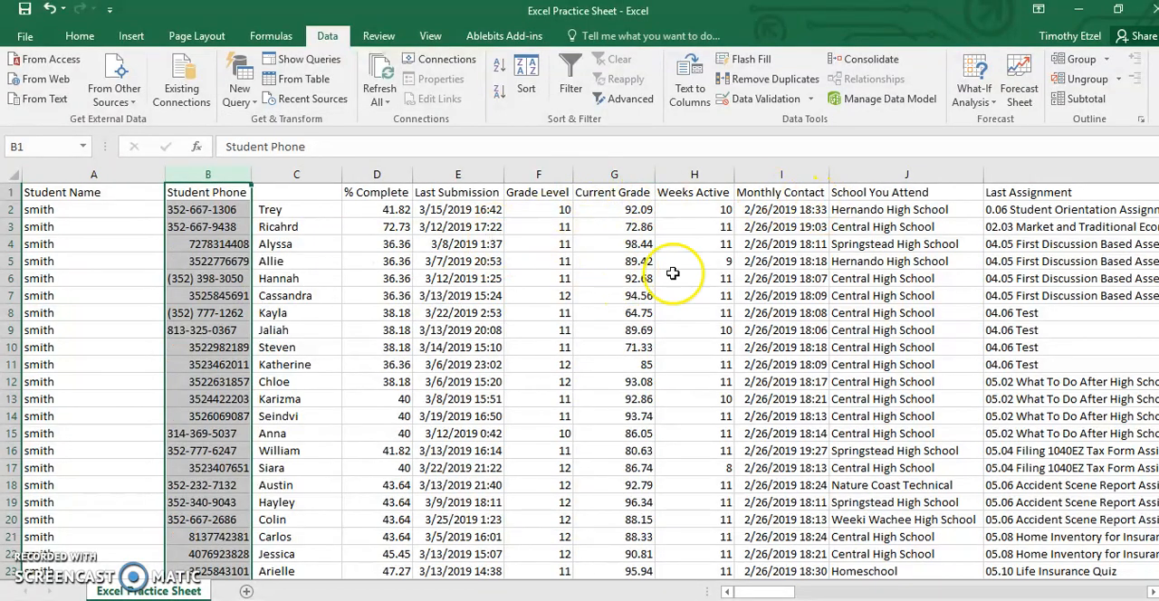
{"action": "mouse_move", "coordinate": [296, 214]}
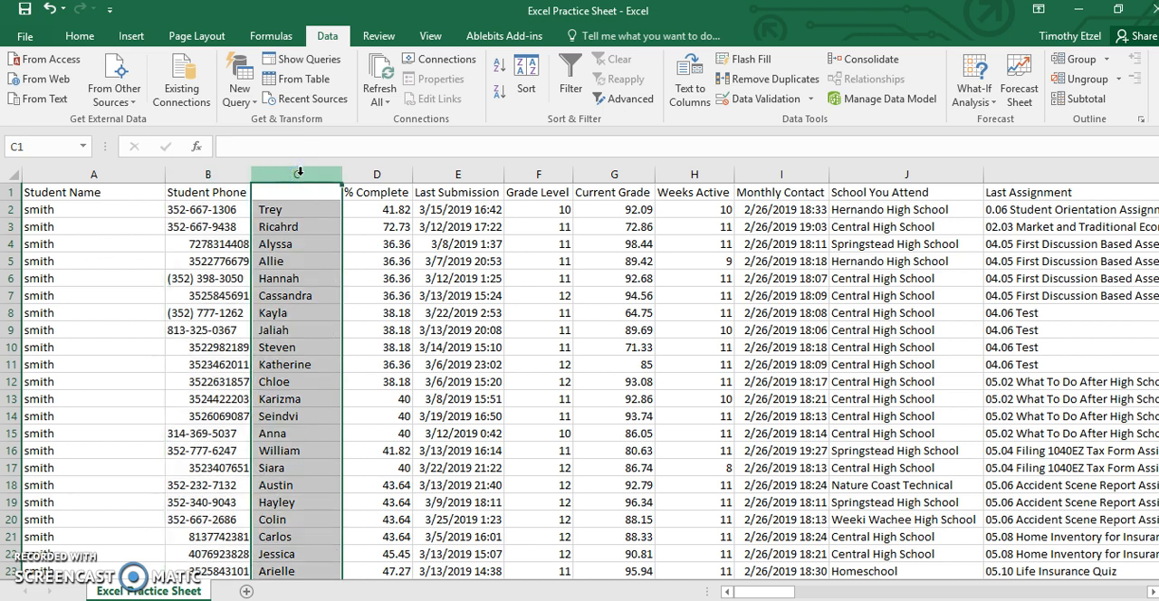
Insert a narrow column C holding a comma in every student row
{"action": "right_click", "coordinate": [297, 174]}
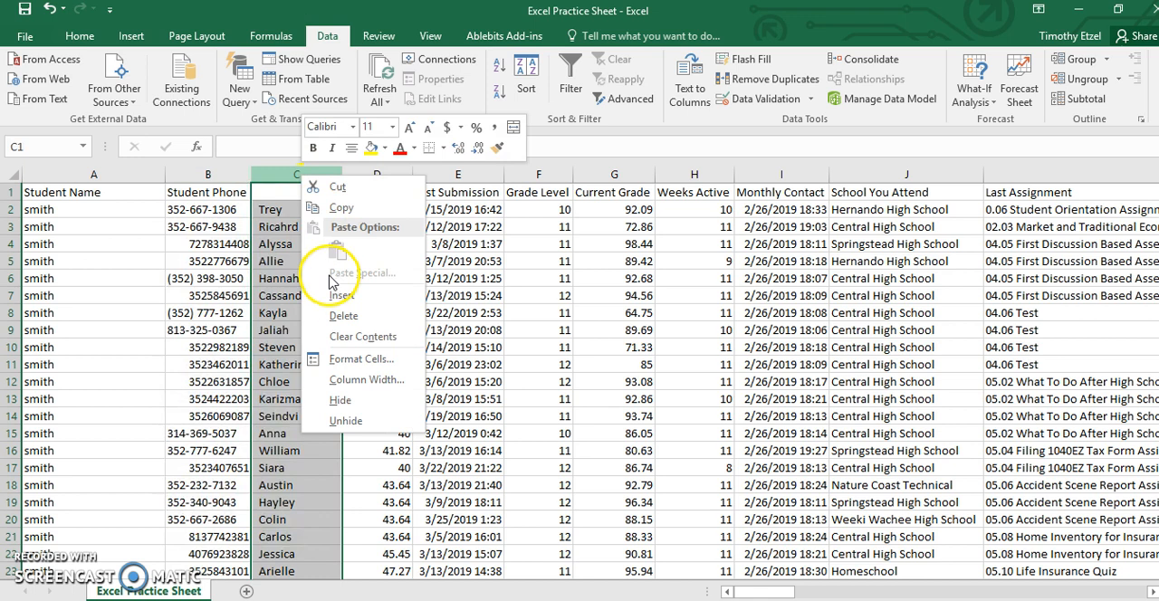
{"action": "left_click", "coordinate": [343, 315]}
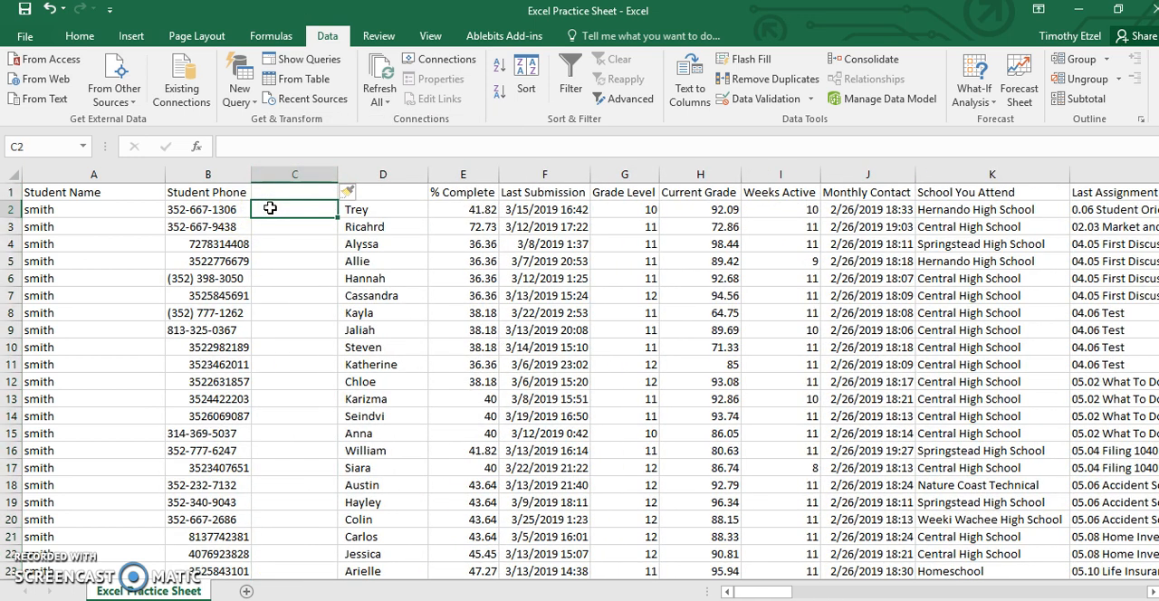
{"action": "type", "text": ","}
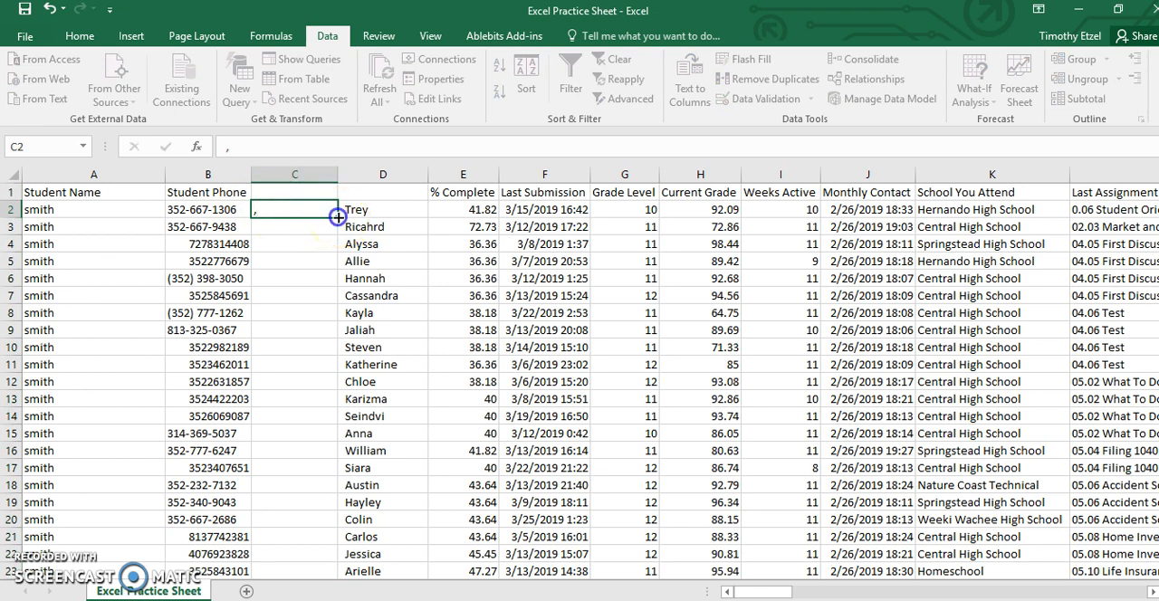
{"action": "left_click_drag", "start_coordinate": [294, 209], "coordinate": [294, 261]}
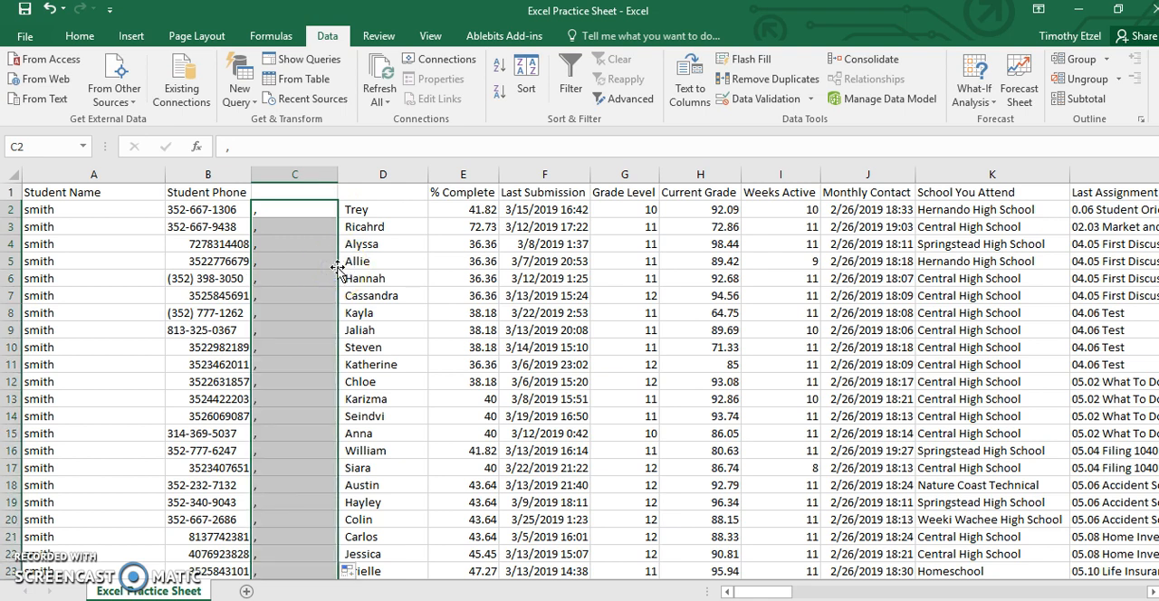
{"action": "left_click_drag", "start_coordinate": [334, 178], "coordinate": [337, 178]}
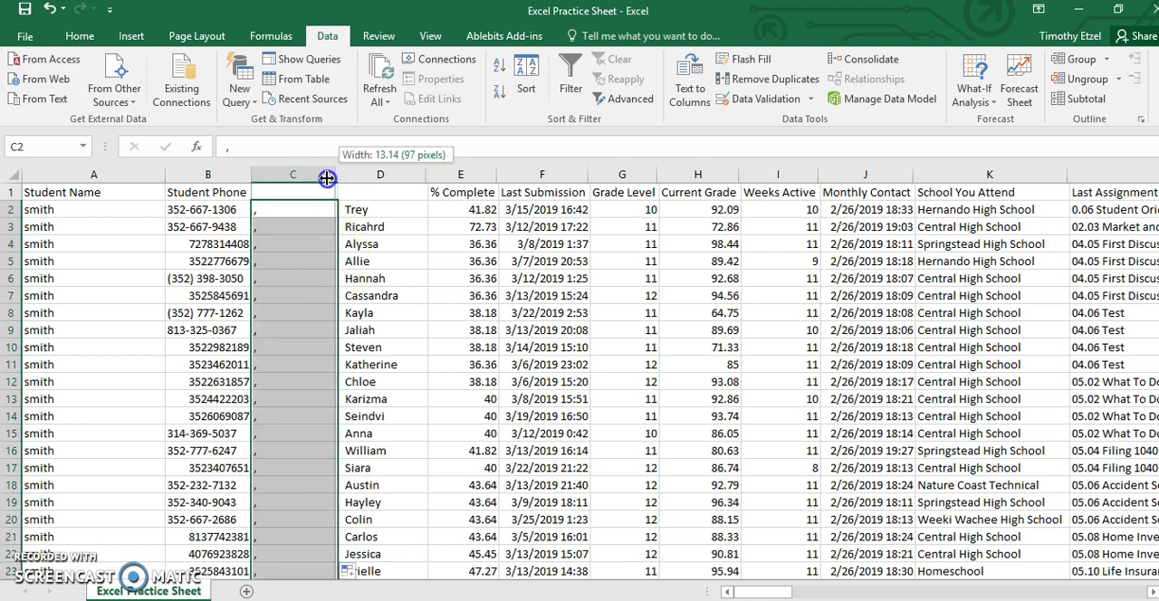
{"action": "left_click_drag", "start_coordinate": [328, 174], "coordinate": [259, 174]}
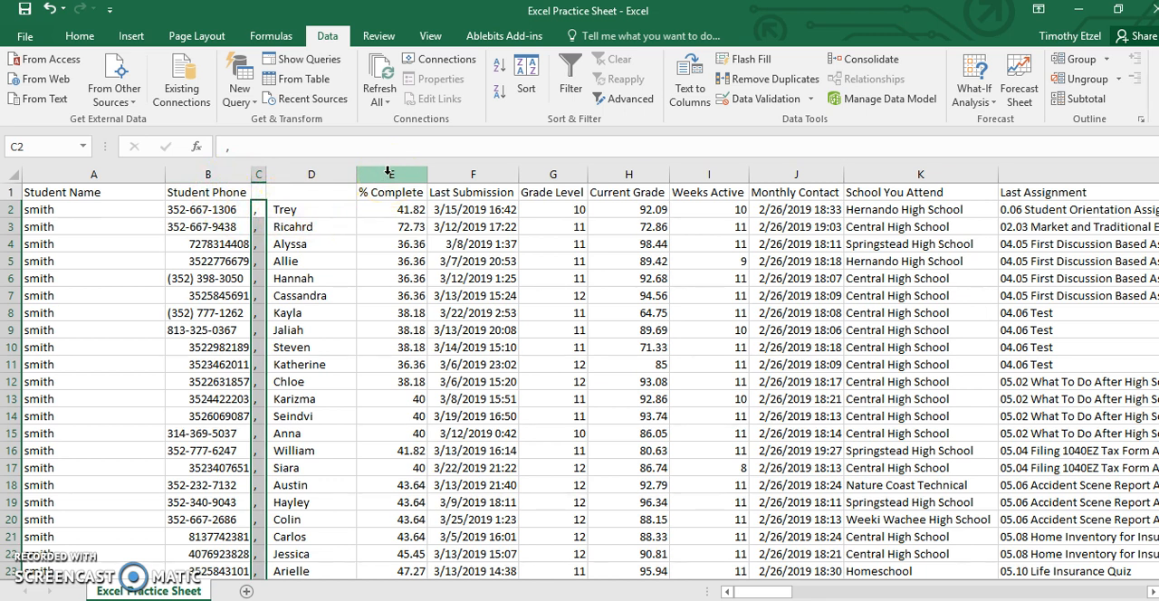
{"action": "left_click", "coordinate": [391, 192]}
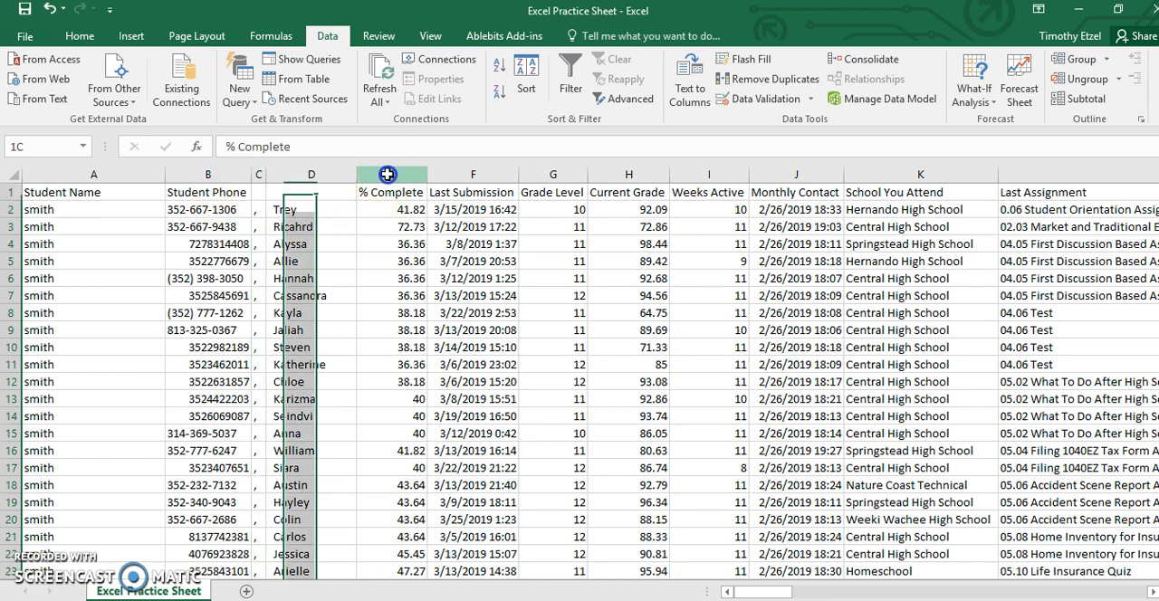
Insert column E before % Complete and enter 'you have completed' in E2
{"action": "right_click", "coordinate": [391, 174]}
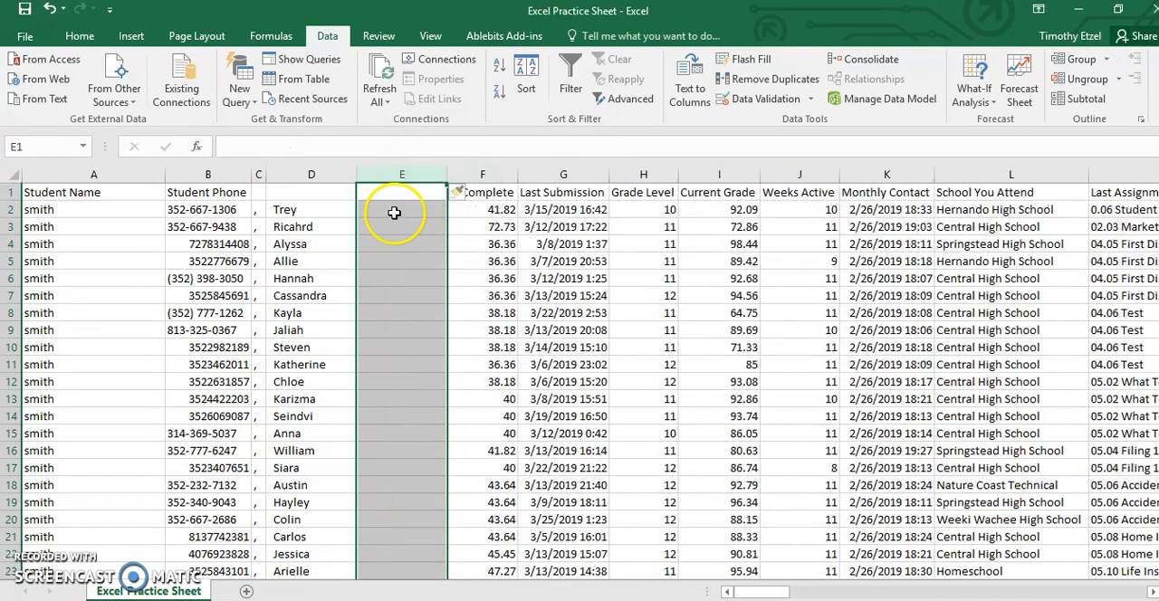
{"action": "left_click_drag", "start_coordinate": [445, 174], "coordinate": [463, 174]}
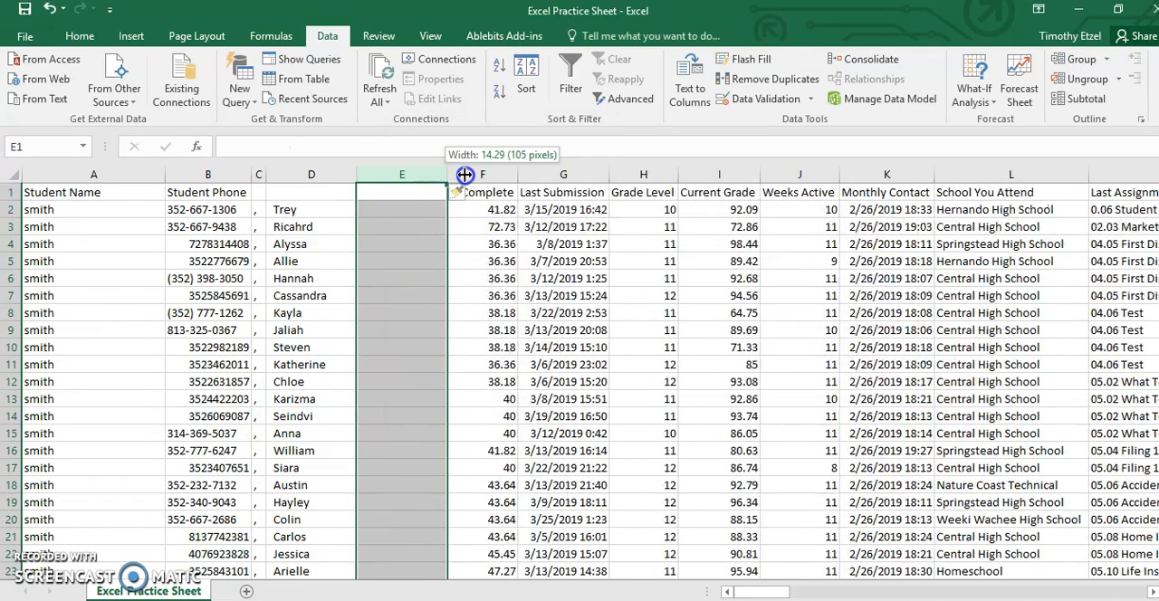
{"action": "left_click_drag", "start_coordinate": [445, 174], "coordinate": [579, 174]}
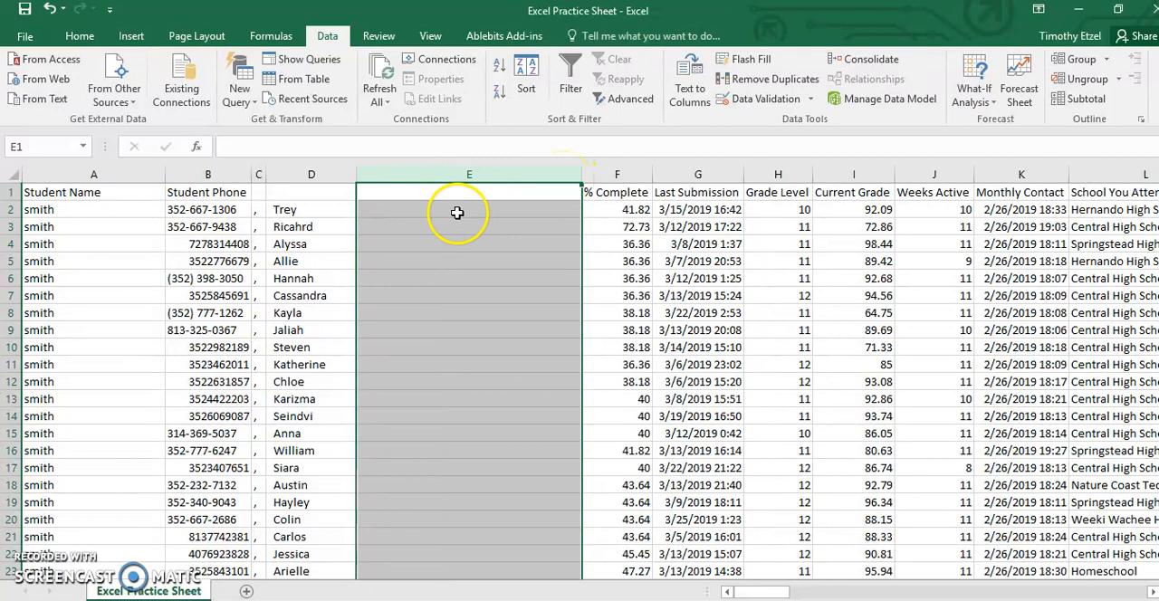
{"action": "left_click", "coordinate": [468, 209]}
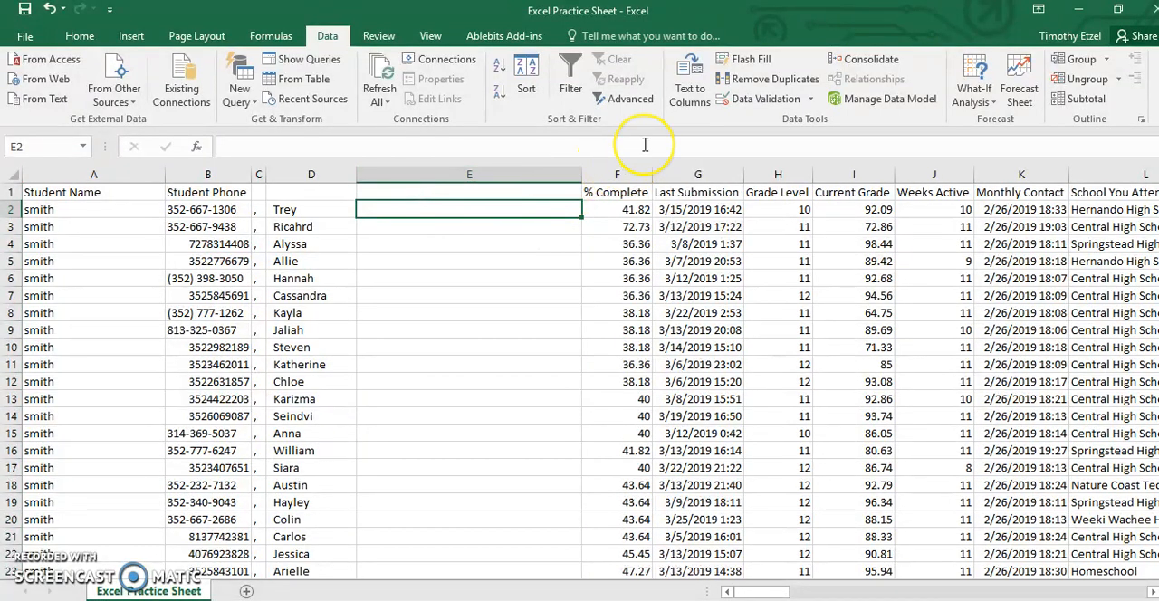
{"action": "mouse_move", "coordinate": [645, 145]}
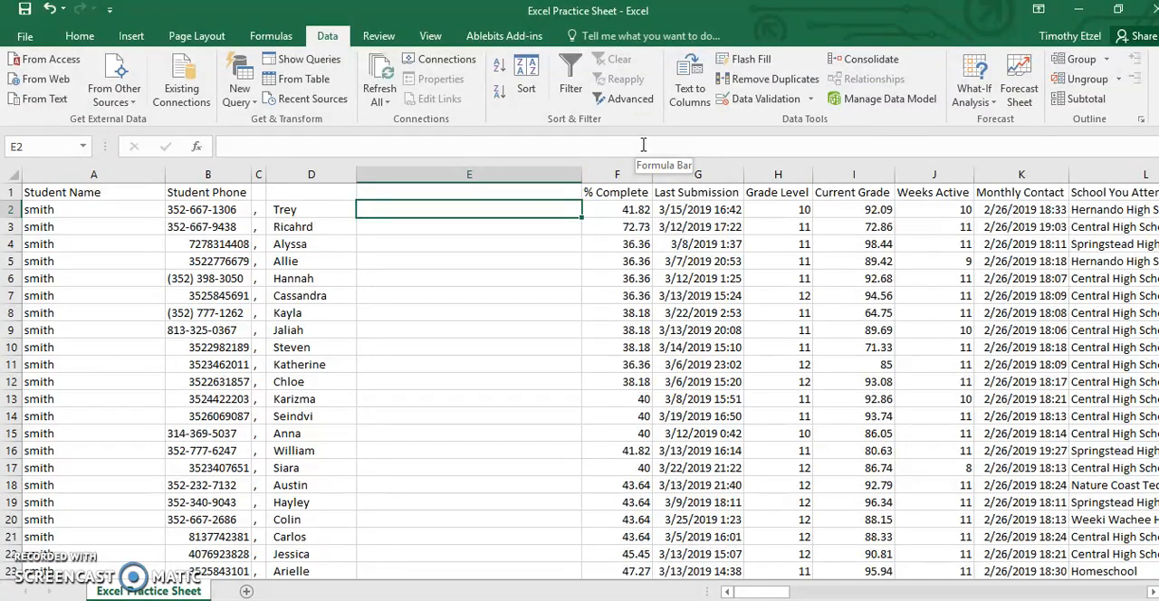
{"action": "type", "text": "you have com"}
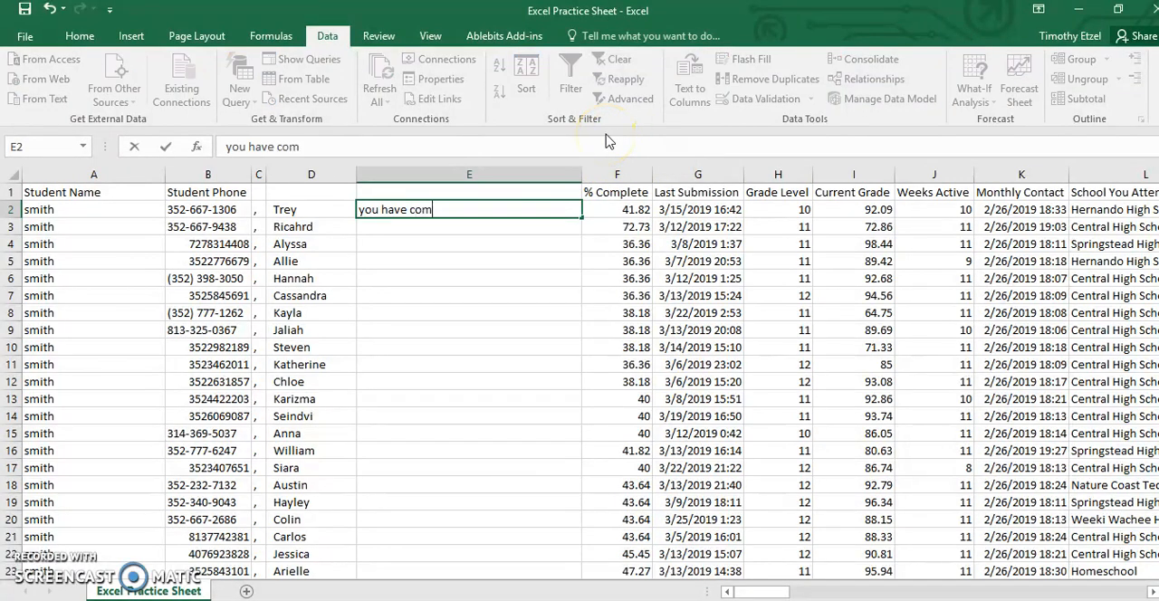
{"action": "type", "text": "pleted"}
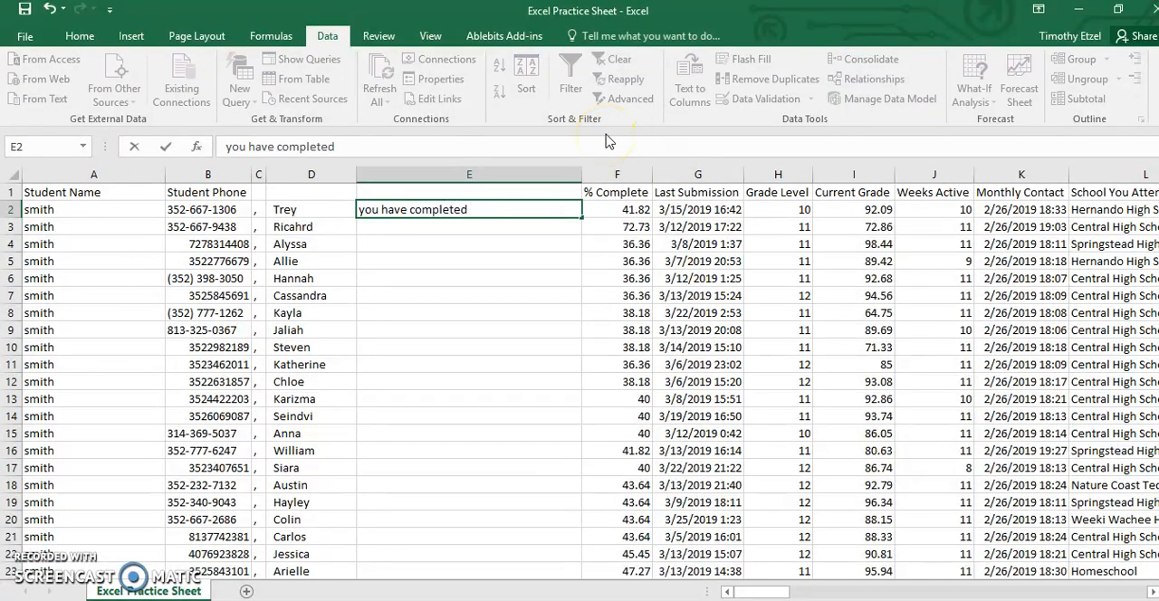
{"action": "left_click", "coordinate": [469, 209]}
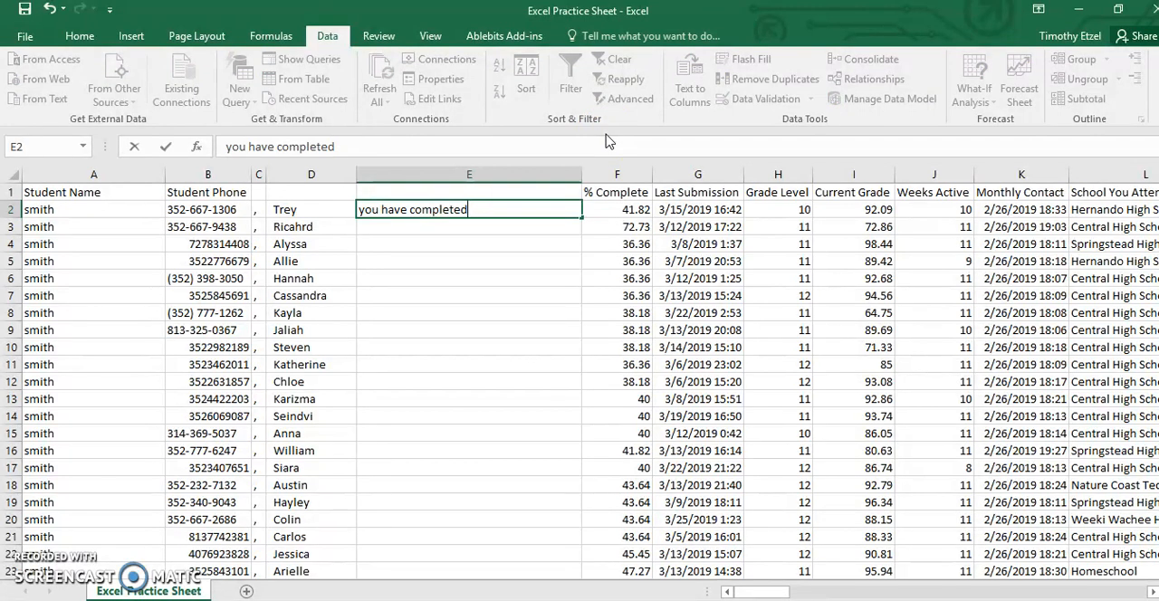
{"action": "mouse_move", "coordinate": [584, 167]}
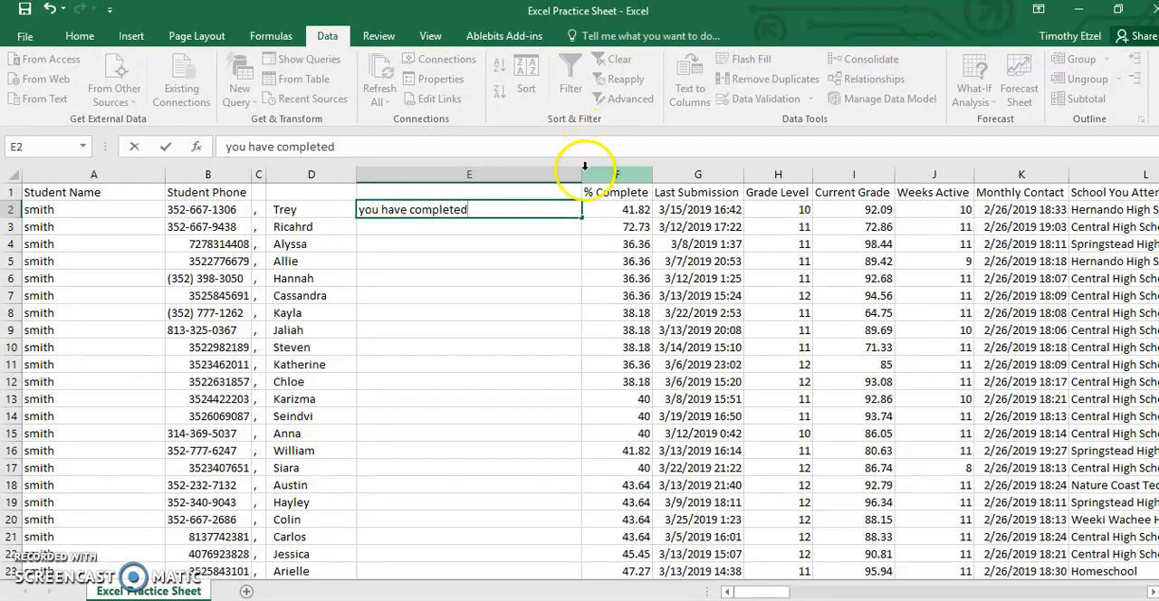
{"action": "left_click_drag", "start_coordinate": [584, 174], "coordinate": [487, 173]}
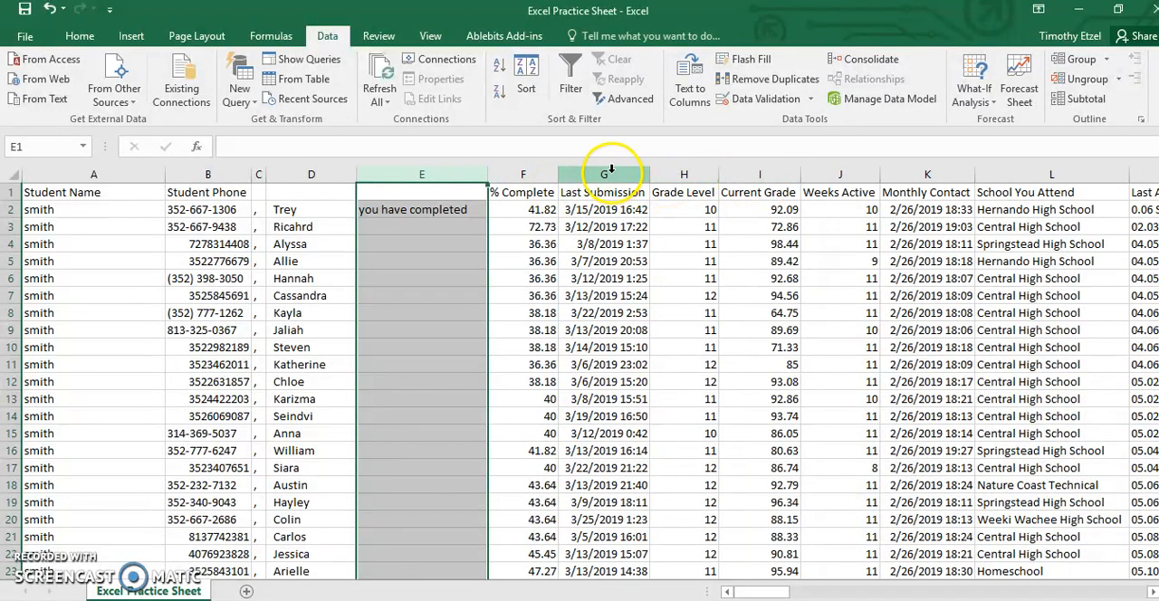
Delete the Last Submission and Grade Level columns
{"action": "left_click", "coordinate": [604, 191]}
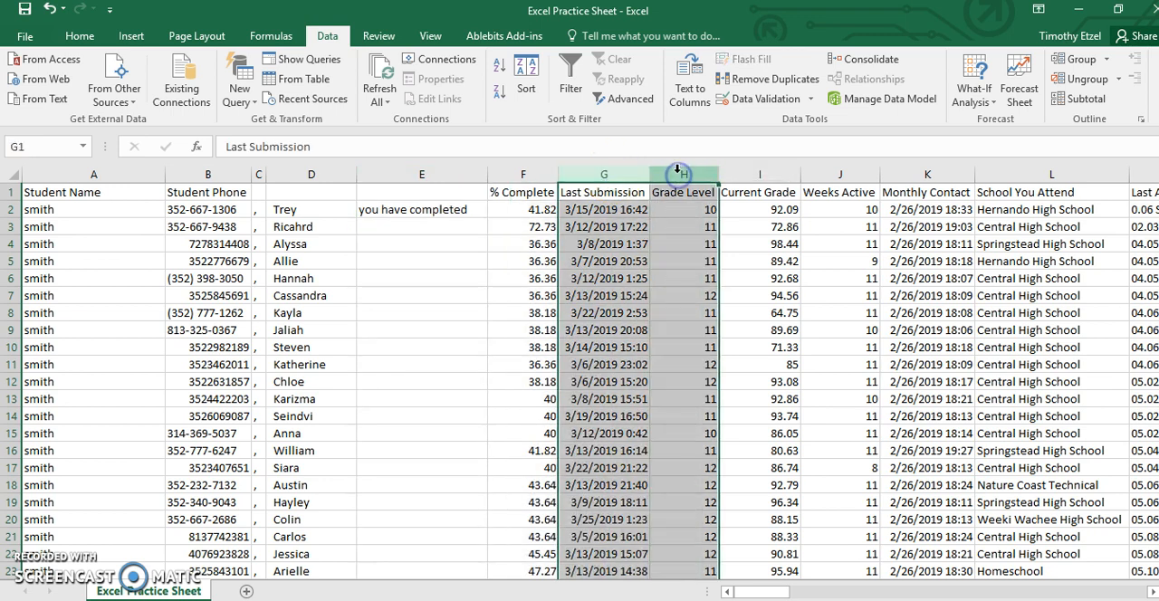
{"action": "right_click", "coordinate": [677, 174]}
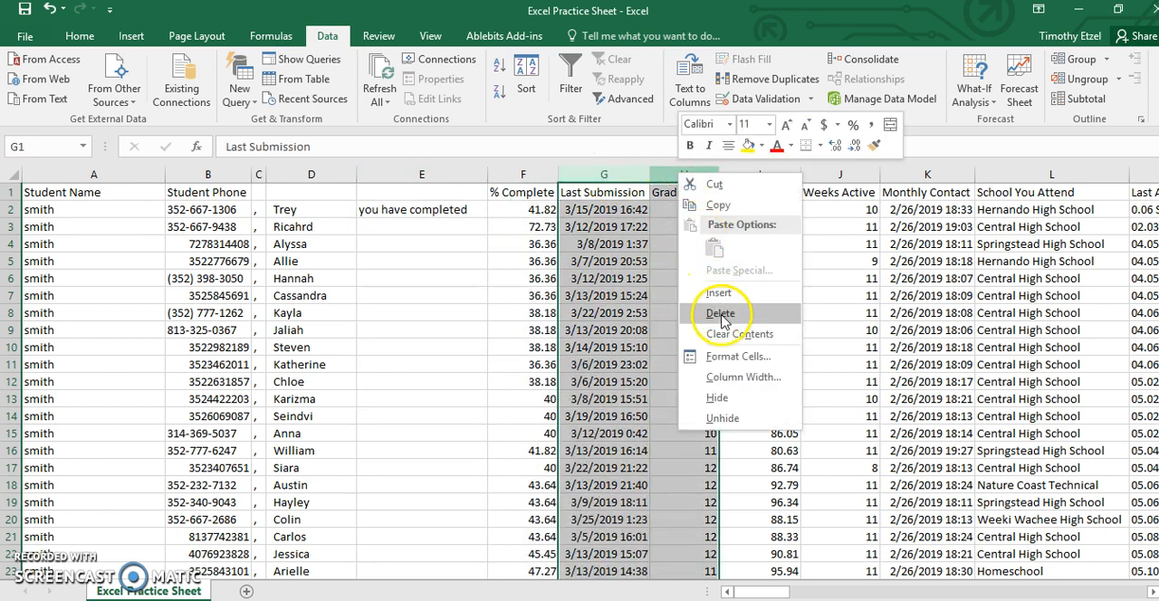
{"action": "left_click", "coordinate": [720, 312]}
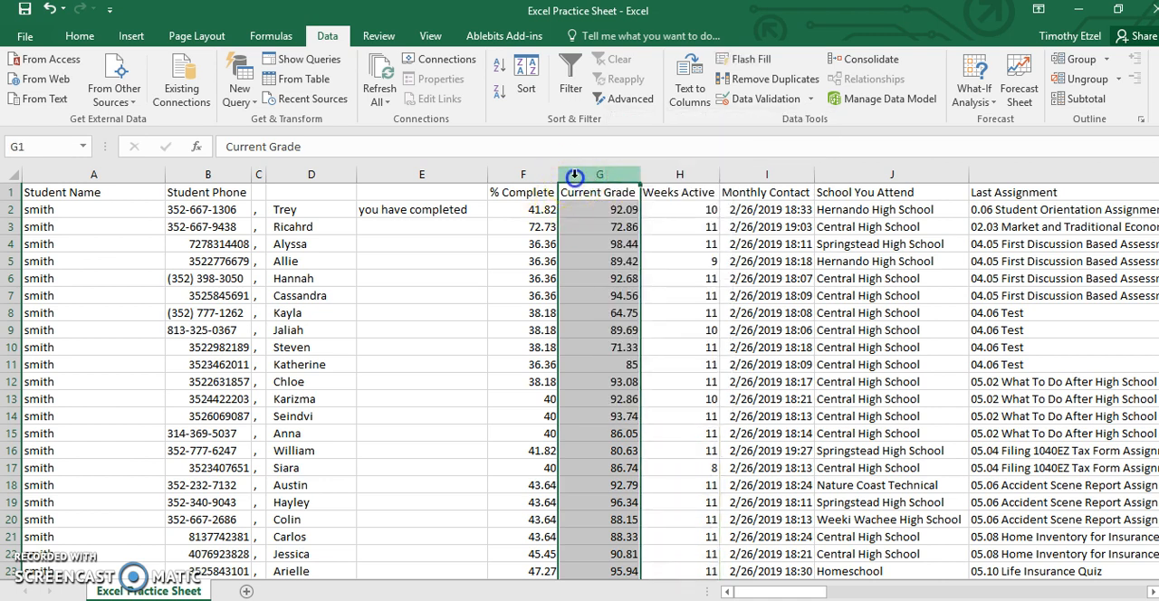
{"action": "mouse_move", "coordinate": [313, 222]}
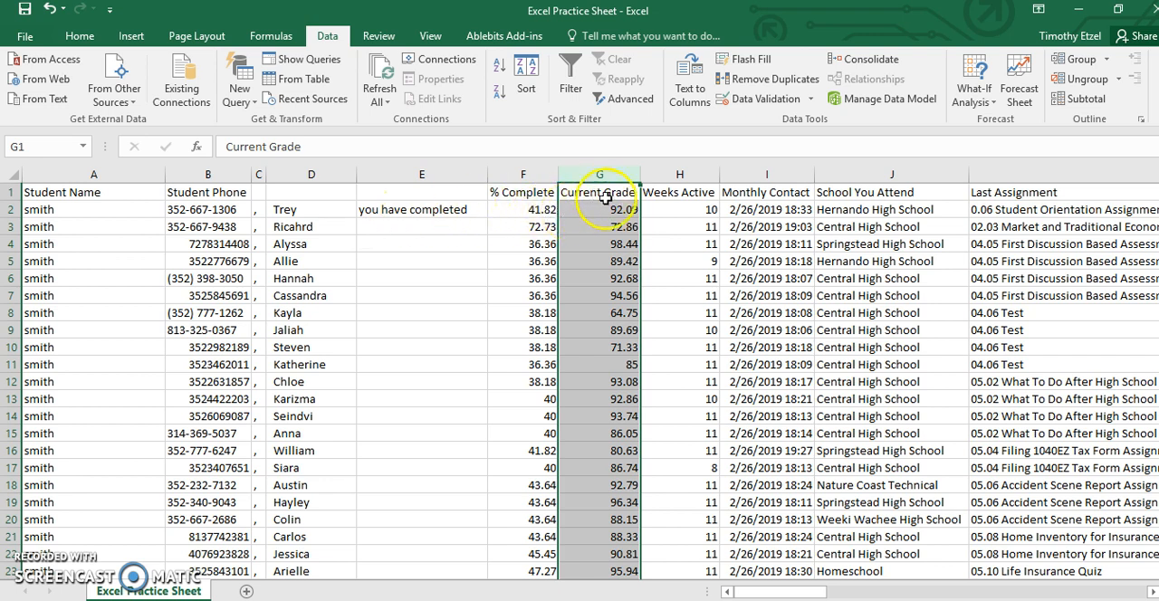
Insert a column before Current Grade, enter the grade phrase in G2, and widen column G
{"action": "right_click", "coordinate": [600, 174]}
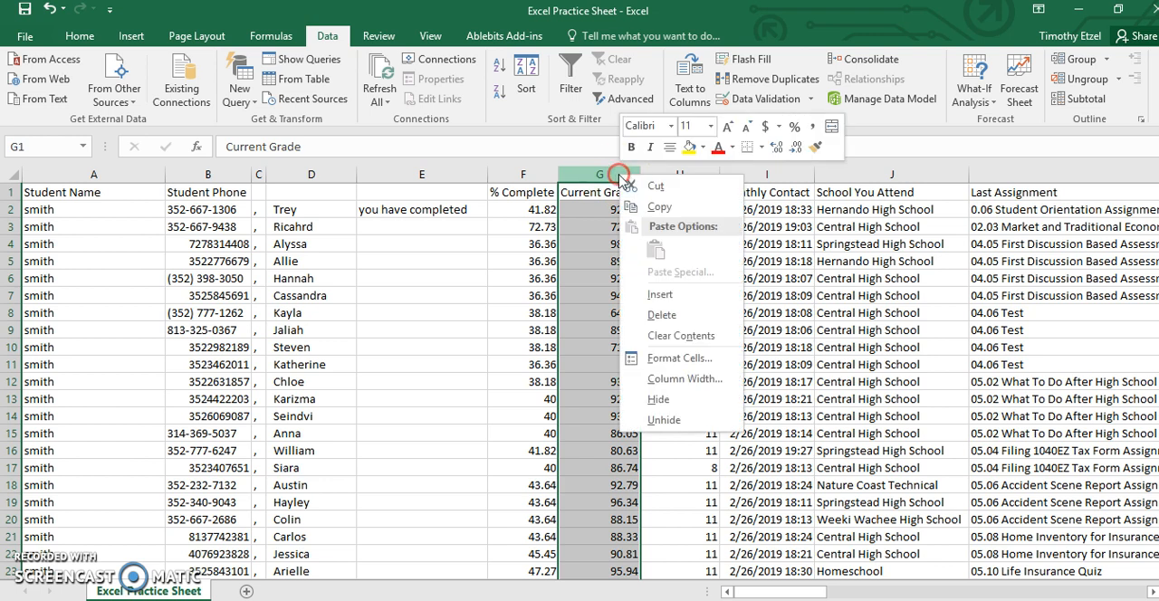
{"action": "left_click", "coordinate": [680, 336]}
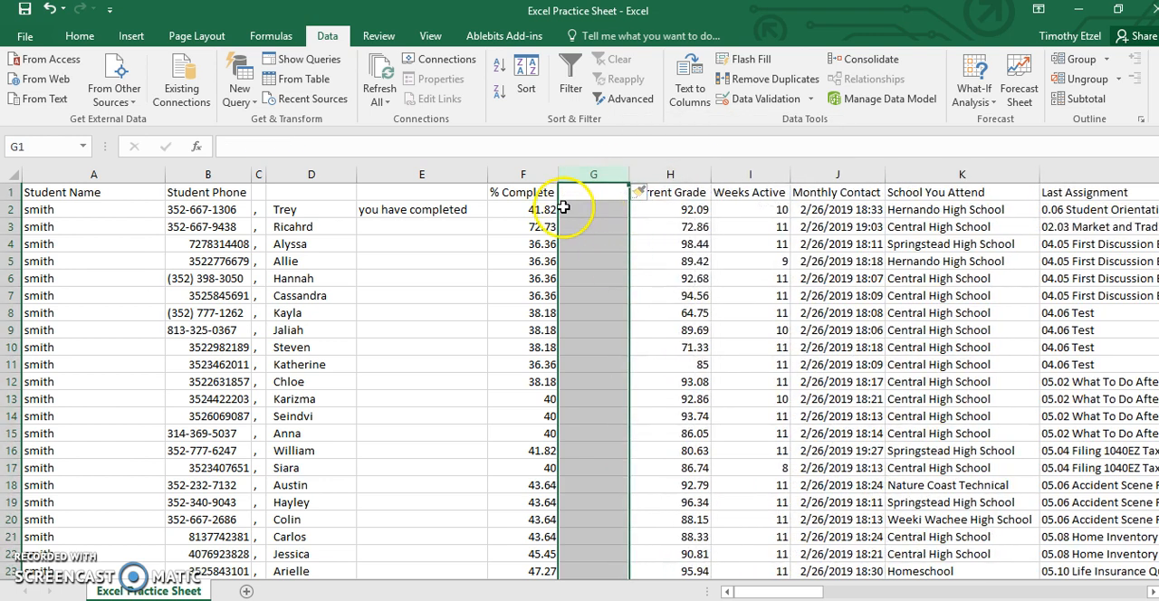
{"action": "left_click", "coordinate": [593, 210]}
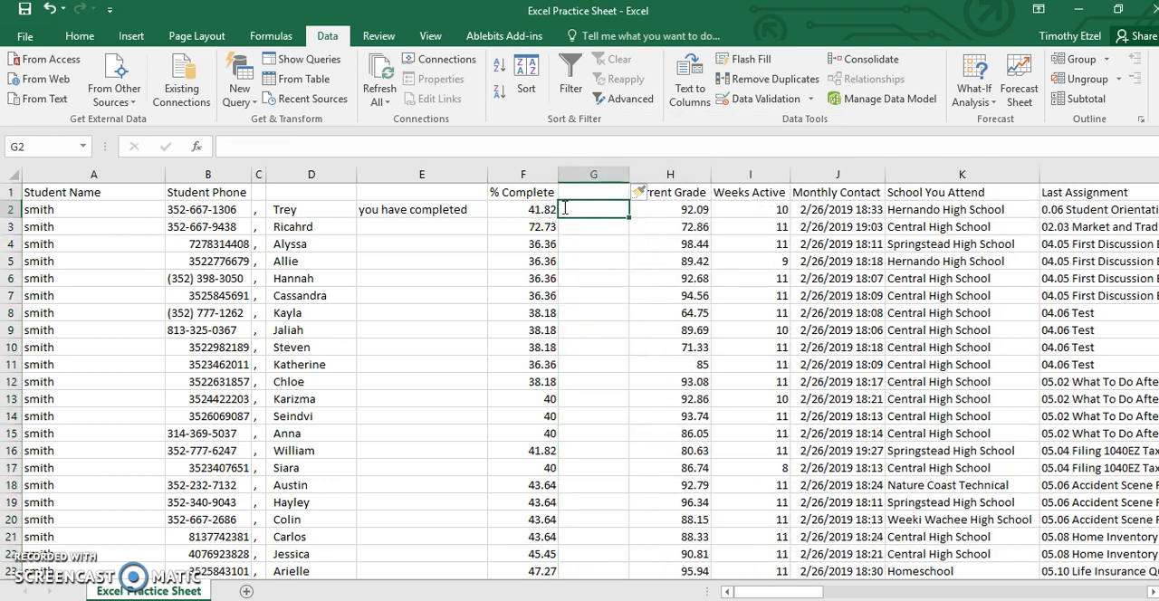
{"action": "type", "text": "%"}
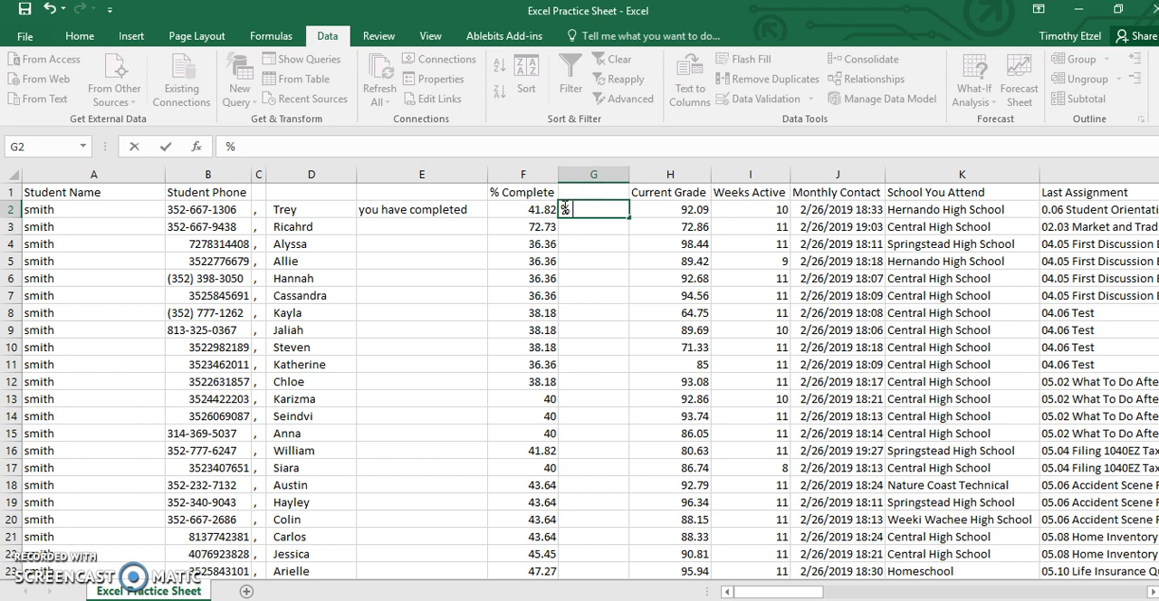
{"action": "type", "text": "and your"}
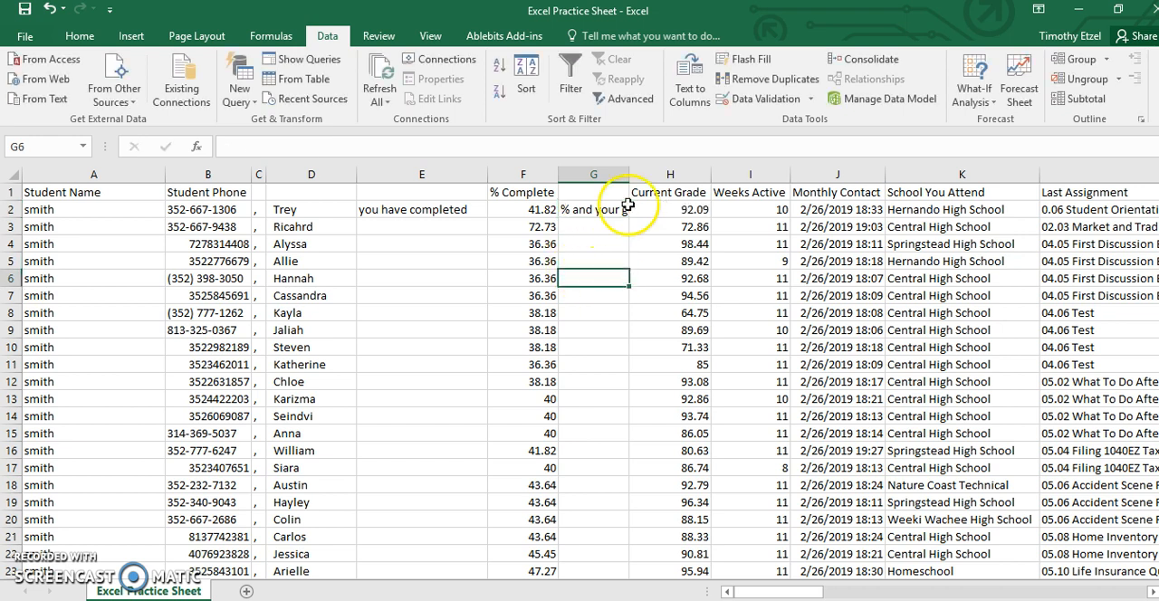
{"action": "left_click_drag", "start_coordinate": [619, 174], "coordinate": [653, 174]}
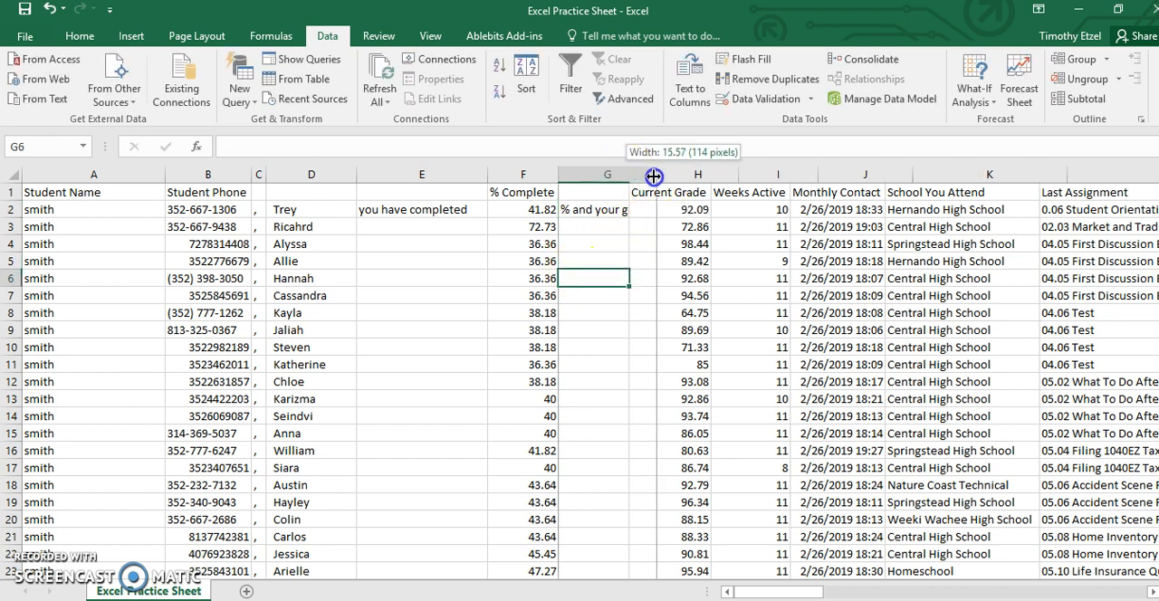
{"action": "left_click_drag", "start_coordinate": [653, 174], "coordinate": [666, 174]}
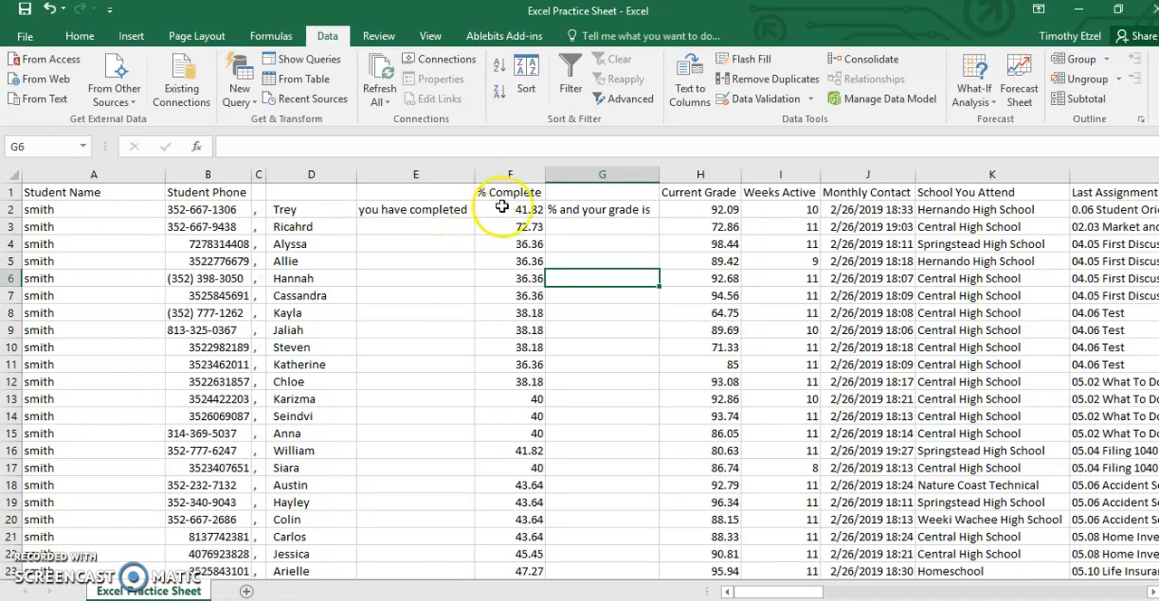
{"action": "mouse_move", "coordinate": [516, 312]}
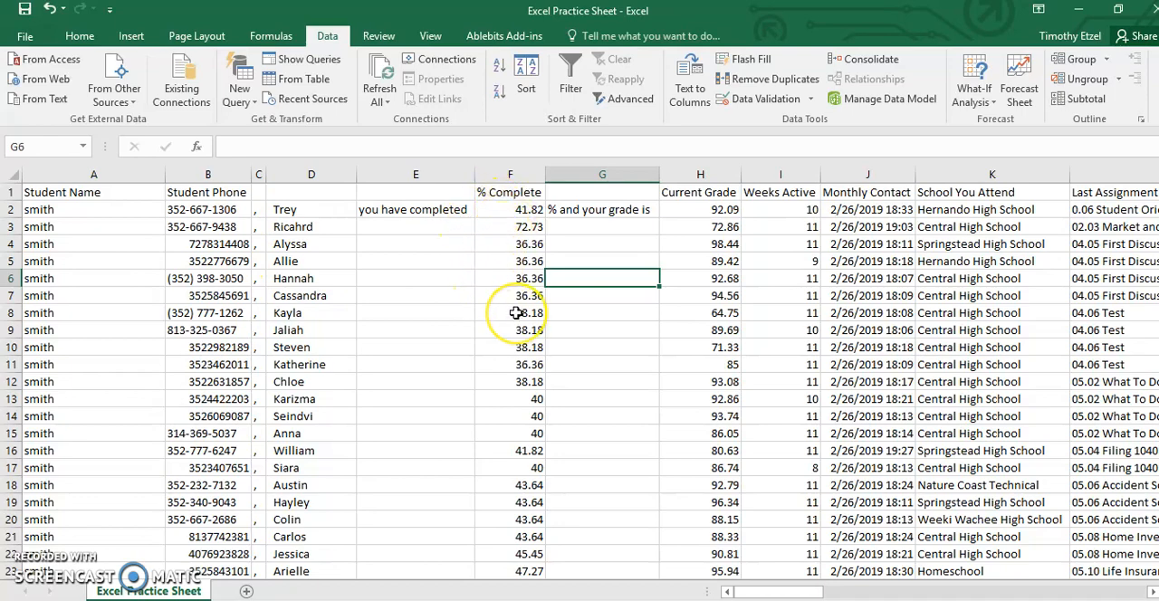
Fill "you have completed" down column E and the grade phrase down column G
{"action": "scroll", "scroll_direction": "down", "scroll_amount": 3}
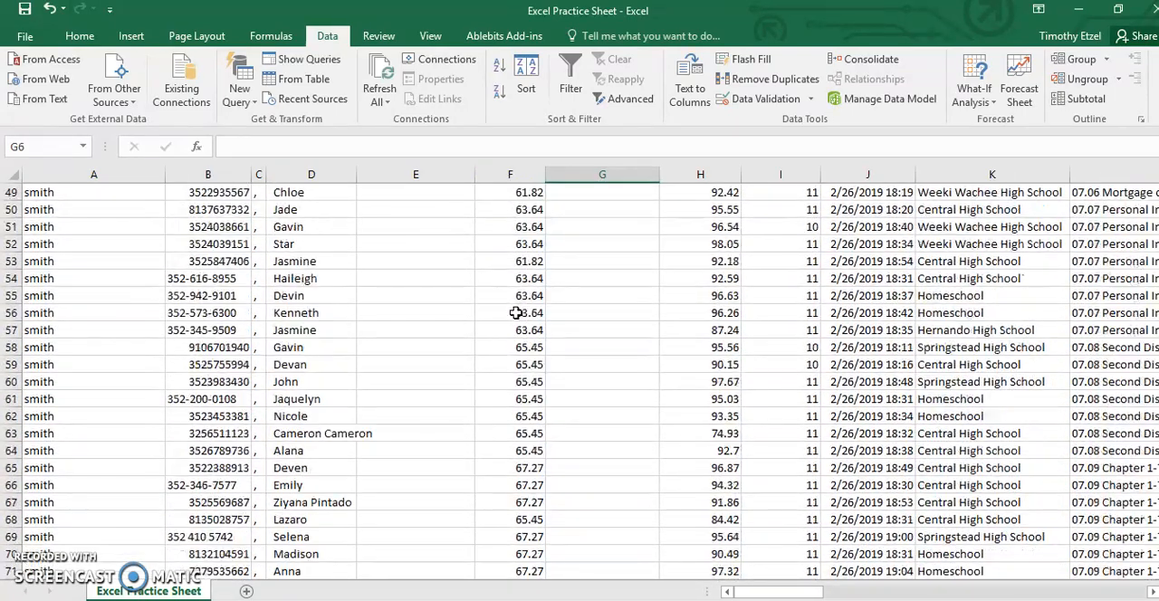
{"action": "scroll", "scroll_direction": "up", "scroll_amount": 3}
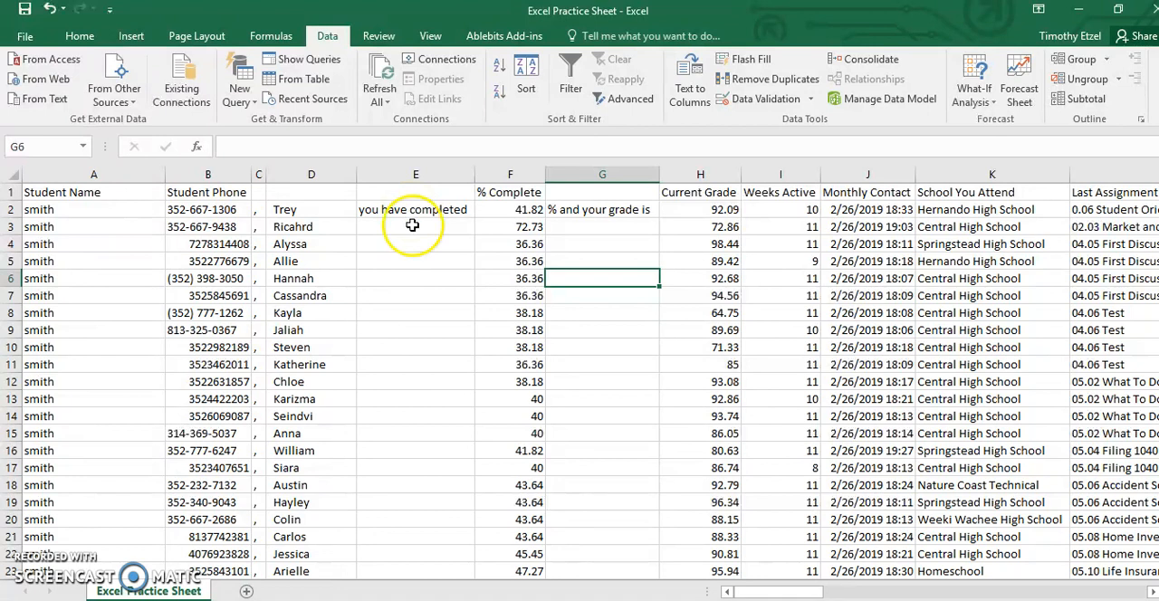
{"action": "left_click", "coordinate": [415, 210]}
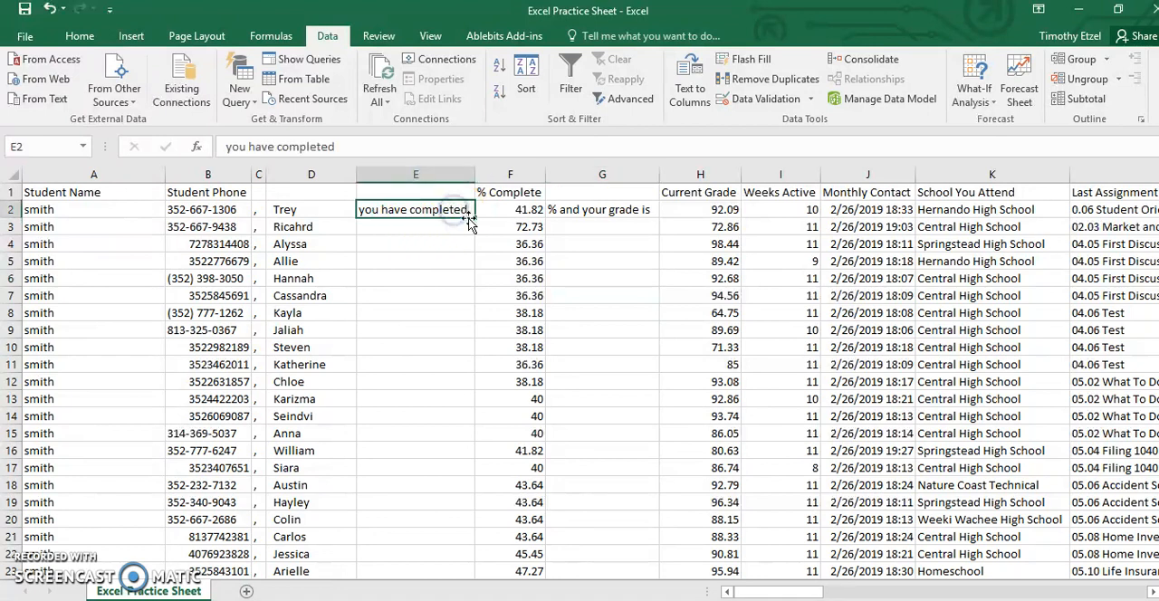
{"action": "left_click_drag", "start_coordinate": [470, 216], "coordinate": [470, 520]}
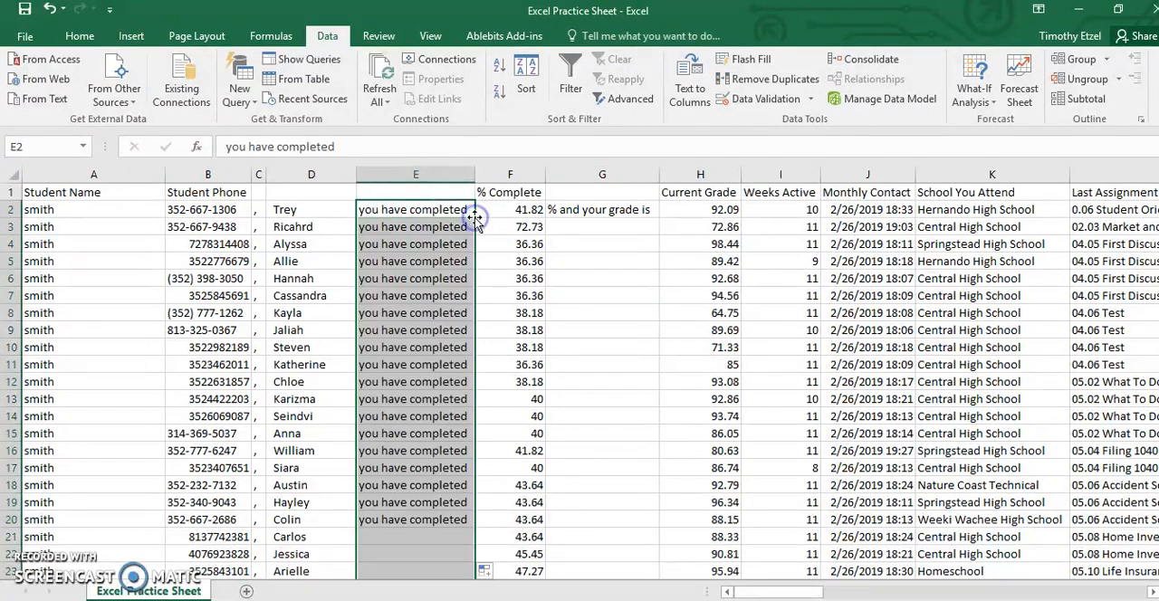
{"action": "left_click", "coordinate": [603, 209]}
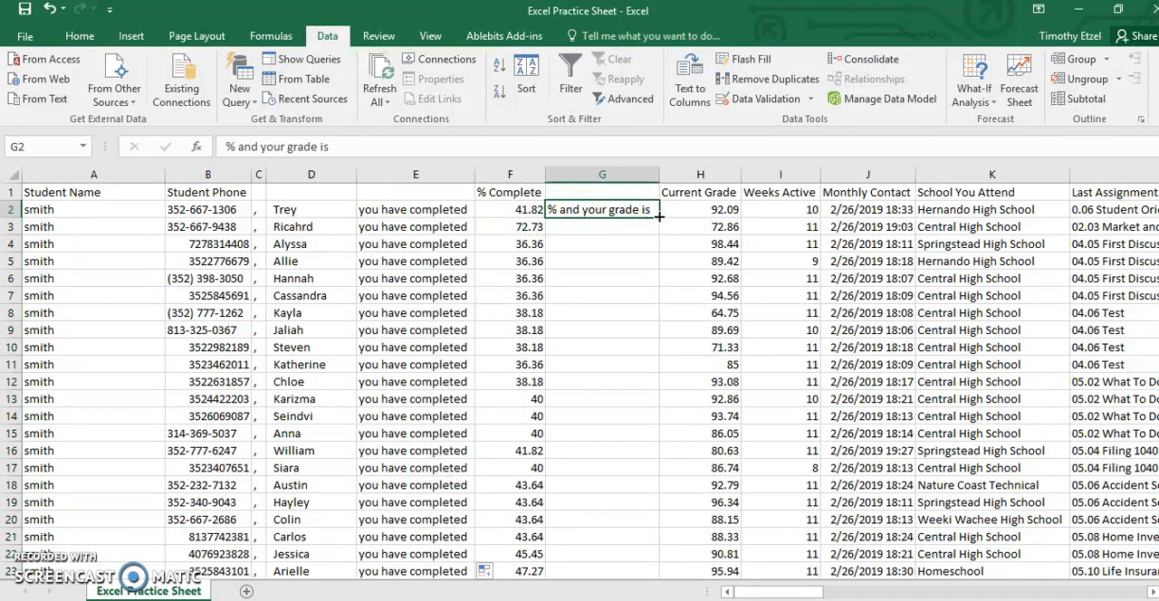
{"action": "left_click_drag", "start_coordinate": [658, 209], "coordinate": [658, 570]}
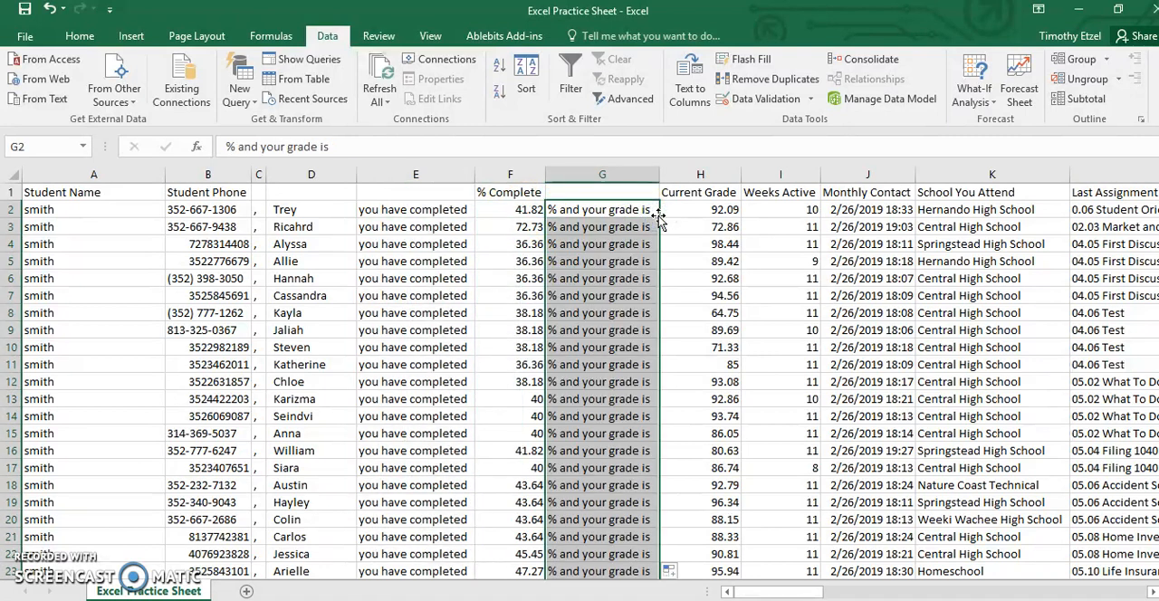
{"action": "left_click", "coordinate": [699, 209]}
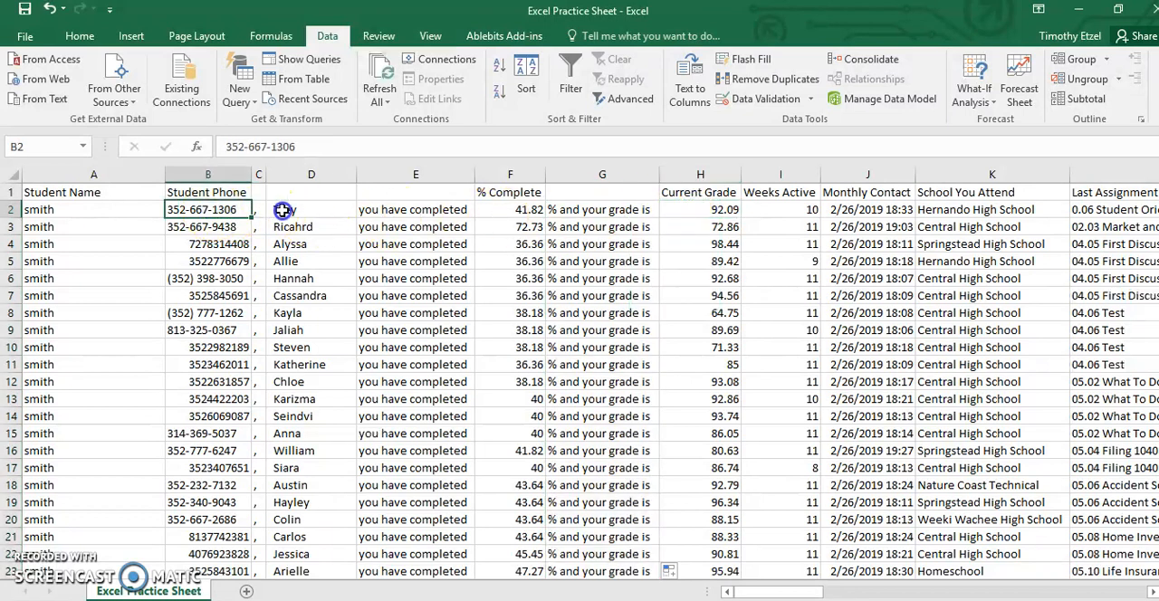
{"action": "left_click_drag", "start_coordinate": [208, 209], "coordinate": [510, 210]}
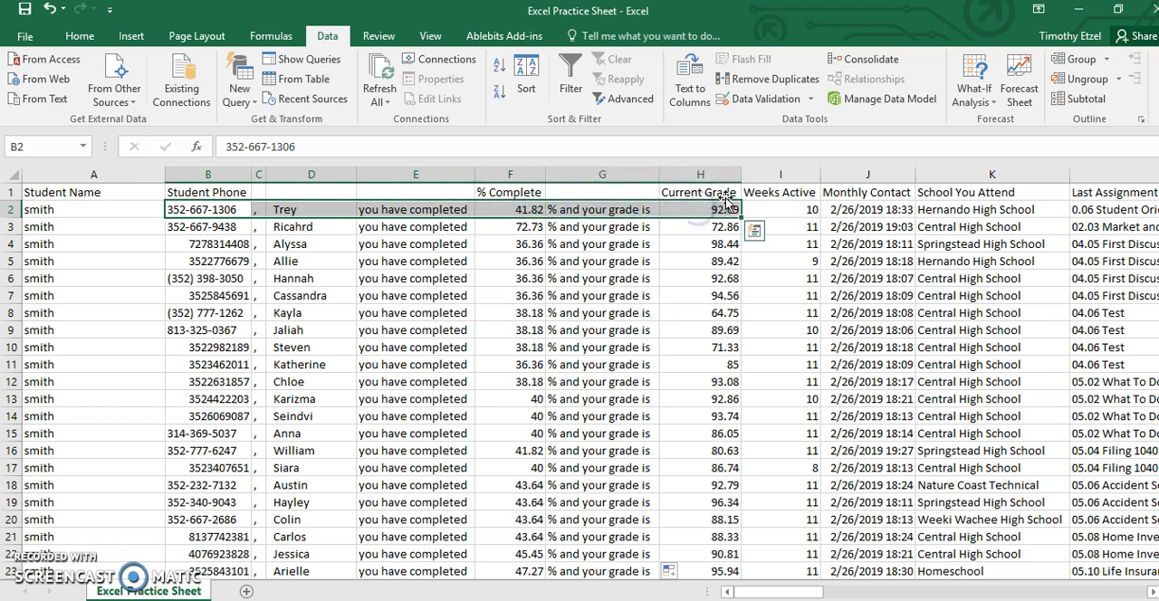
Insert a column before Weeks Active and type "Keep Working! -Mr. Etzel" in it
{"action": "right_click", "coordinate": [780, 174]}
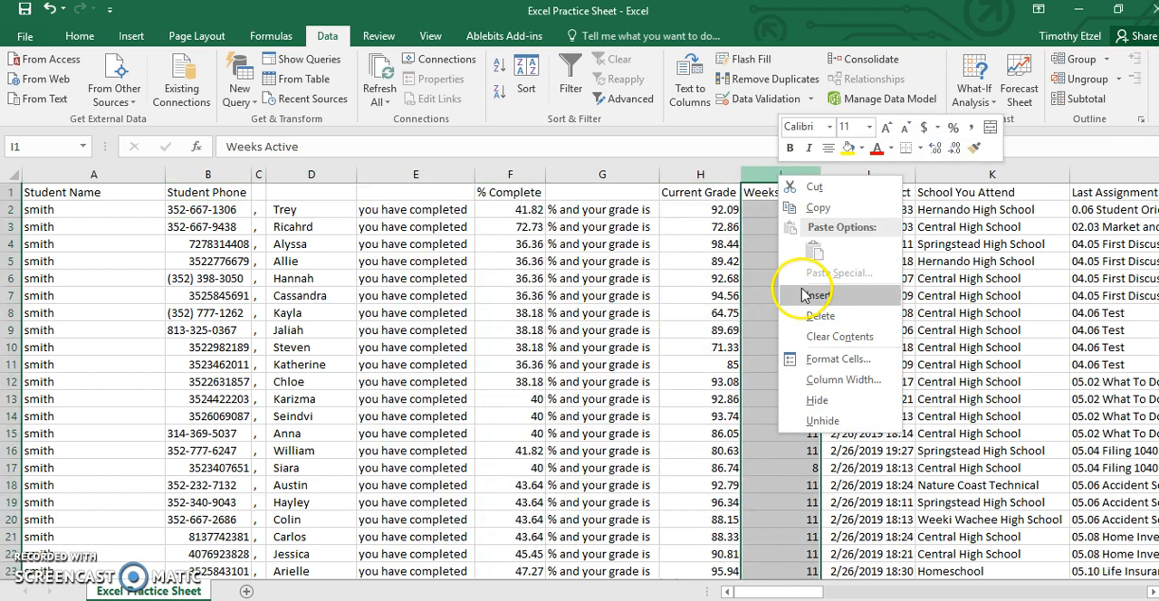
{"action": "left_click", "coordinate": [820, 295]}
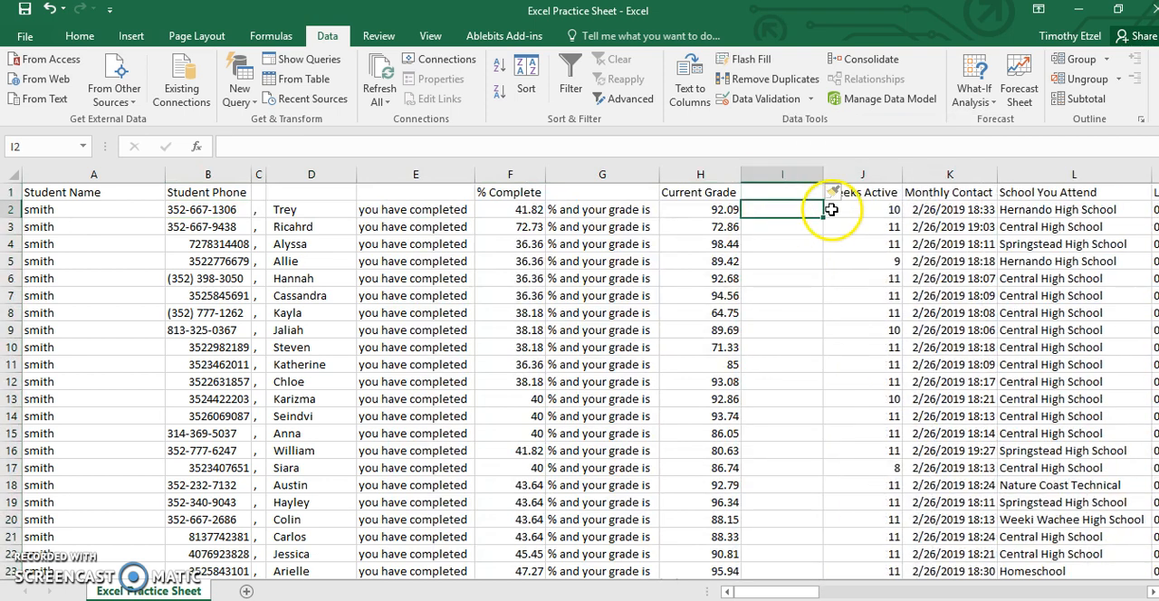
{"action": "type", "text": "K"}
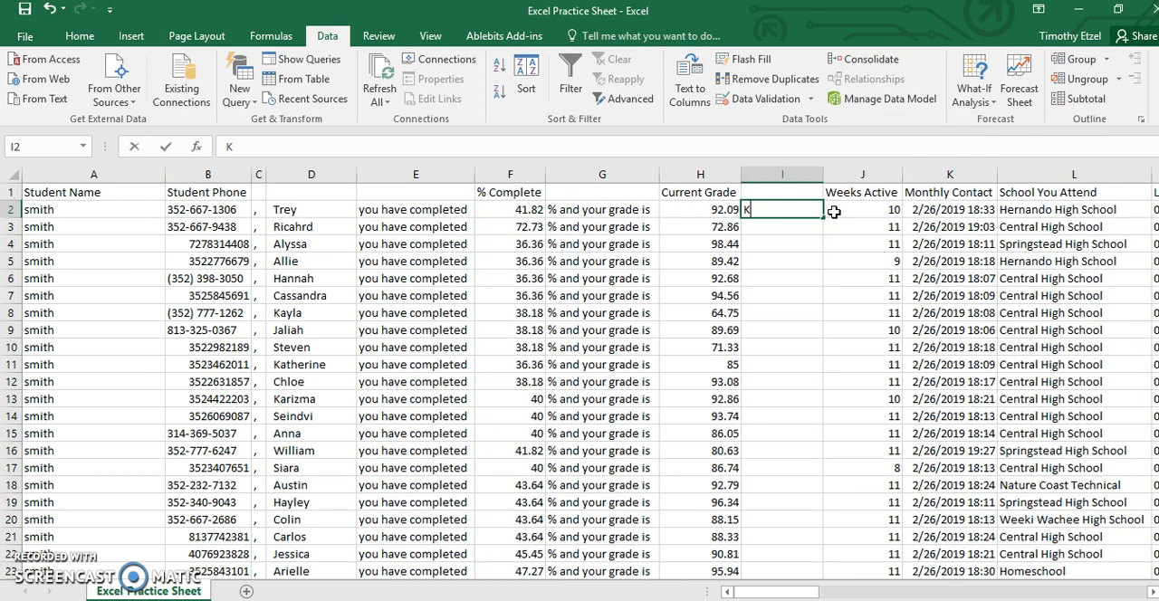
{"action": "type", "text": "eep Wo"}
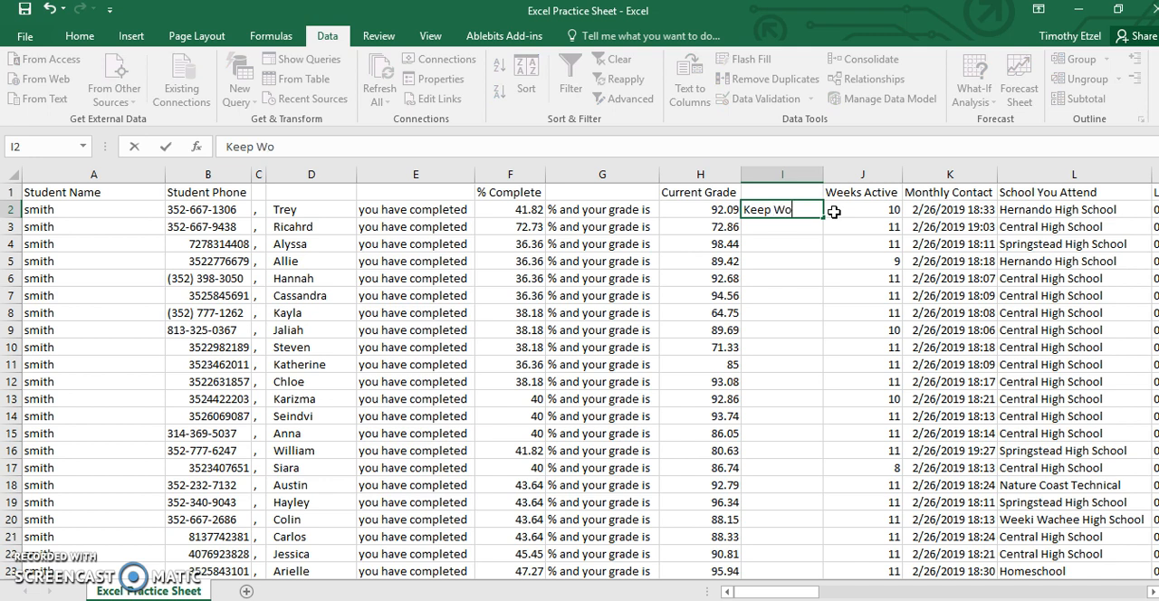
{"action": "type", "text": "rking!"}
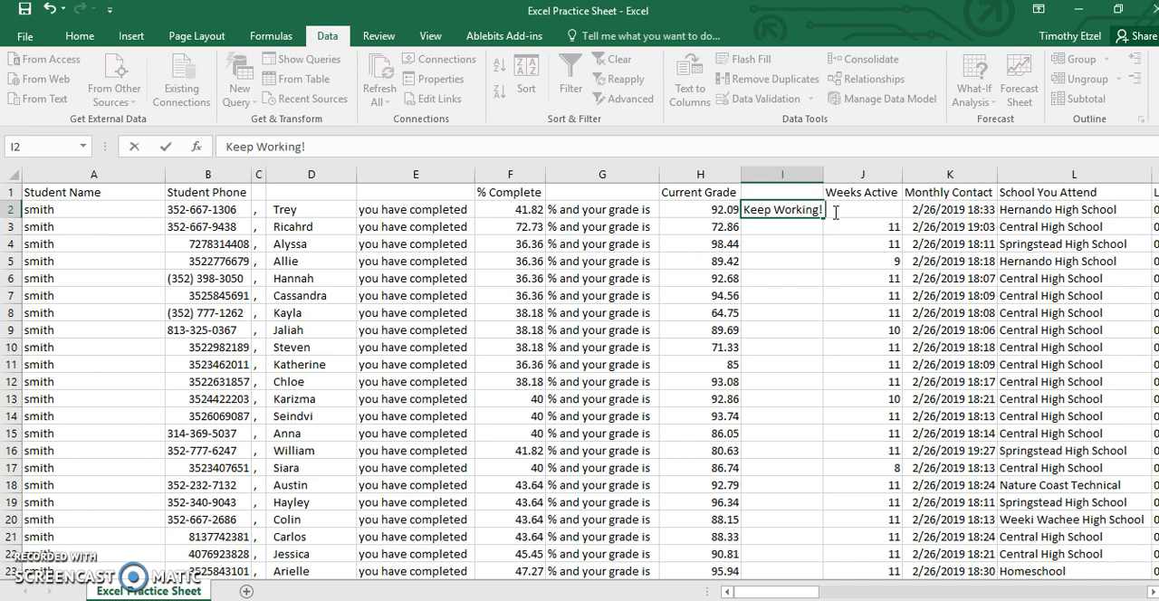
{"action": "type", "text": "-M"}
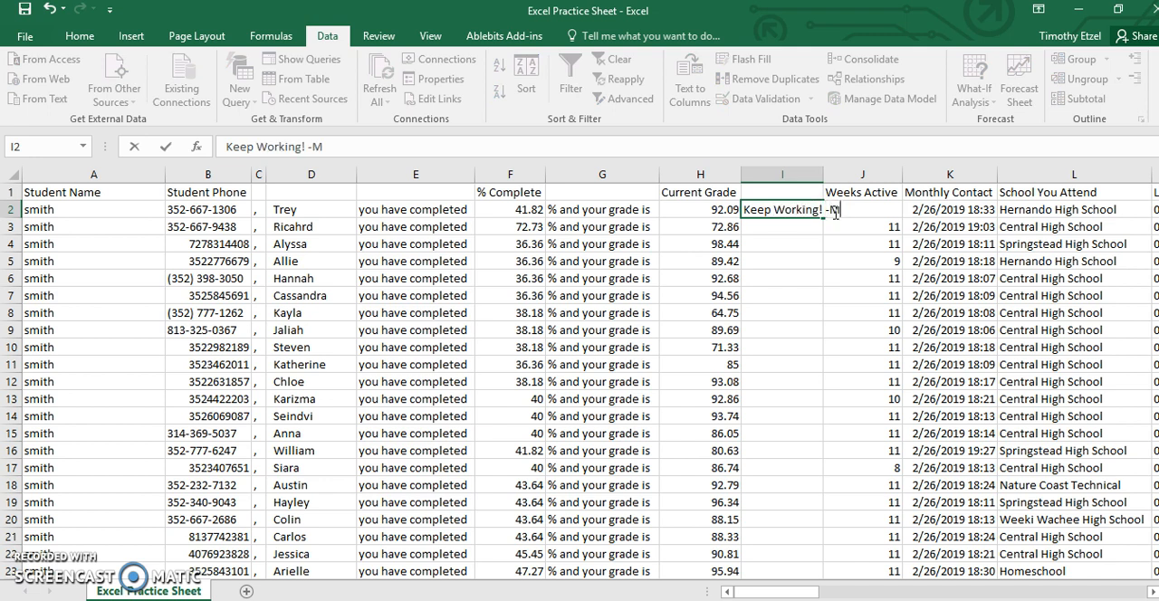
{"action": "type", "text": "r. Etzel"}
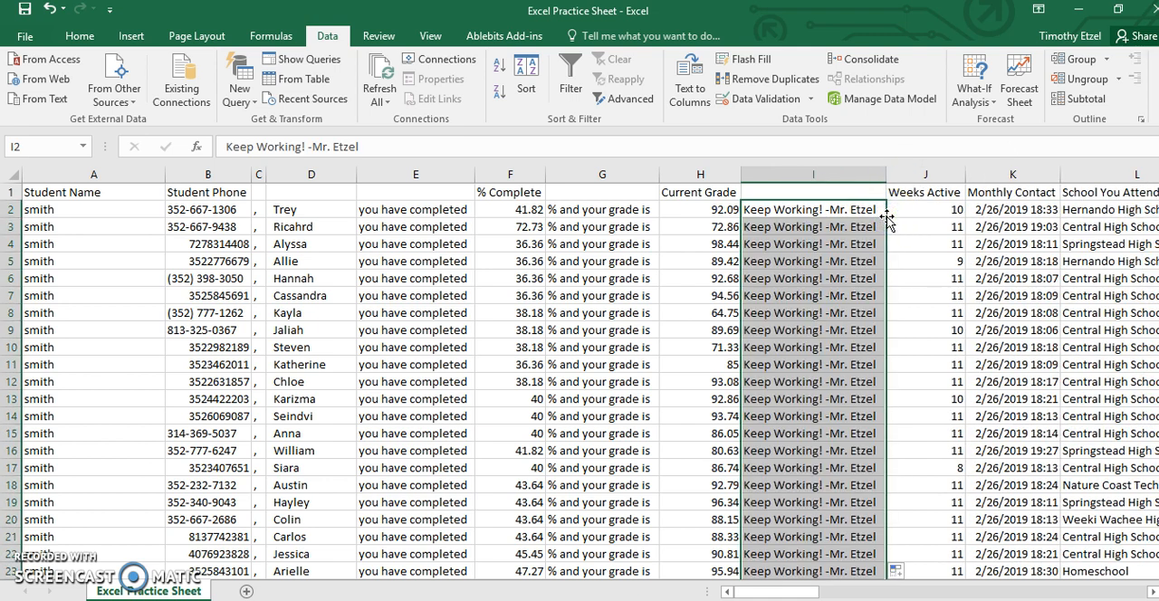
Fill the sign-off down the student rows and narrow the % Complete column
{"action": "left_click", "coordinate": [699, 226]}
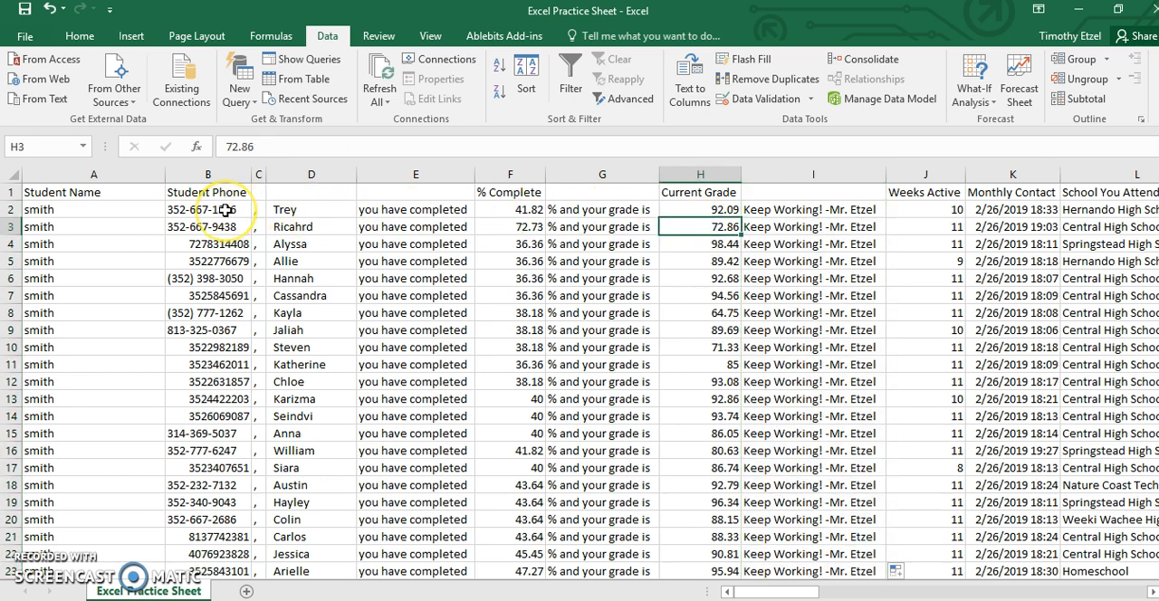
{"action": "left_click_drag", "start_coordinate": [226, 209], "coordinate": [805, 227]}
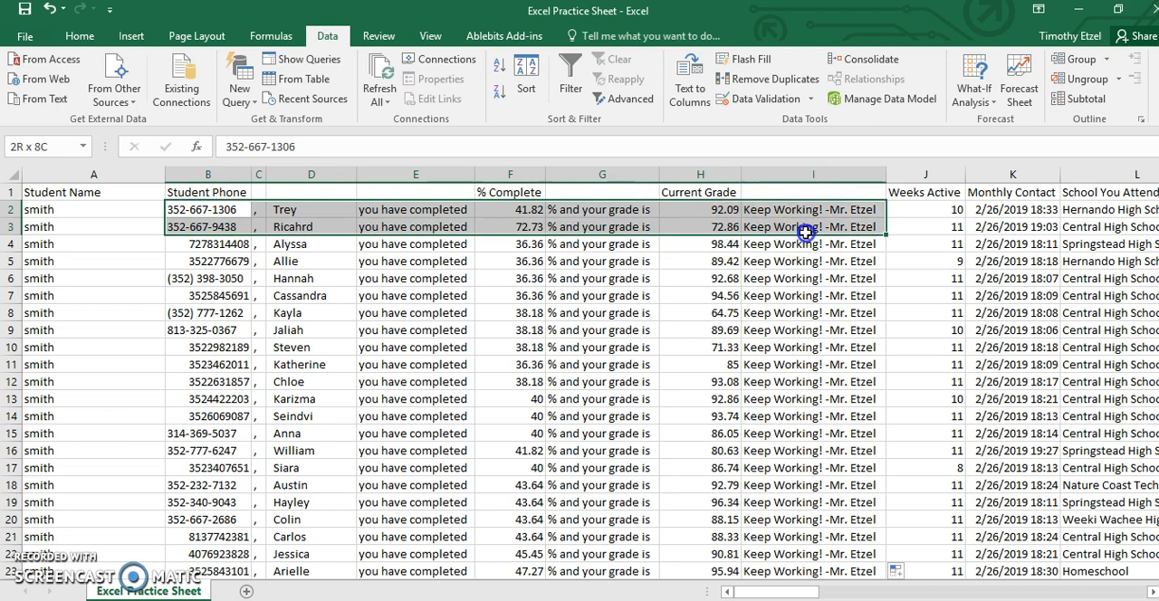
{"action": "left_click_drag", "start_coordinate": [807, 226], "coordinate": [829, 381]}
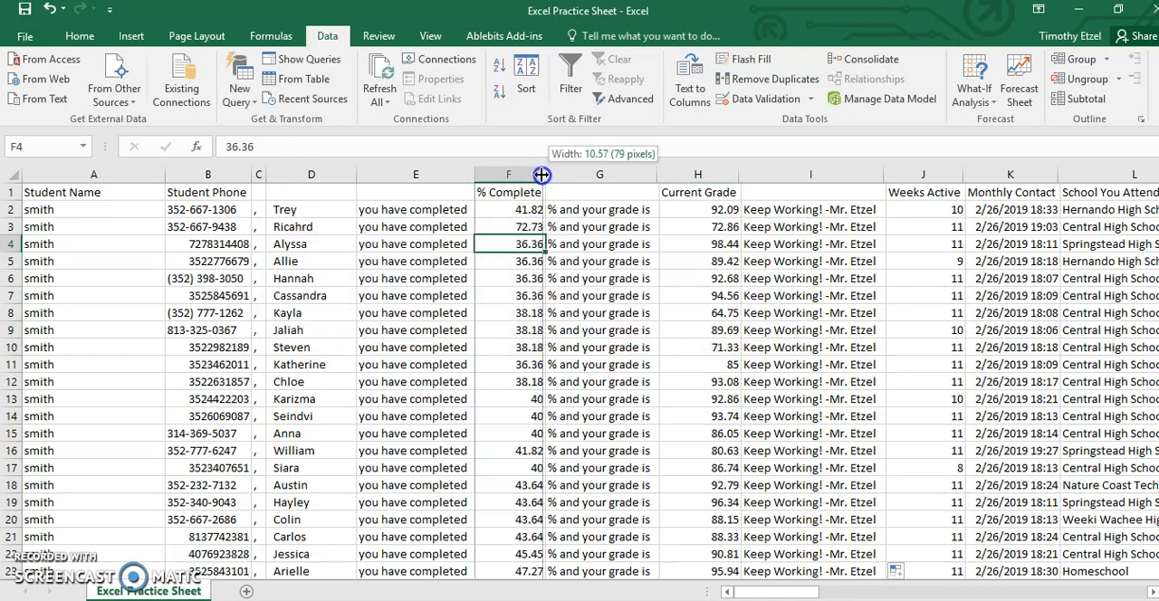
{"action": "left_click_drag", "start_coordinate": [542, 174], "coordinate": [526, 173]}
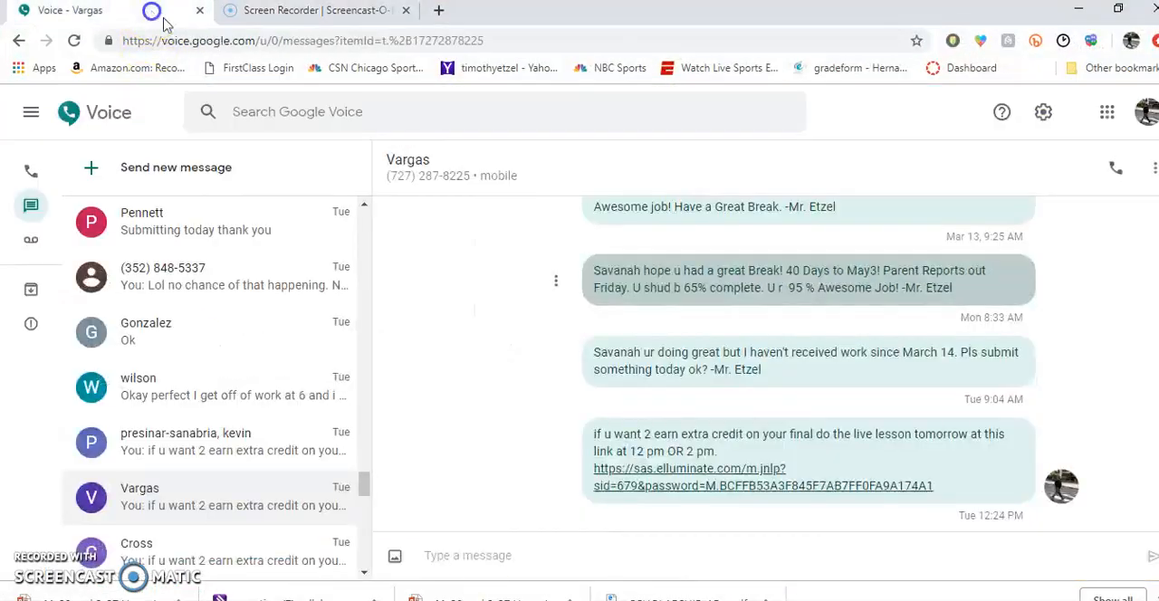
{"action": "left_click", "coordinate": [1091, 41]}
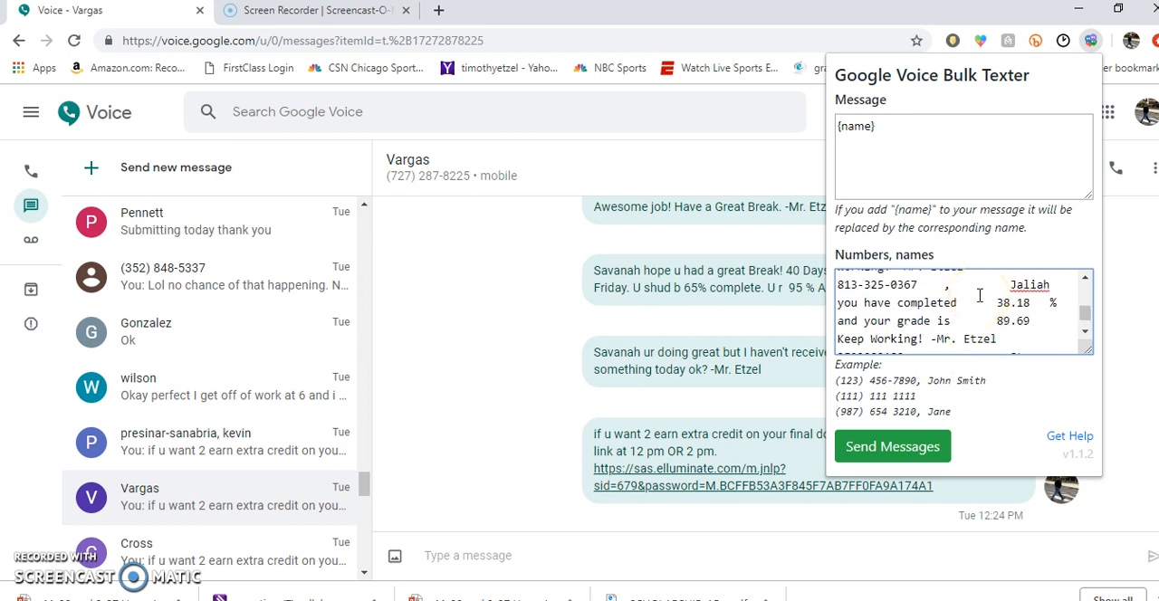
{"action": "scroll", "scroll_direction": "up", "scroll_amount": 3}
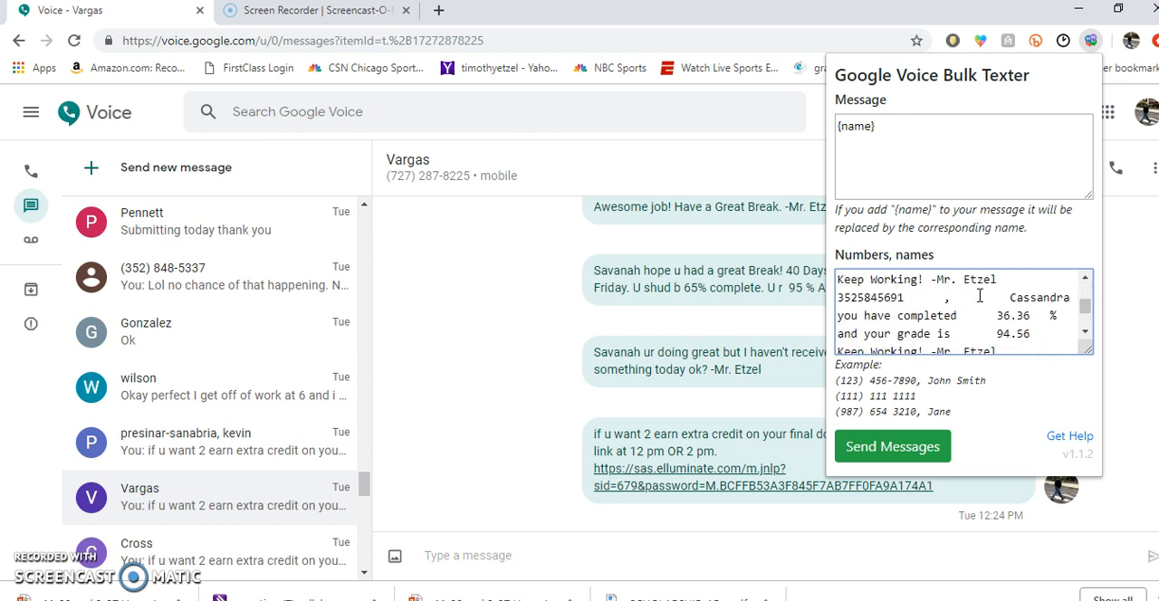
{"action": "scroll", "scroll_direction": "down", "scroll_amount": 3}
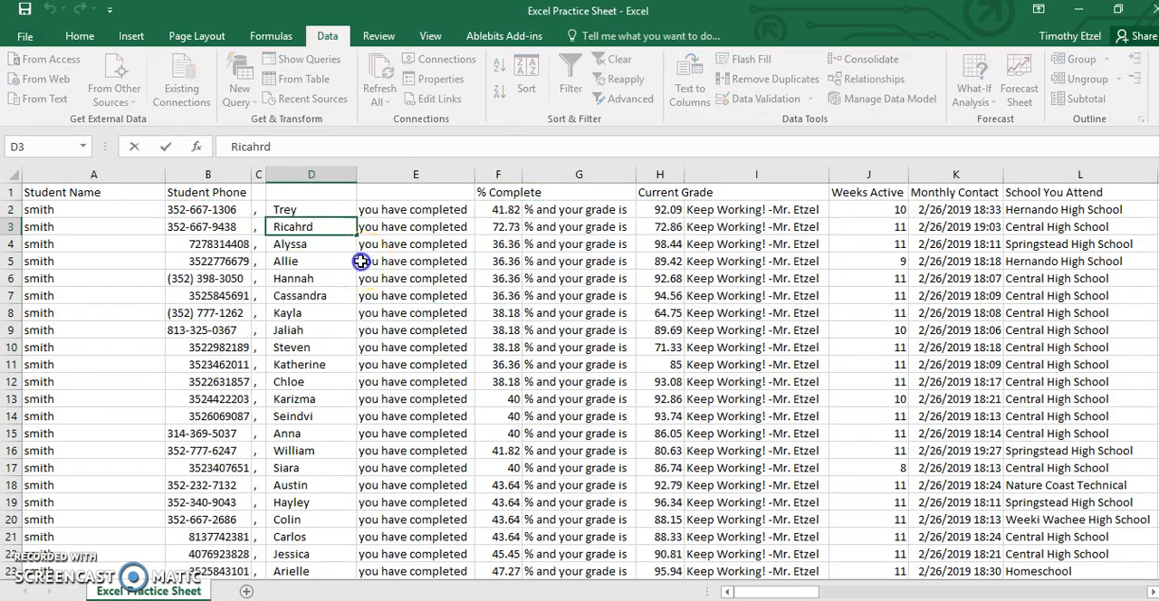
Select B2:I20 and merge each row's columns into column B with Ablebits Merge Cells
{"action": "left_click", "coordinate": [416, 261]}
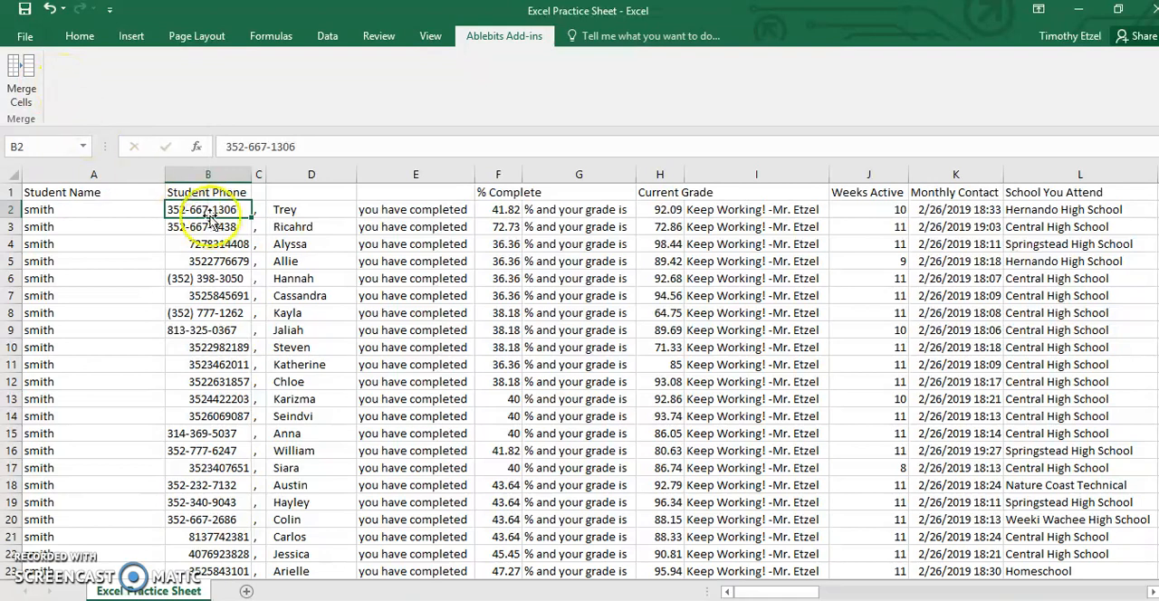
{"action": "left_click_drag", "start_coordinate": [208, 209], "coordinate": [838, 312]}
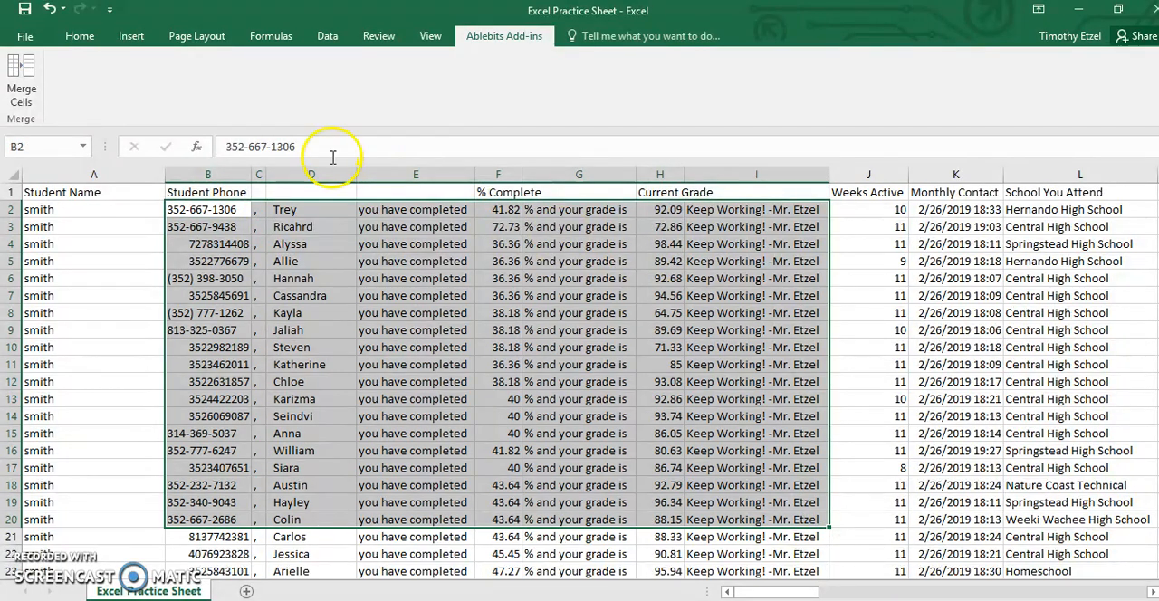
{"action": "left_click", "coordinate": [79, 35]}
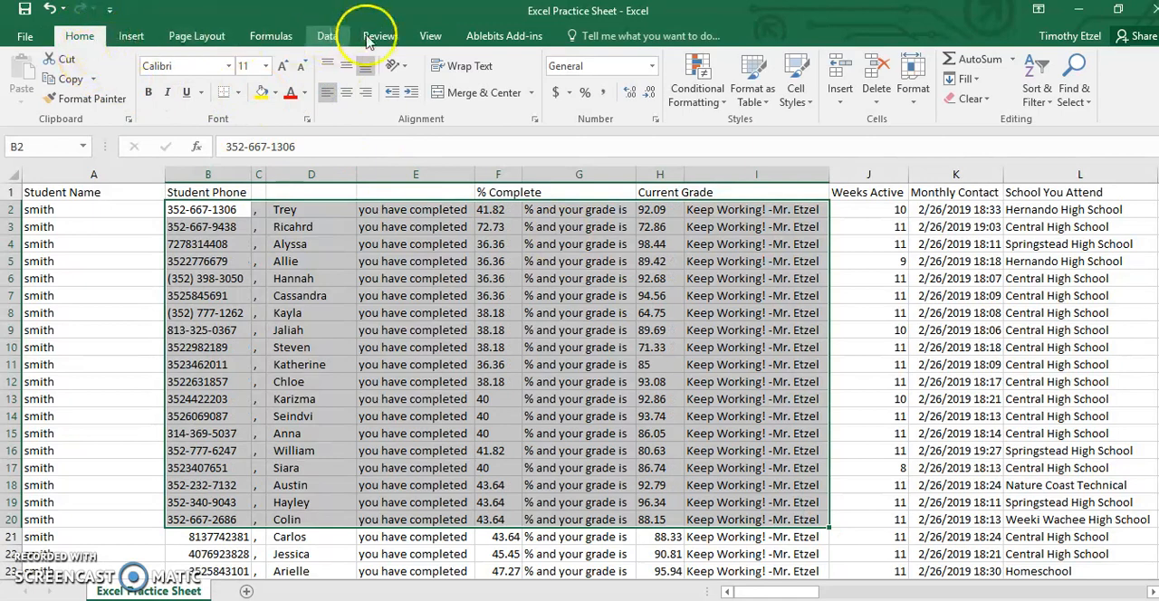
{"action": "left_click", "coordinate": [504, 36]}
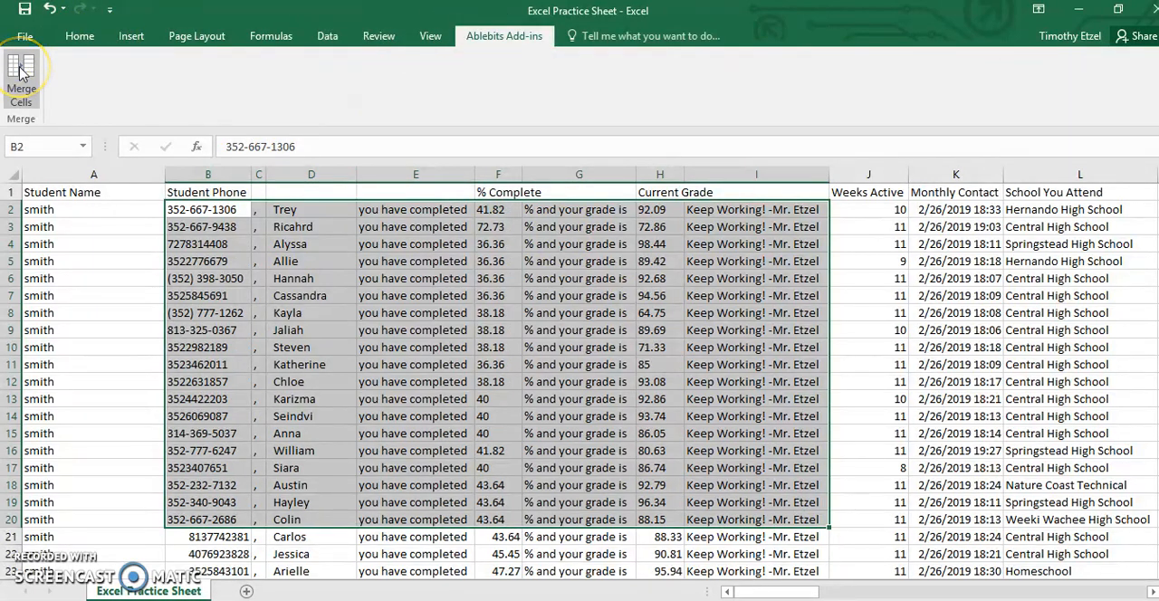
{"action": "mouse_move", "coordinate": [290, 127]}
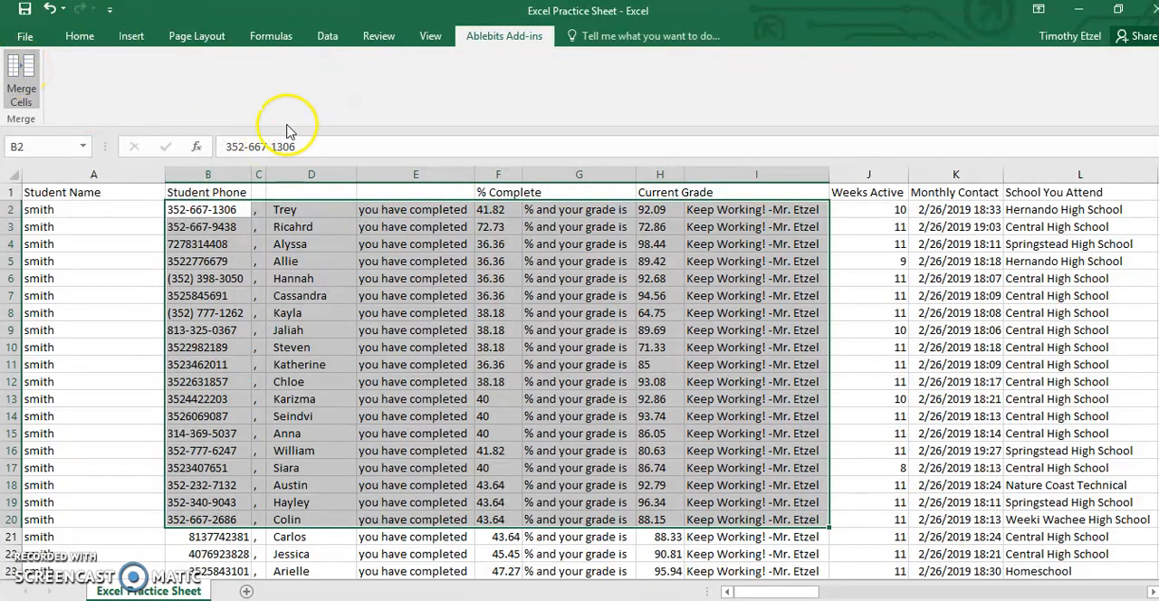
{"action": "left_click", "coordinate": [22, 77]}
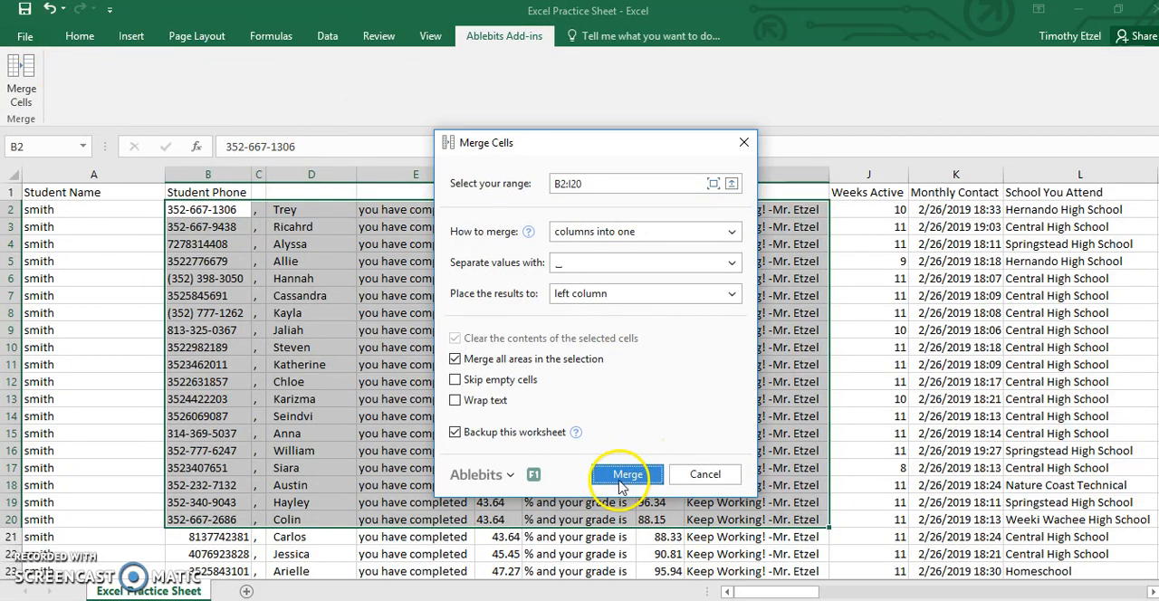
{"action": "mouse_move", "coordinate": [639, 231]}
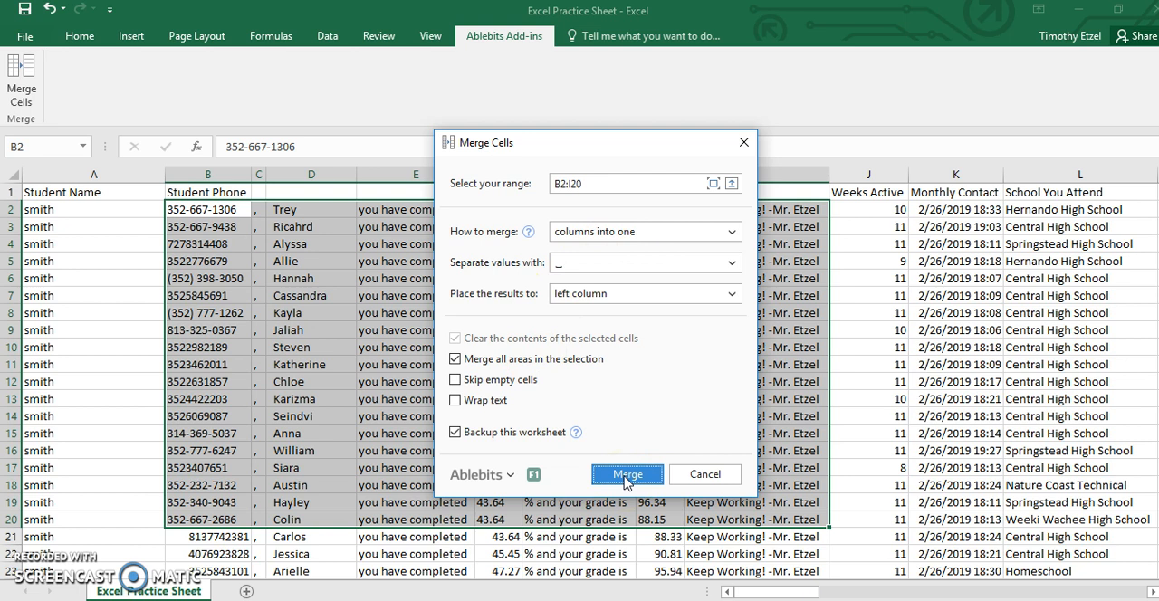
{"action": "left_click", "coordinate": [627, 473]}
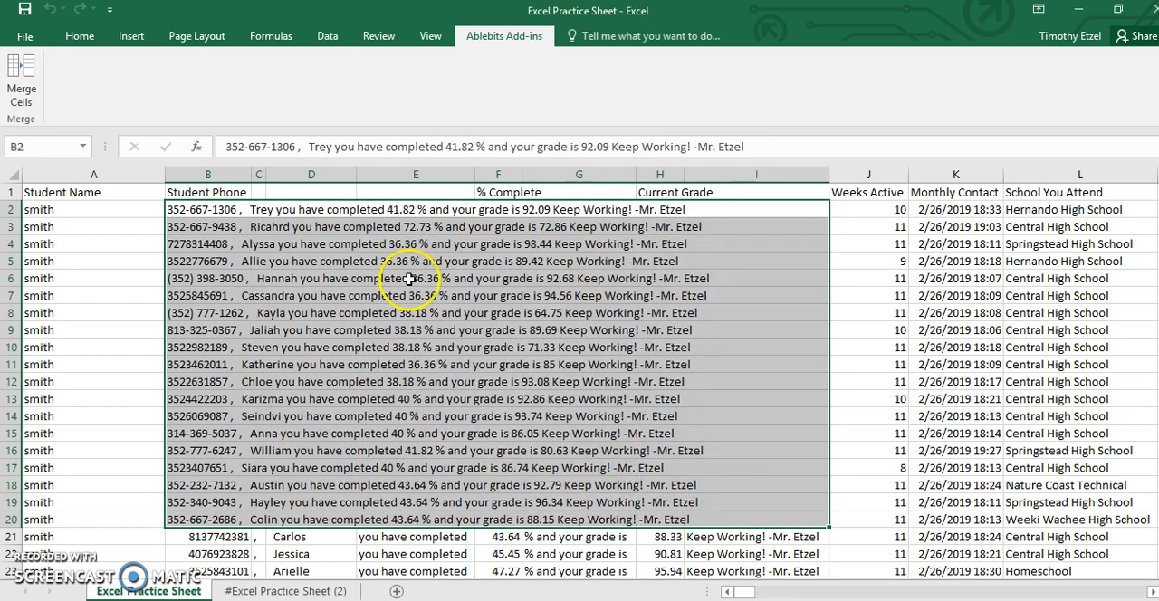
{"action": "mouse_move", "coordinate": [371, 252]}
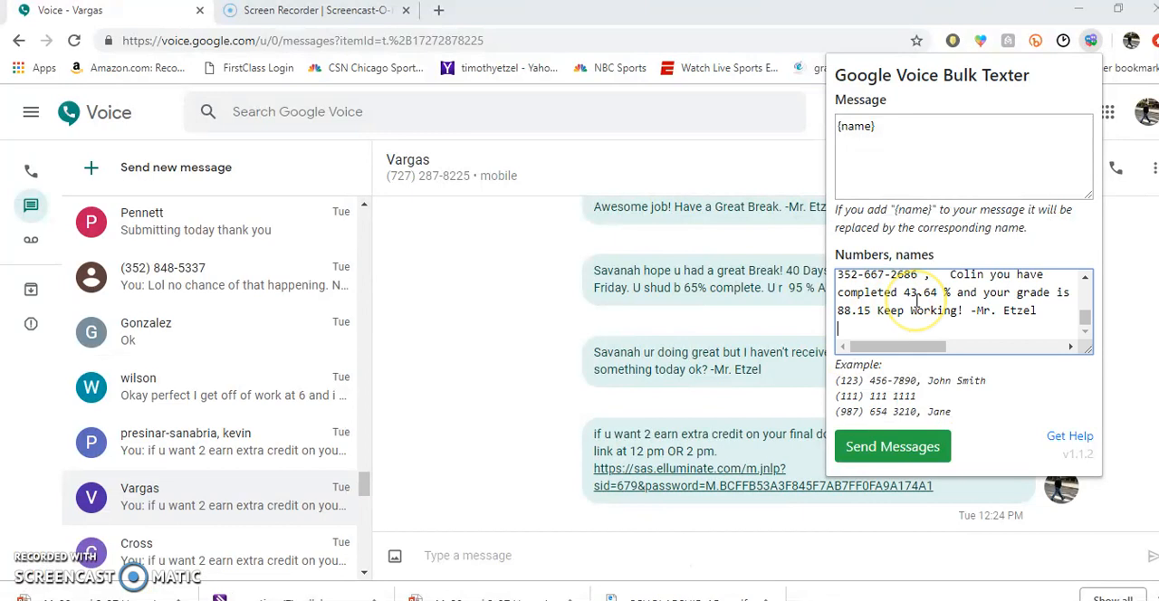
Scroll through the merged phone-and-message lines in the Bulk Texter numbers list
{"action": "scroll", "scroll_direction": "down", "scroll_amount": 3}
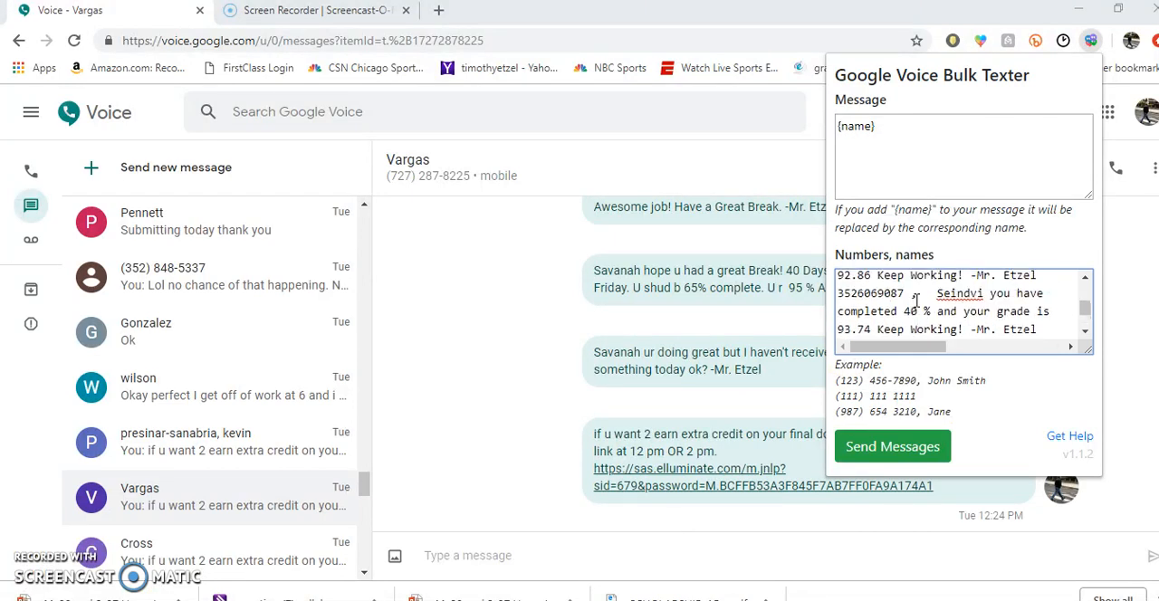
{"action": "scroll", "scroll_direction": "down", "scroll_amount": 3}
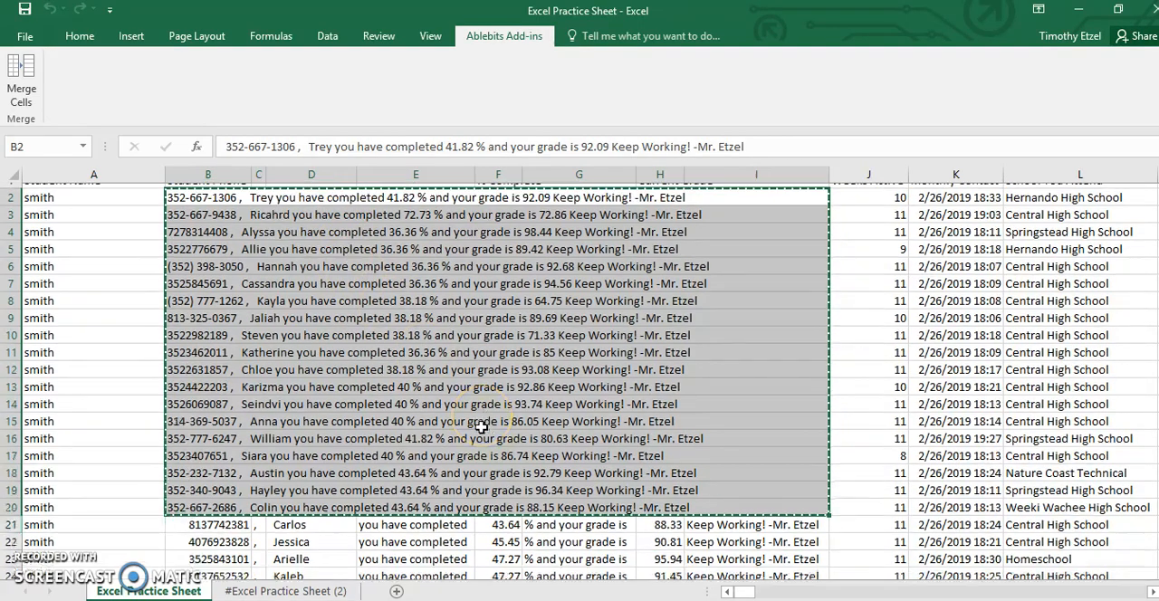
Merge rows 21 to 109 into single cells in column B with Ablebits Merge Cells
{"action": "scroll", "scroll_direction": "up", "scroll_amount": 3}
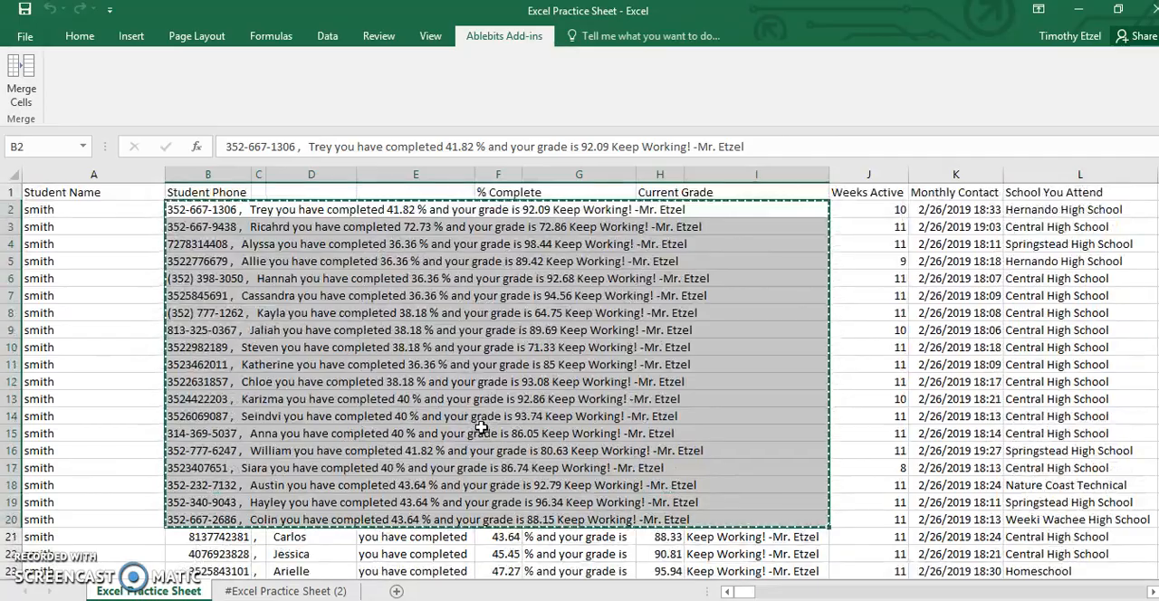
{"action": "scroll", "scroll_direction": "down", "scroll_amount": 3}
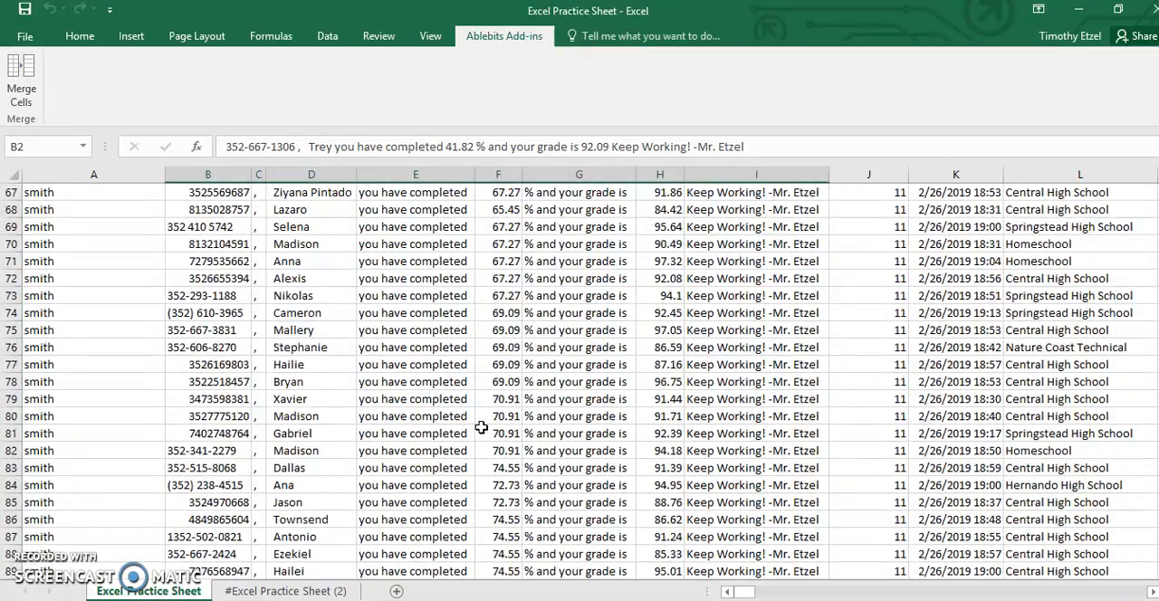
{"action": "scroll", "scroll_direction": "up", "scroll_amount": 3}
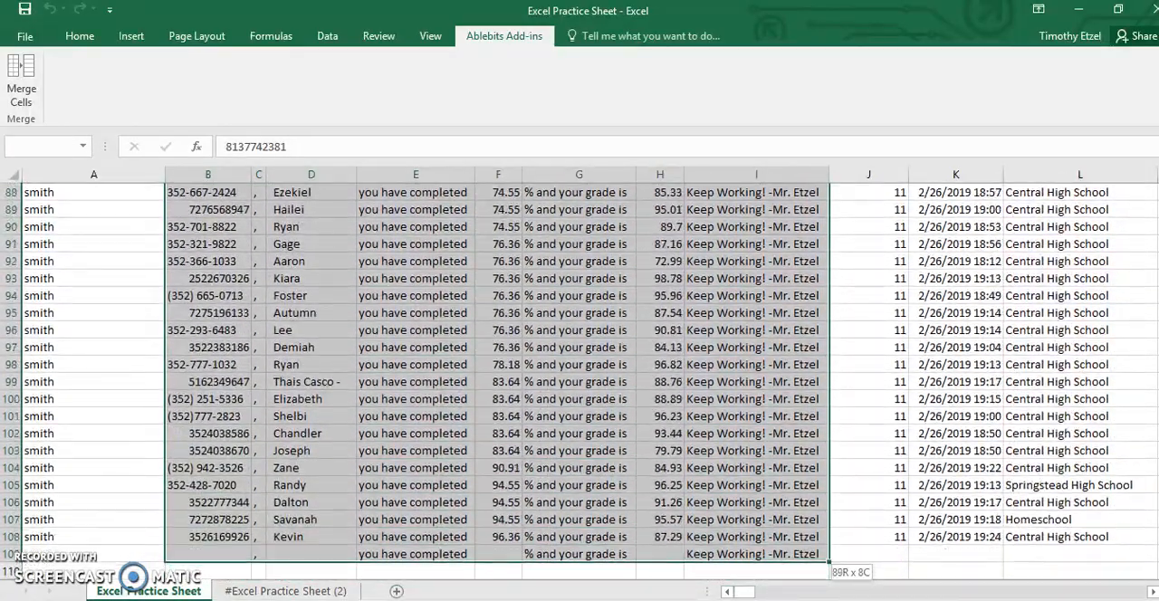
{"action": "scroll", "scroll_direction": "down", "scroll_amount": 3}
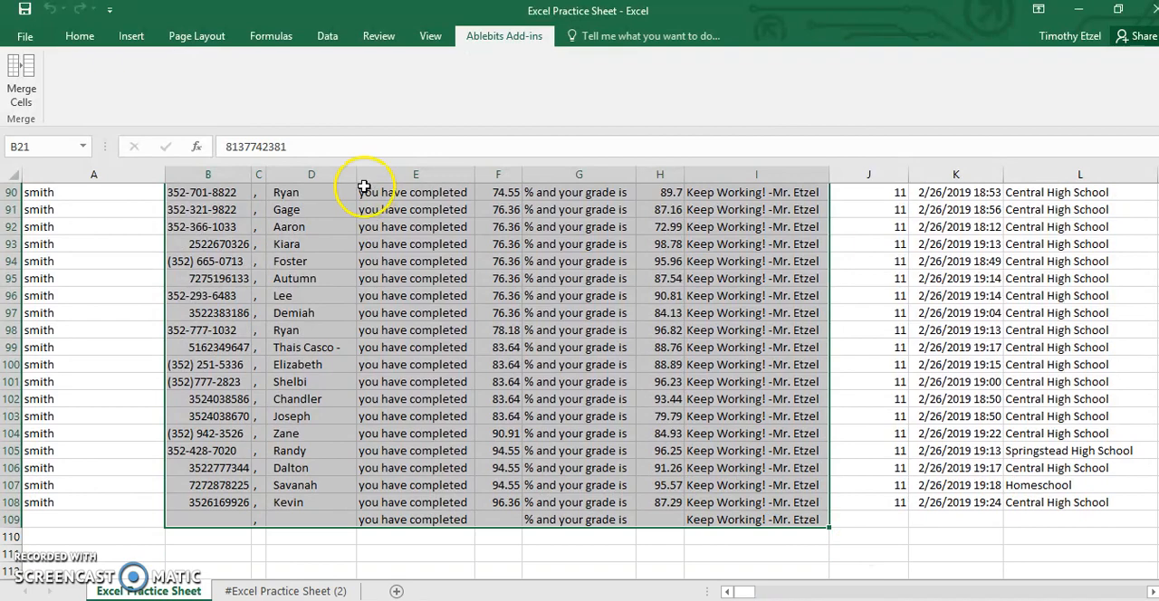
{"action": "left_click", "coordinate": [21, 82]}
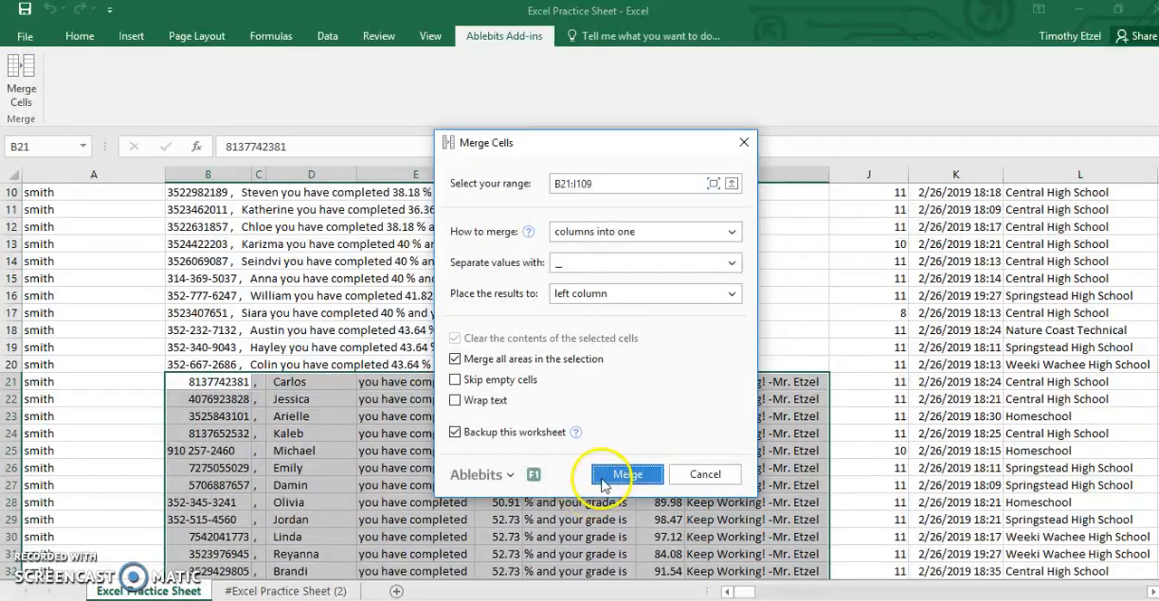
{"action": "left_click", "coordinate": [627, 473]}
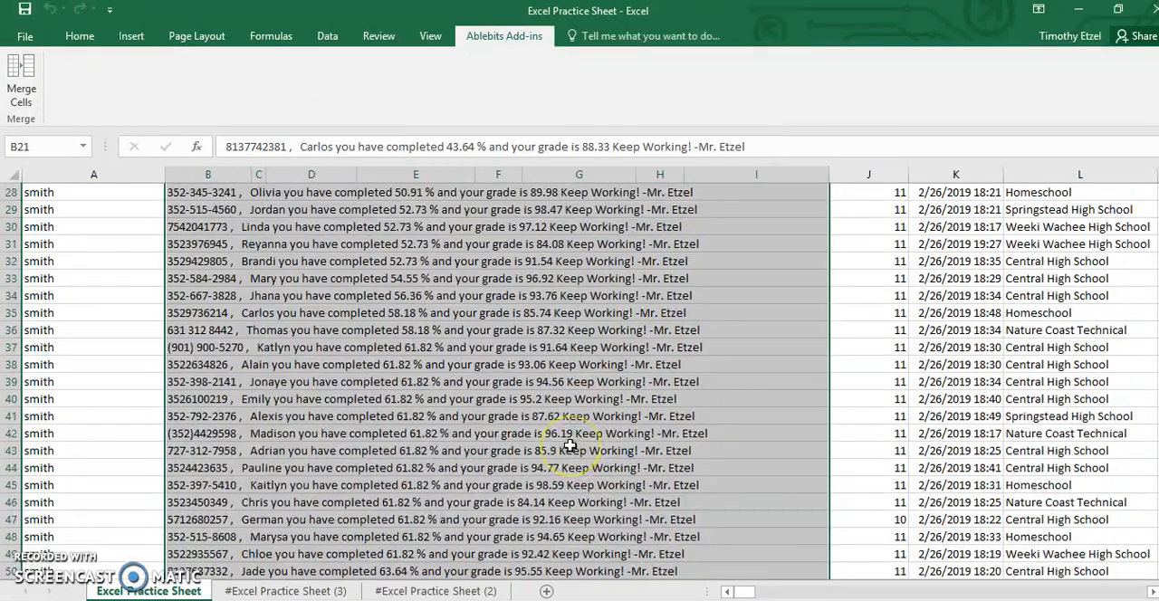
Scroll up and down the sheet to check the merged student rows
{"action": "scroll", "scroll_direction": "down", "scroll_amount": 3}
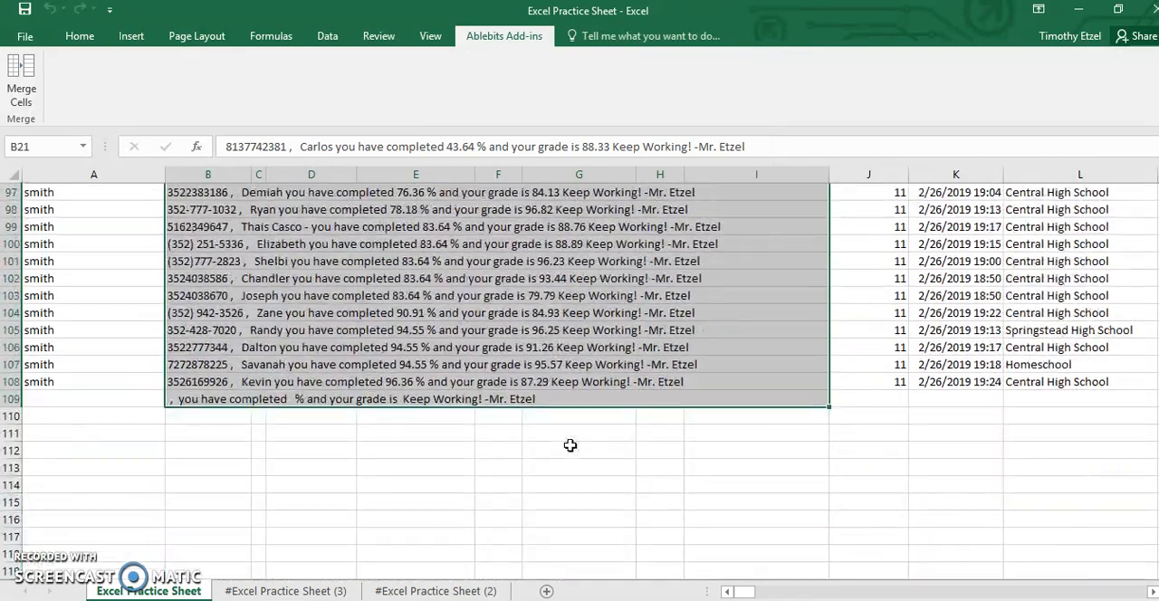
{"action": "scroll", "scroll_direction": "up", "scroll_amount": 3}
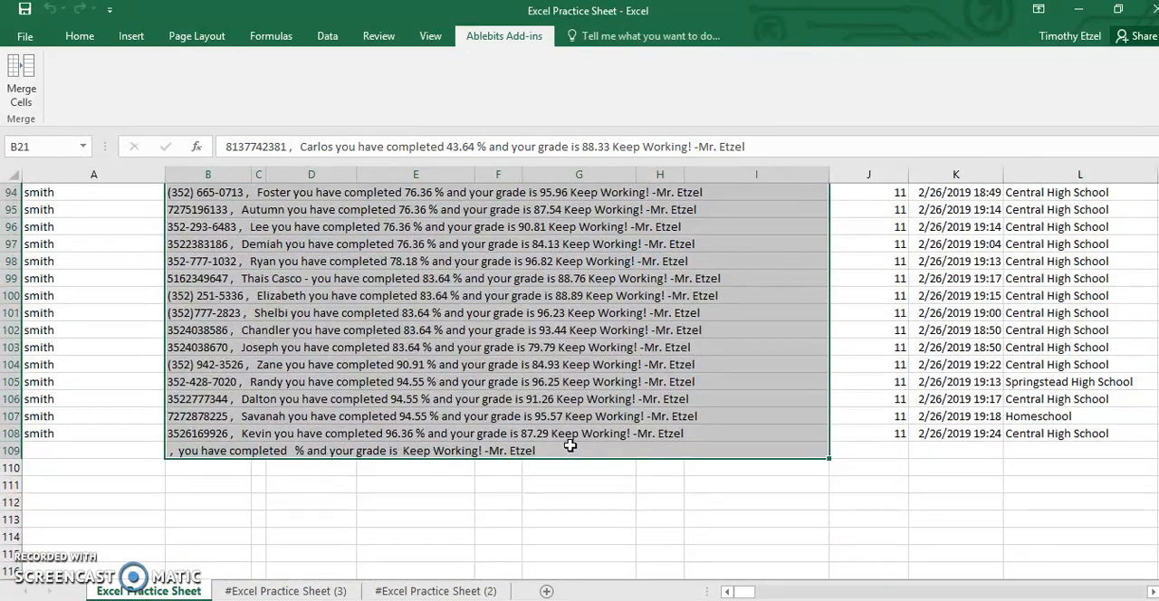
{"action": "scroll", "scroll_direction": "up", "scroll_amount": 3}
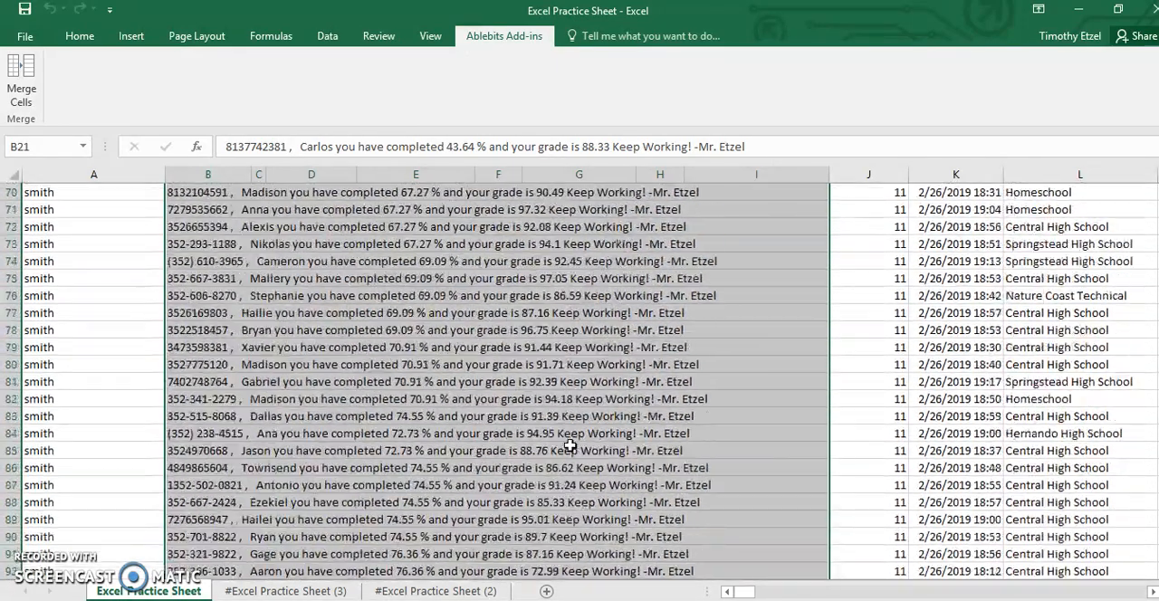
{"action": "scroll", "scroll_direction": "up", "scroll_amount": 3}
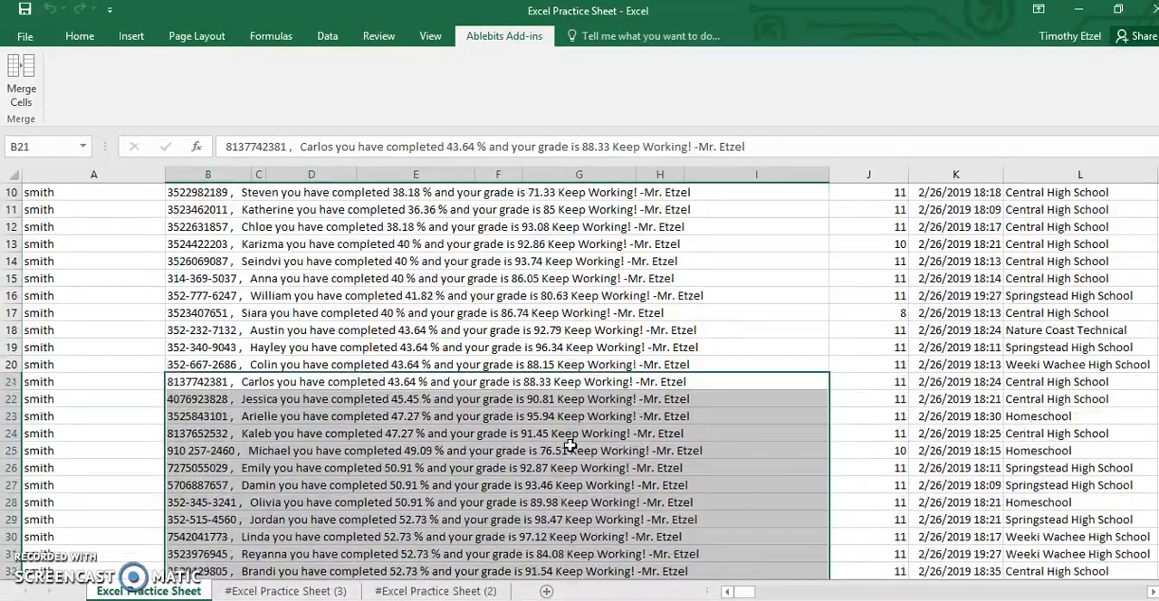
{"action": "scroll", "scroll_direction": "up", "scroll_amount": 3}
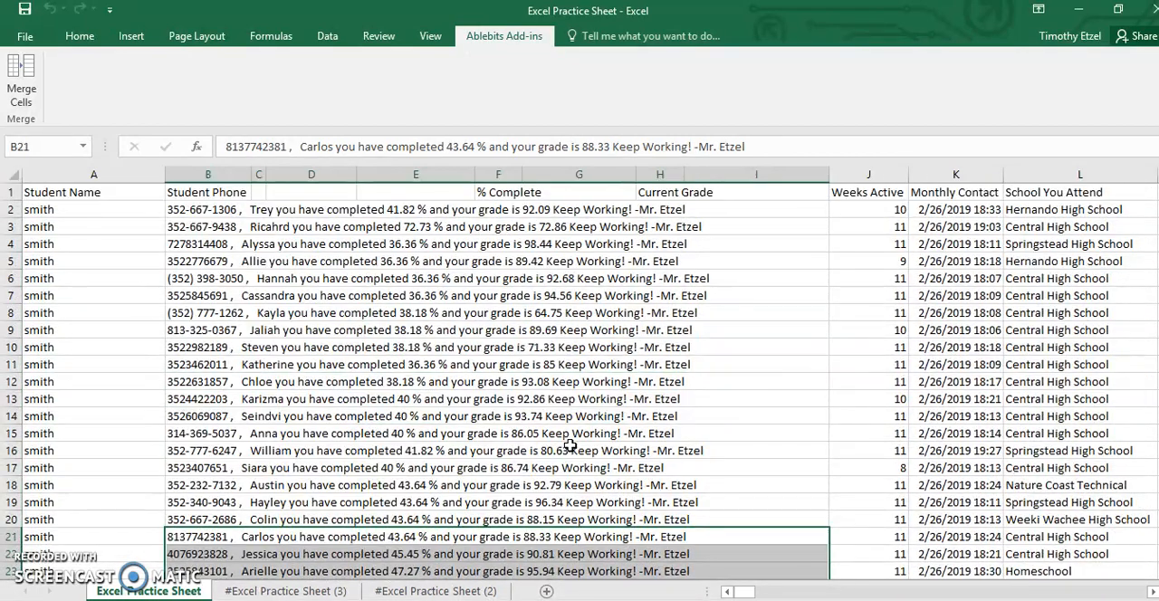
{"action": "scroll", "scroll_direction": "down", "scroll_amount": 3}
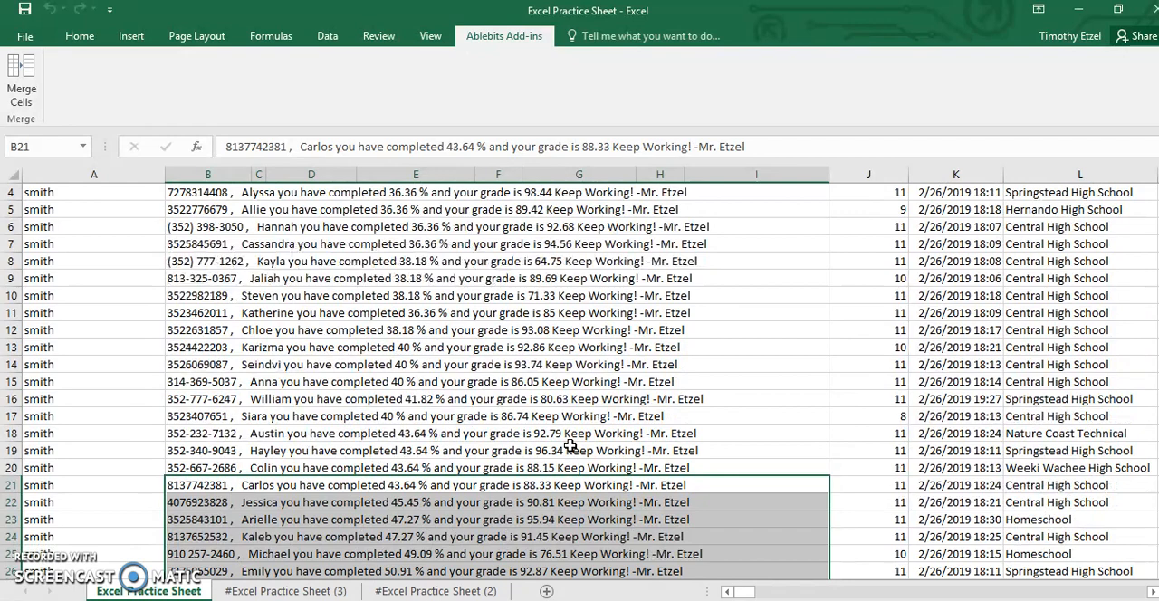
{"action": "scroll", "scroll_direction": "down", "scroll_amount": 3}
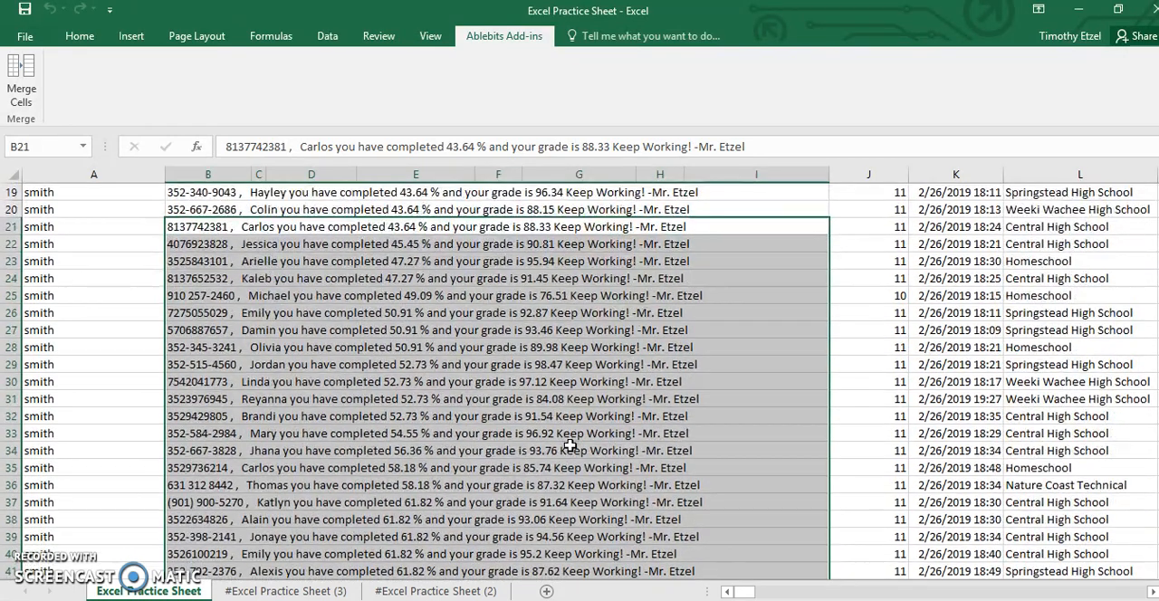
{"action": "scroll", "scroll_direction": "down", "scroll_amount": 3}
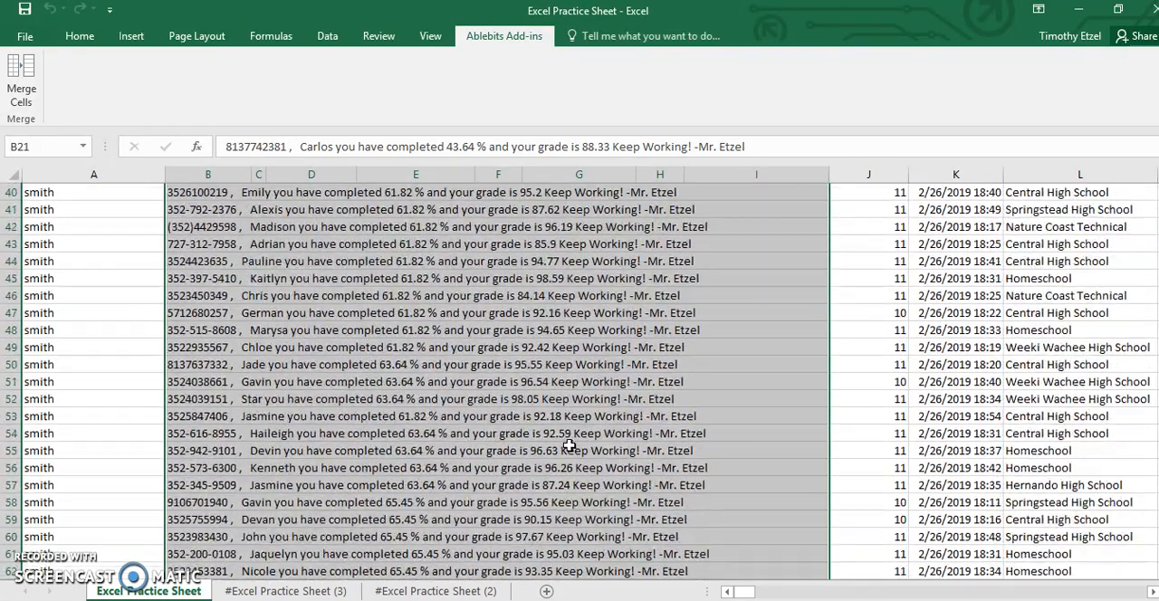
{"action": "scroll", "scroll_direction": "up", "scroll_amount": 3}
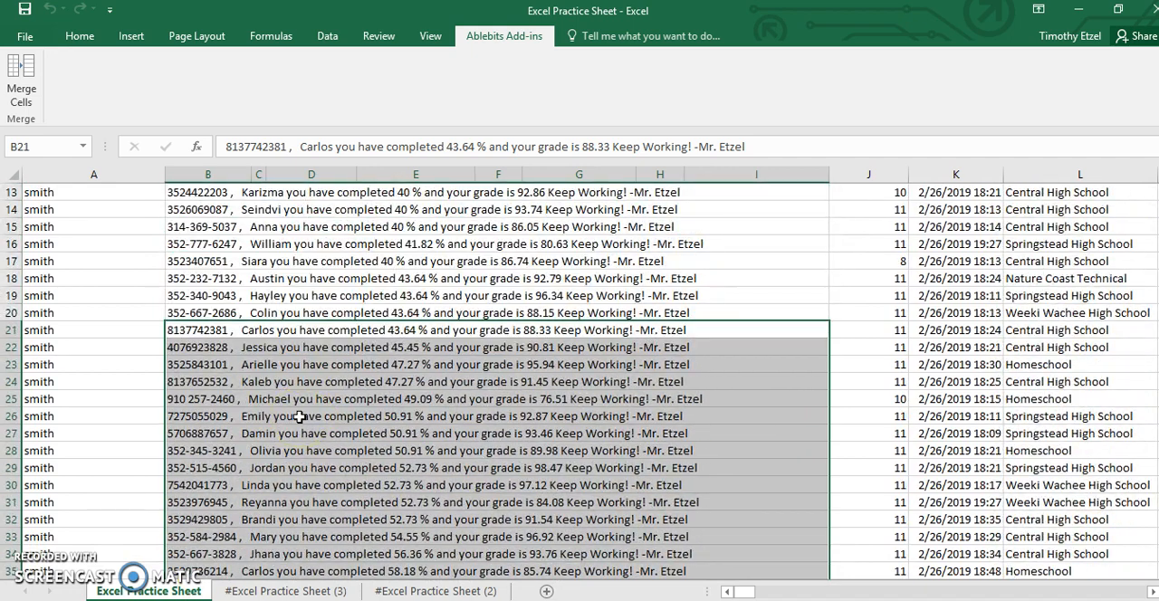
{"action": "scroll", "scroll_direction": "up", "scroll_amount": 3}
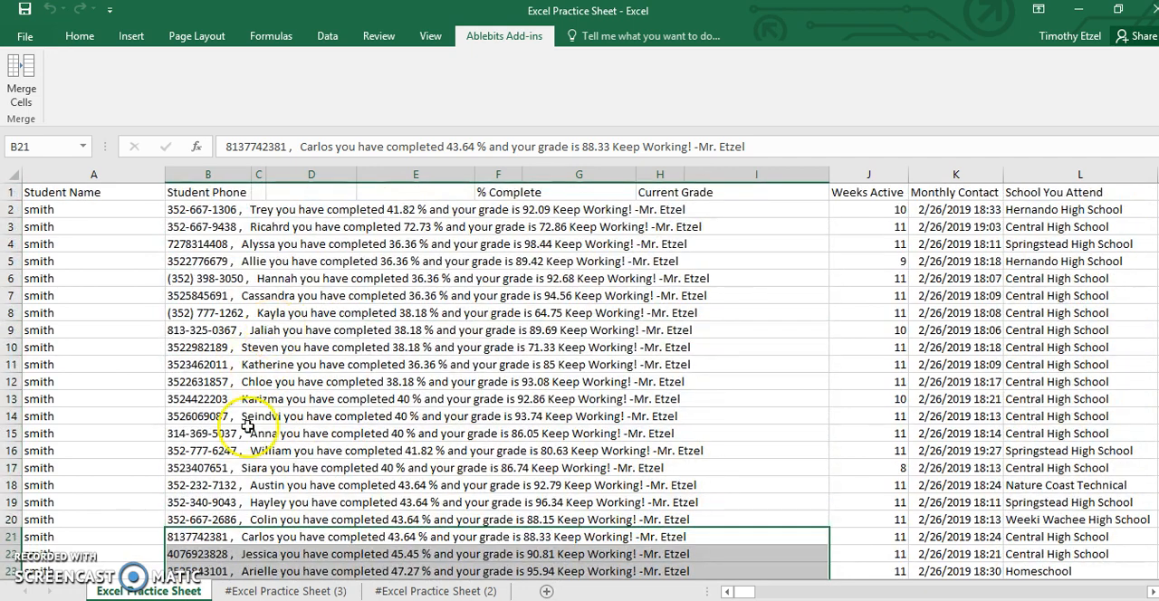